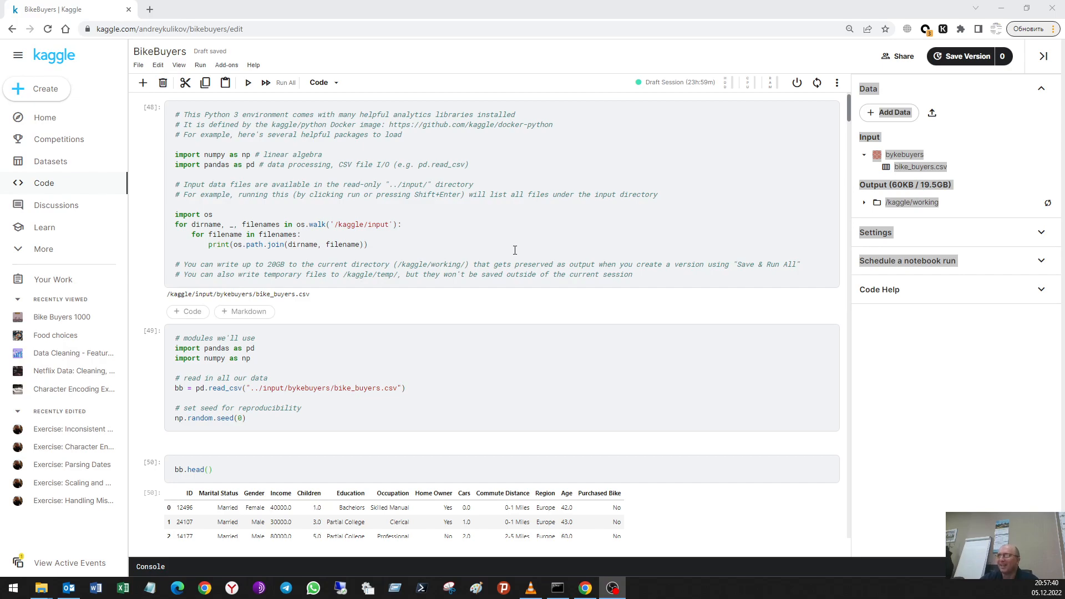
mouse_move(531, 195)
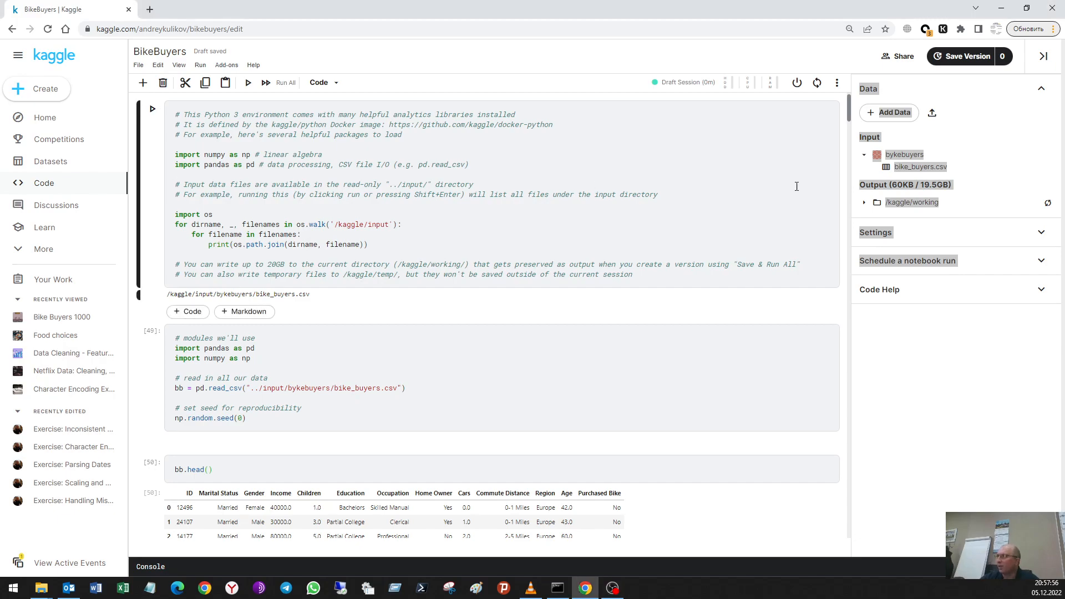
Preview bike_buyers.csv from the Data panel with all 13 columns selected and applied
left_click(921, 167)
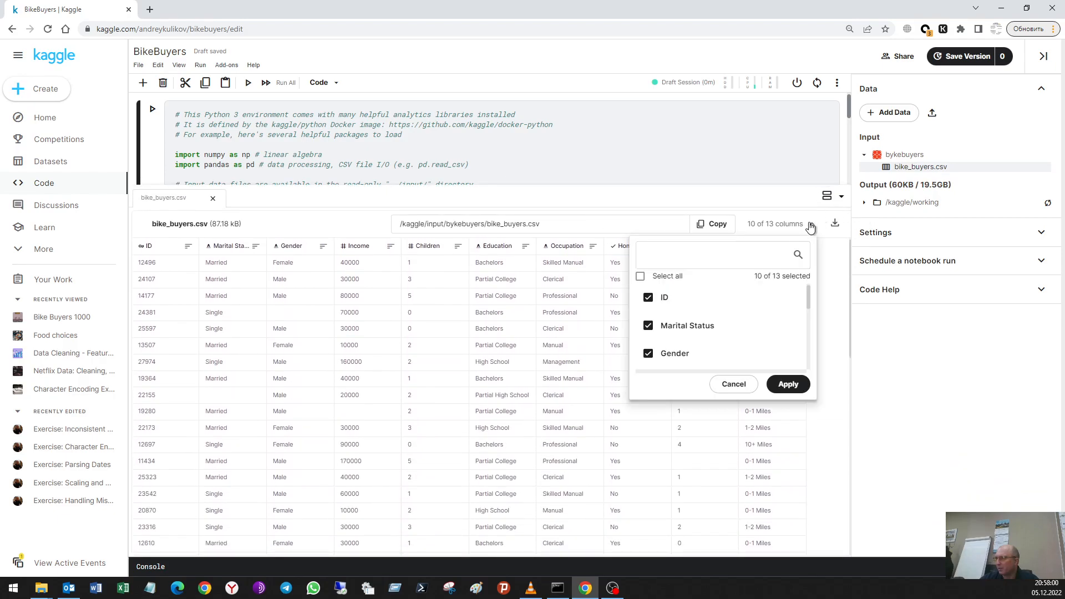
left_click(640, 277)
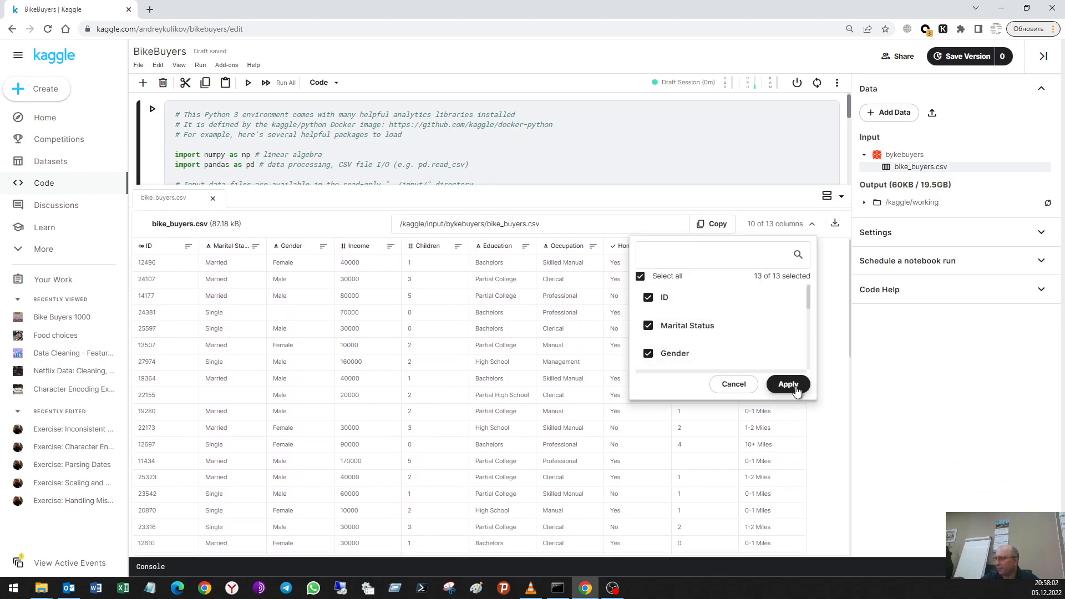
left_click(788, 384)
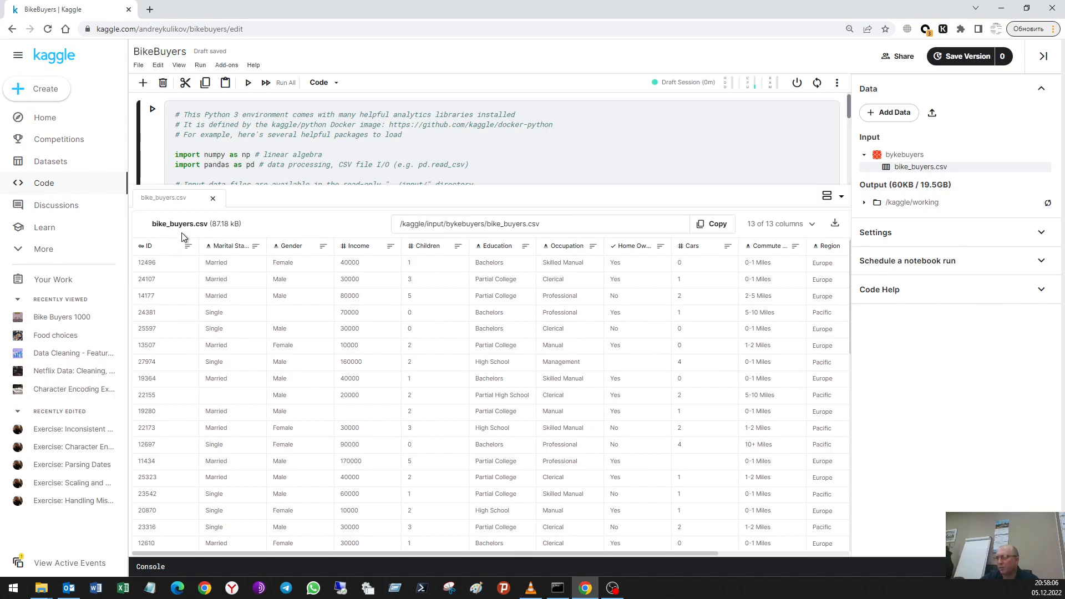
mouse_move(461, 270)
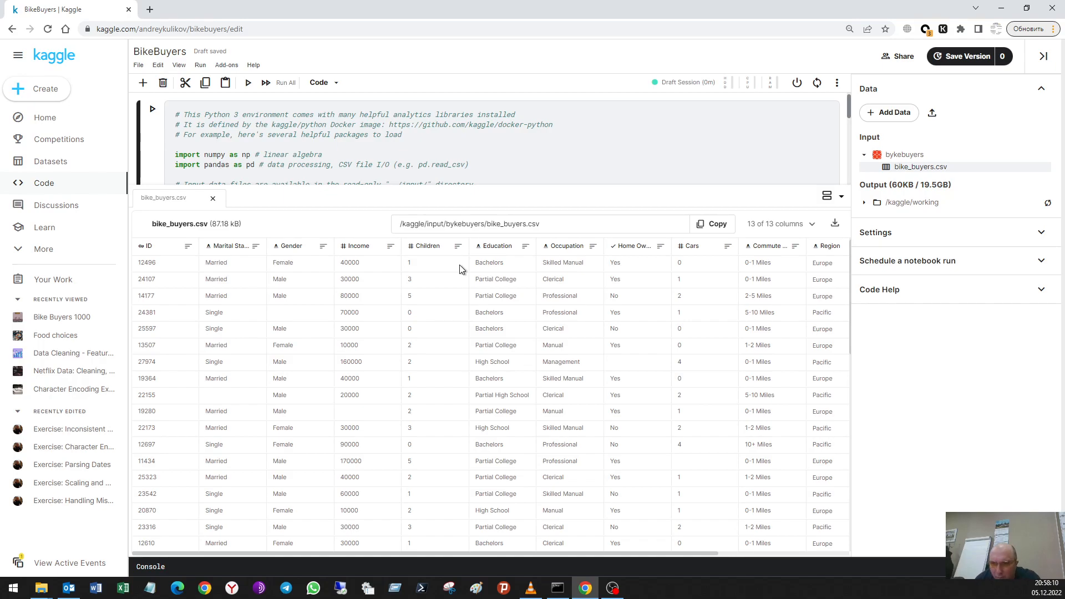
mouse_move(226, 256)
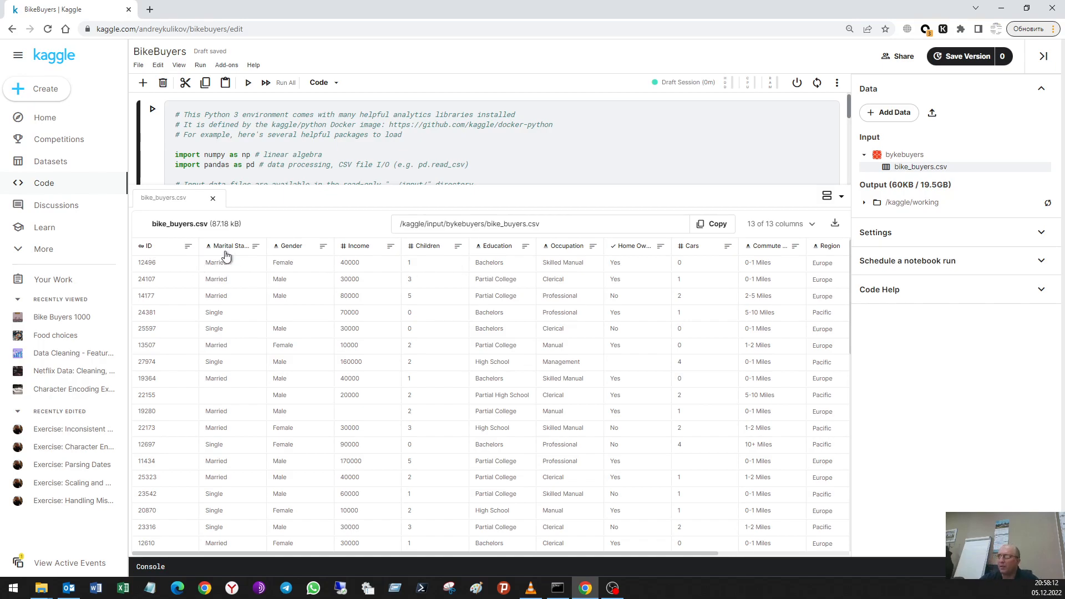
mouse_move(315, 265)
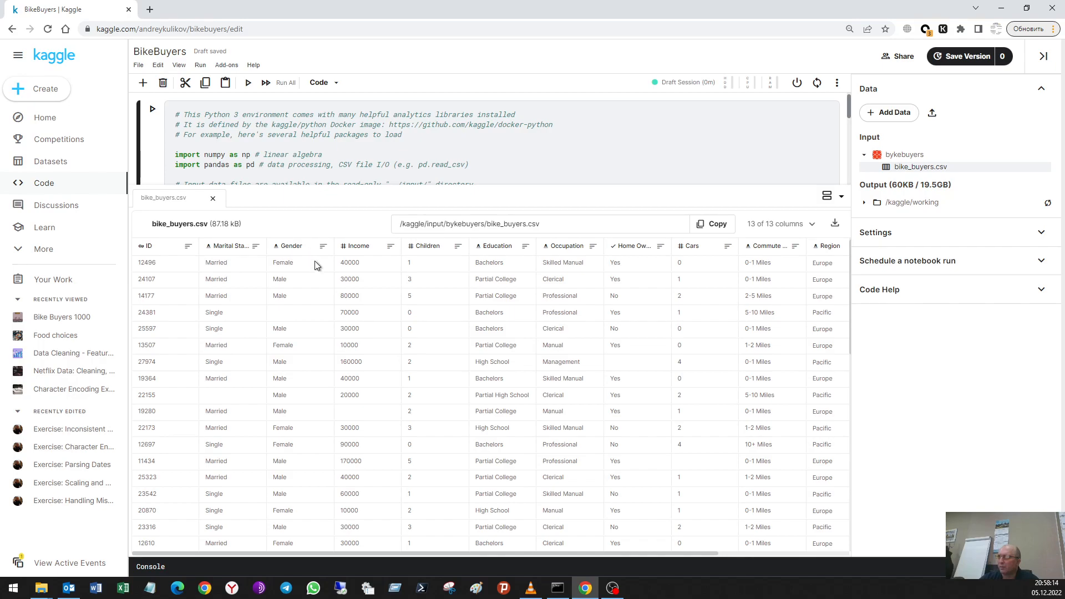
mouse_move(713, 330)
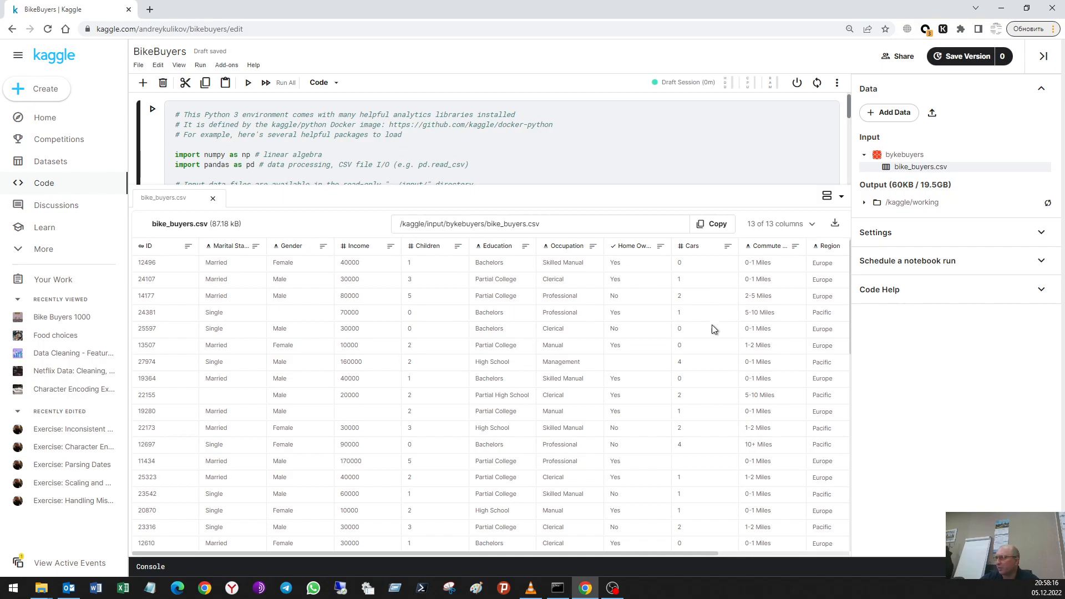
mouse_move(766, 264)
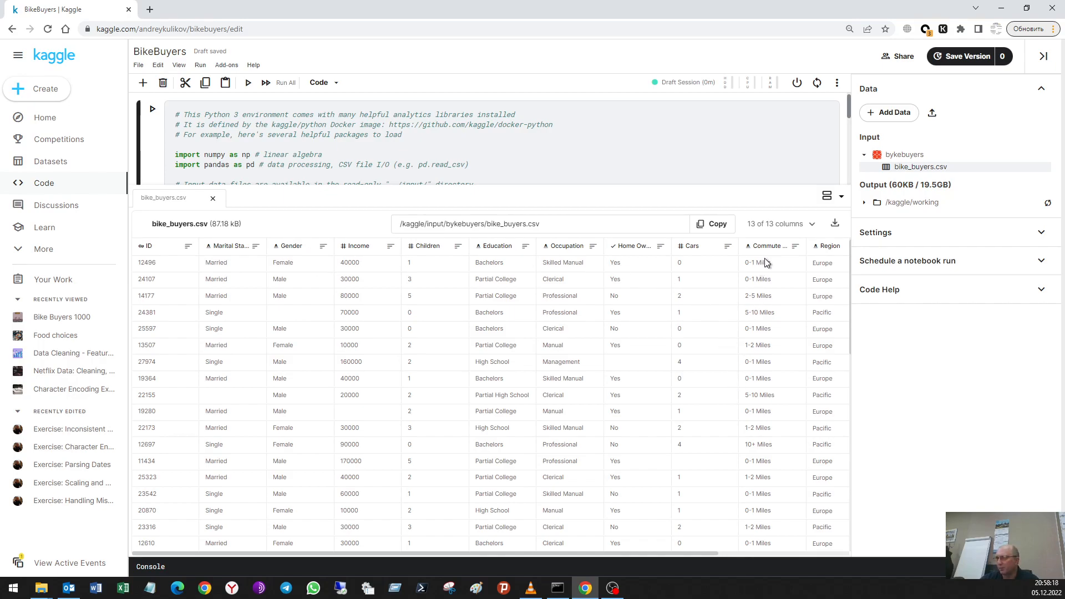
mouse_move(346, 207)
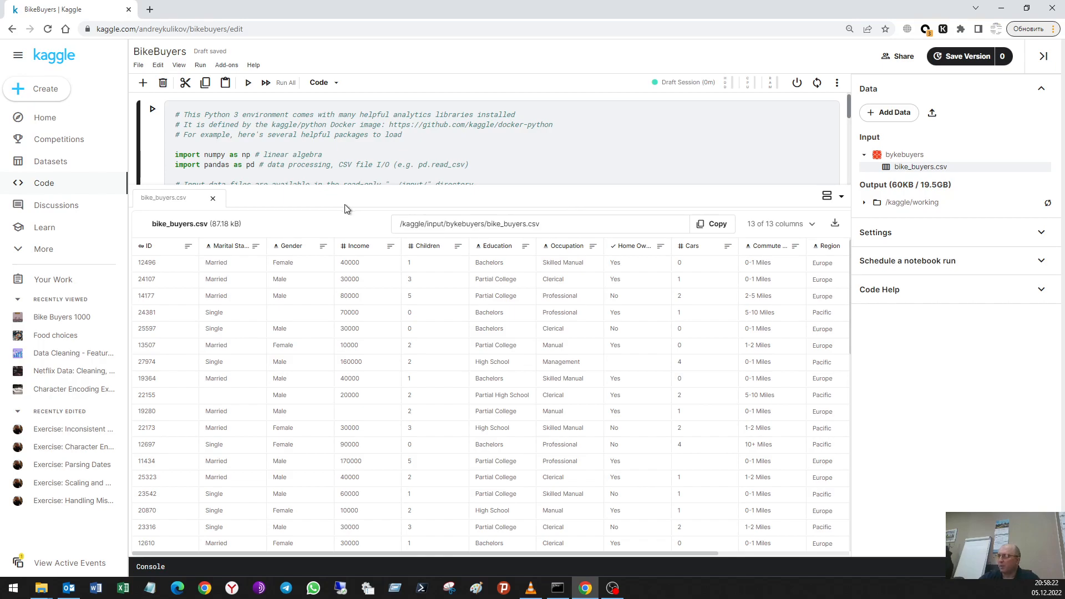
Close the bike_buyers.csv preview and clear all cell outputs in the notebook
left_click(213, 197)
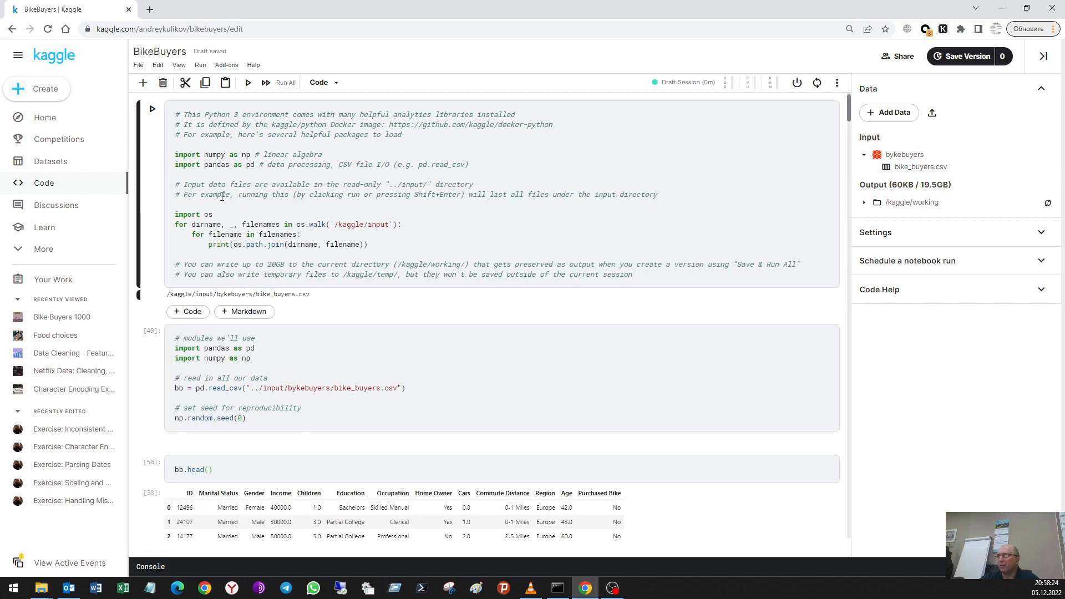
left_click(285, 82)
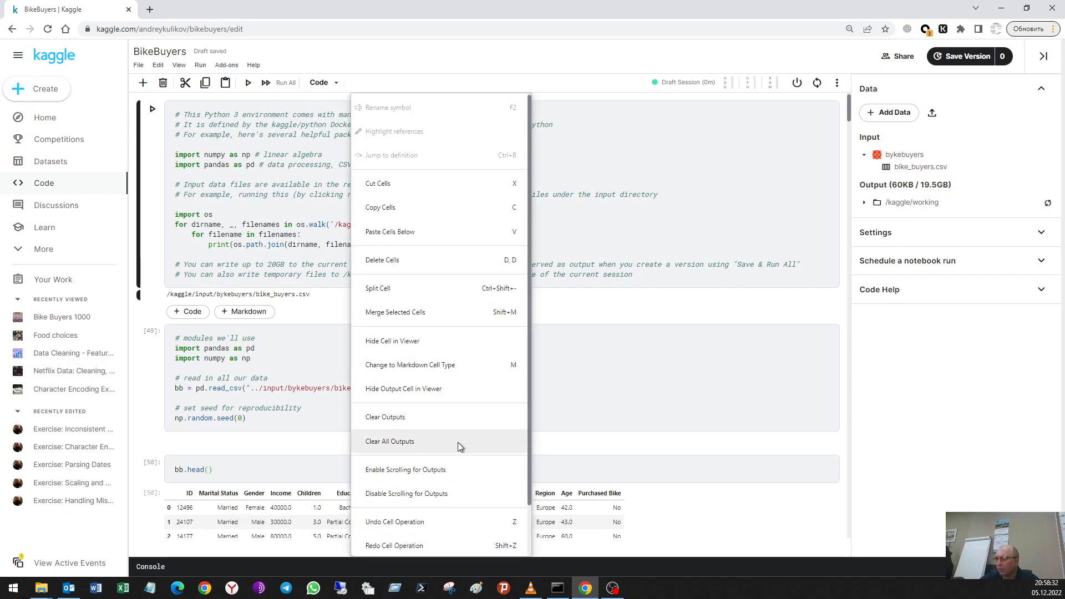
left_click(389, 440)
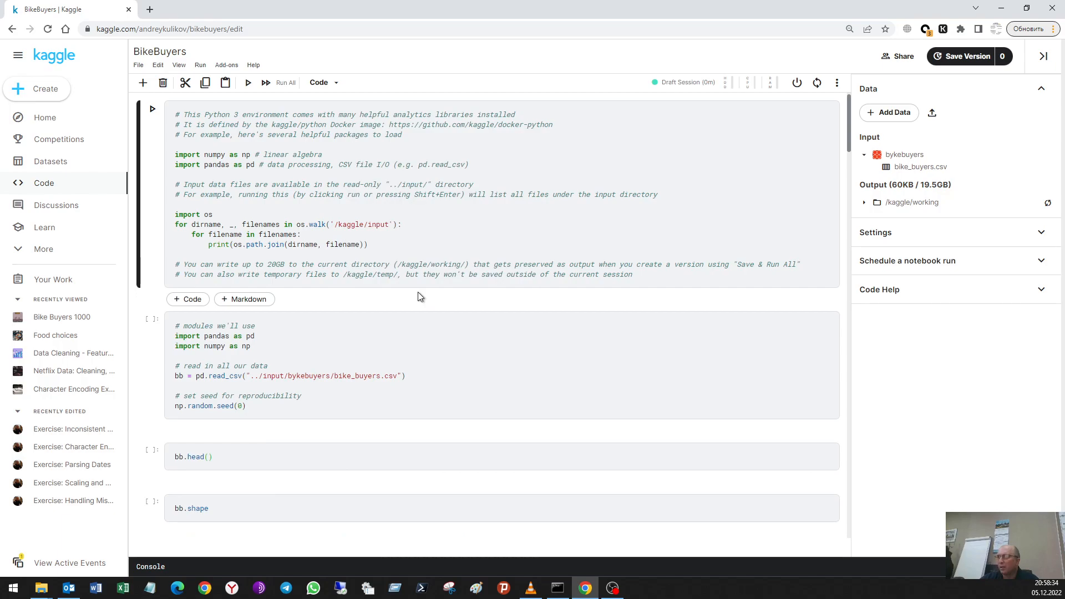
mouse_move(449, 177)
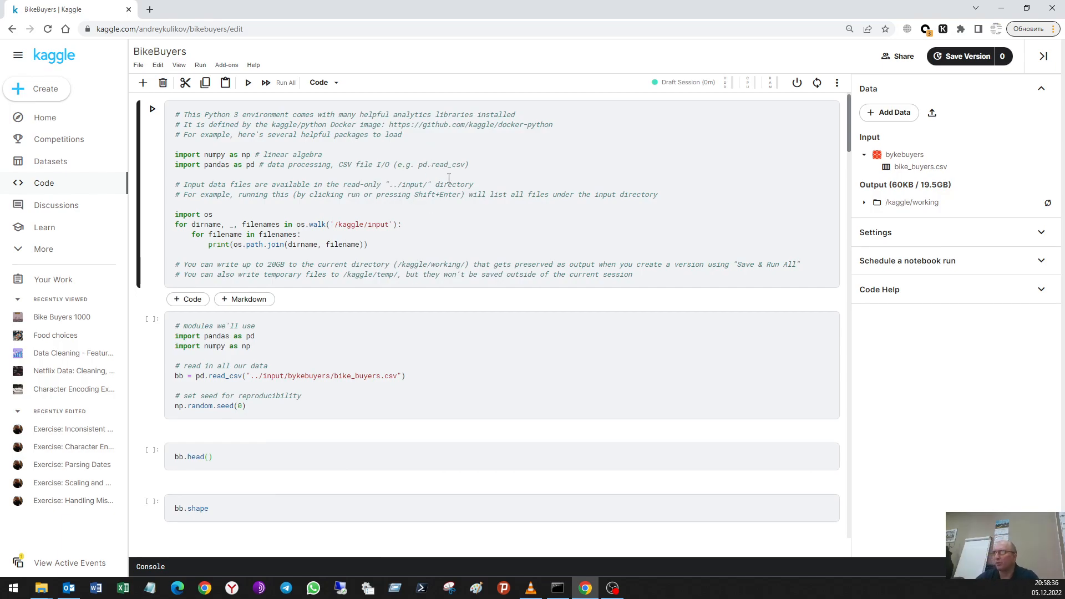
Run the starter, CSV-loading and bb.head() cells to show the first five rows
left_click(248, 82)
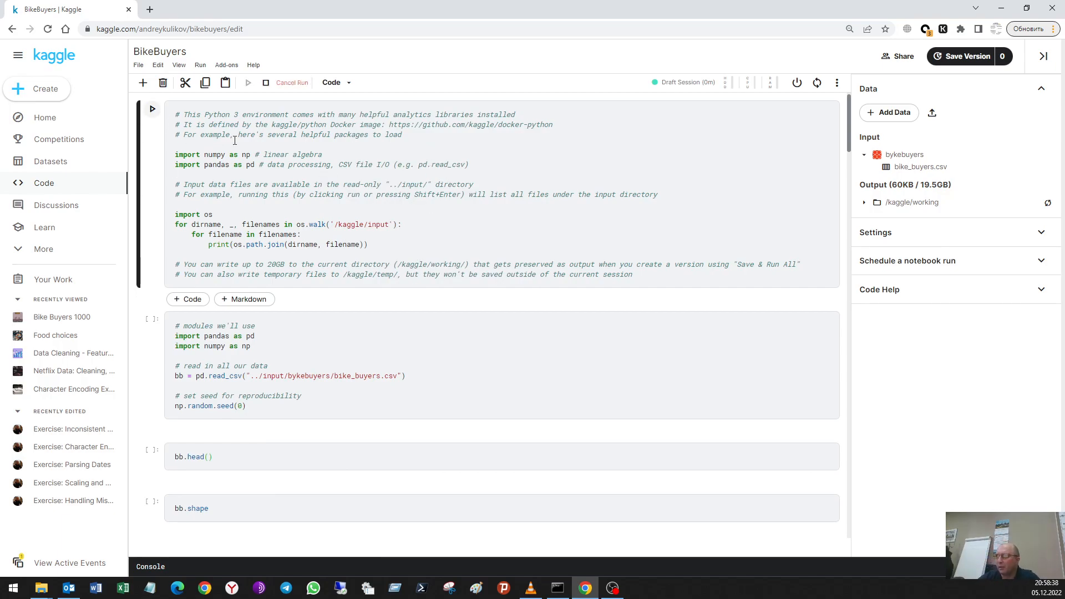
left_click(247, 82)
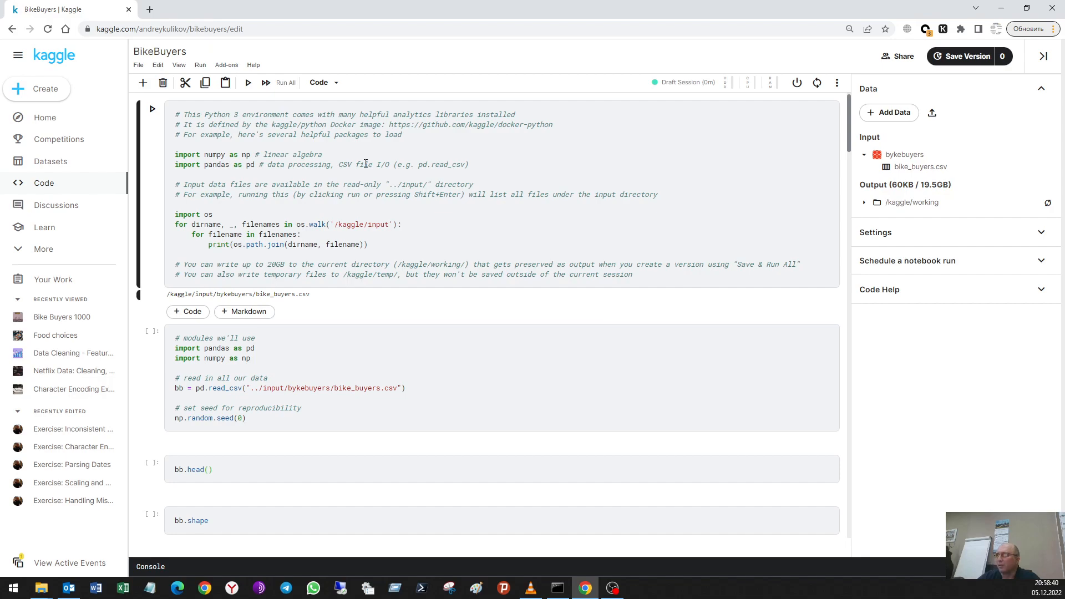
mouse_move(350, 361)
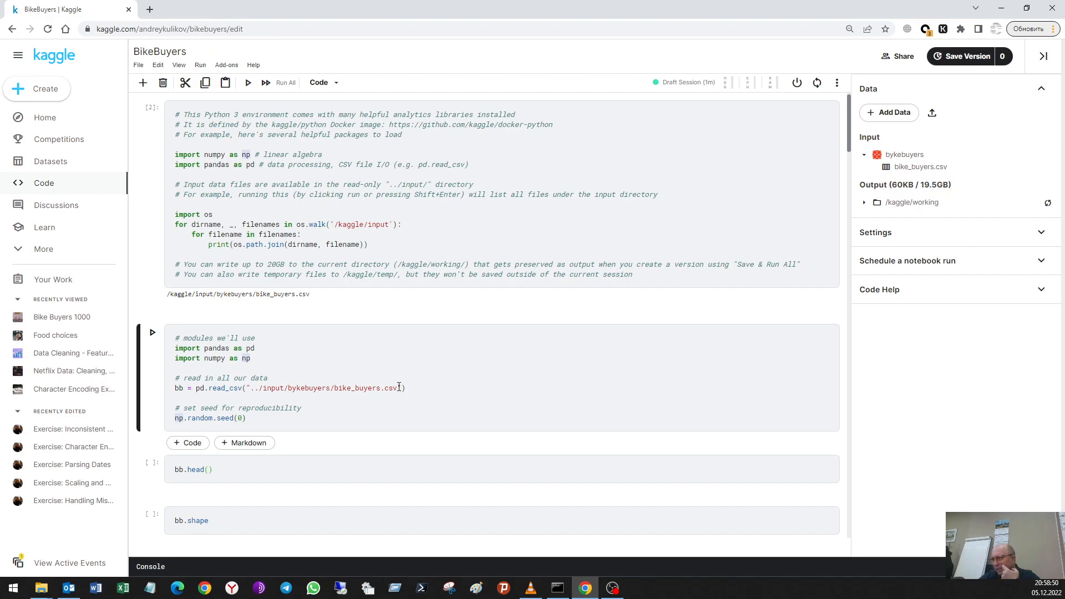
scroll("down", 3)
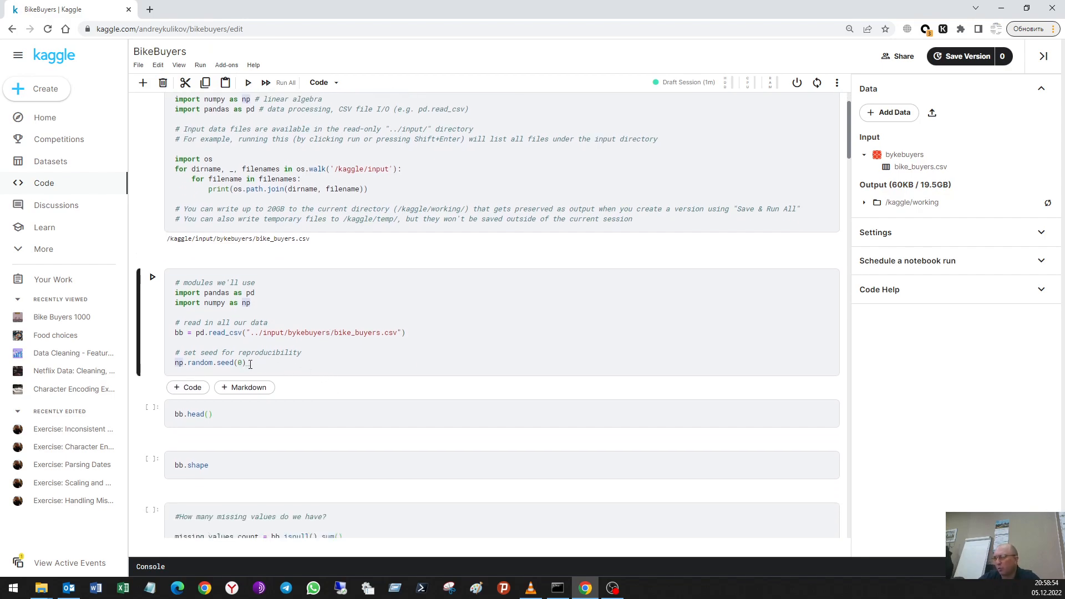
mouse_move(300, 370)
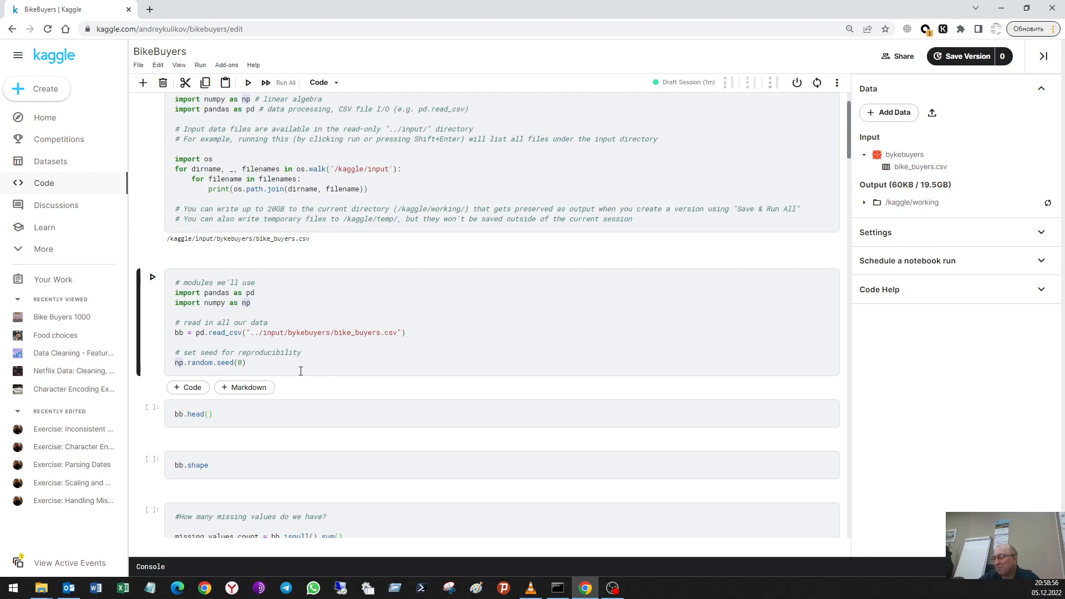
left_click(247, 361)
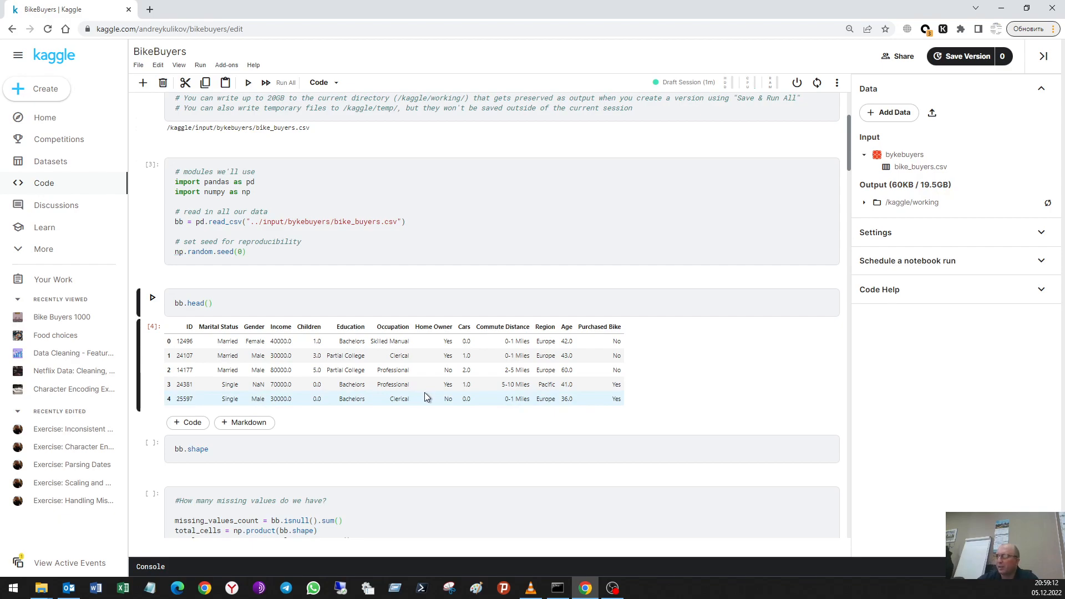
mouse_move(258, 384)
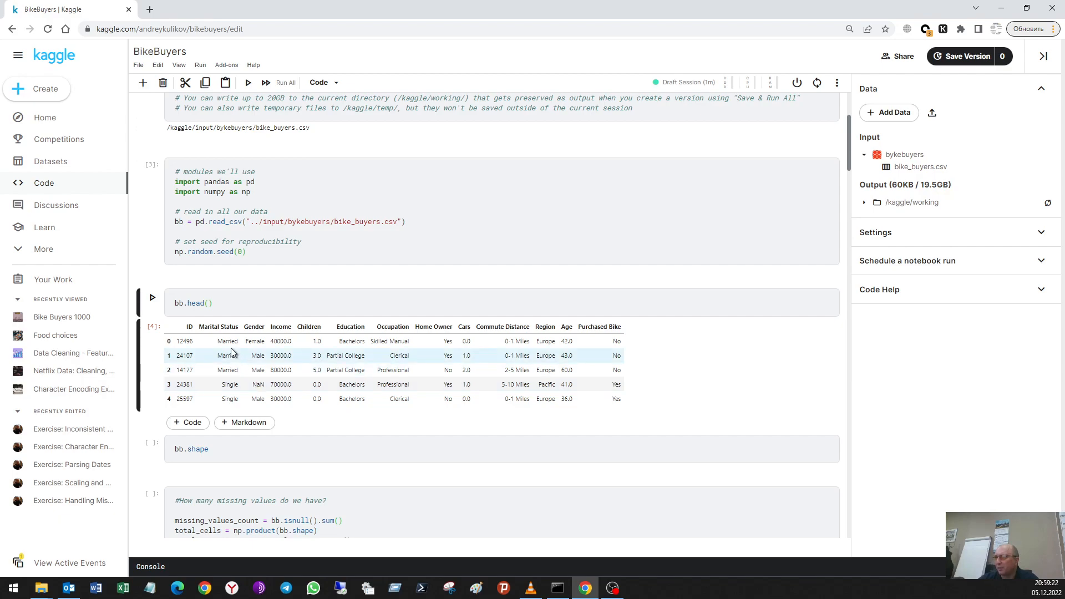
mouse_move(286, 342)
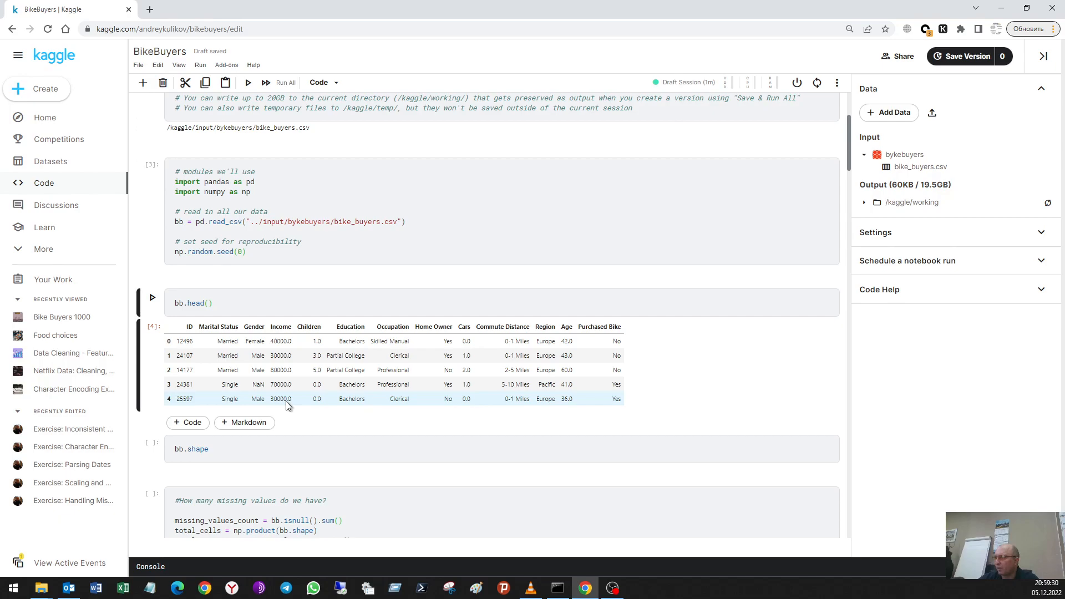
mouse_move(292, 395)
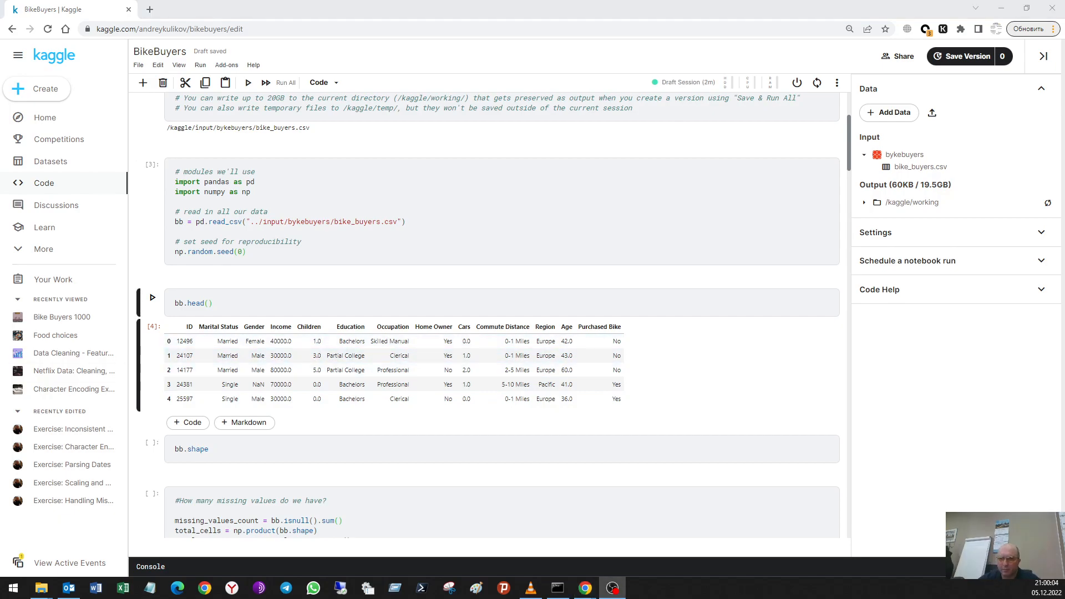
mouse_move(602, 292)
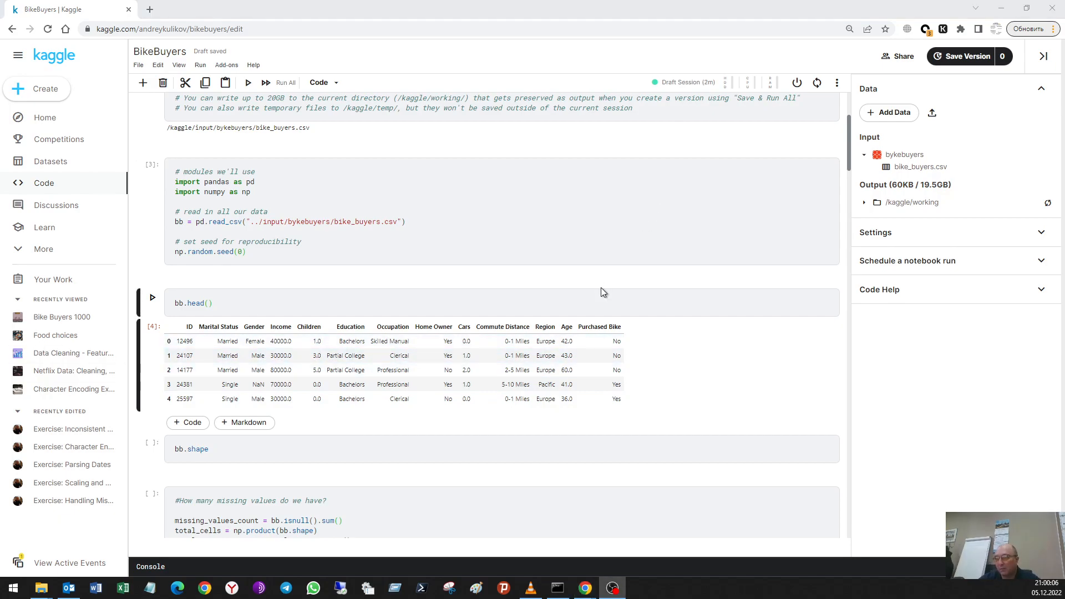
Run the bb.shape and missing-percentage cells, reporting (1000, 13) and about 0.41%
scroll("down", 3)
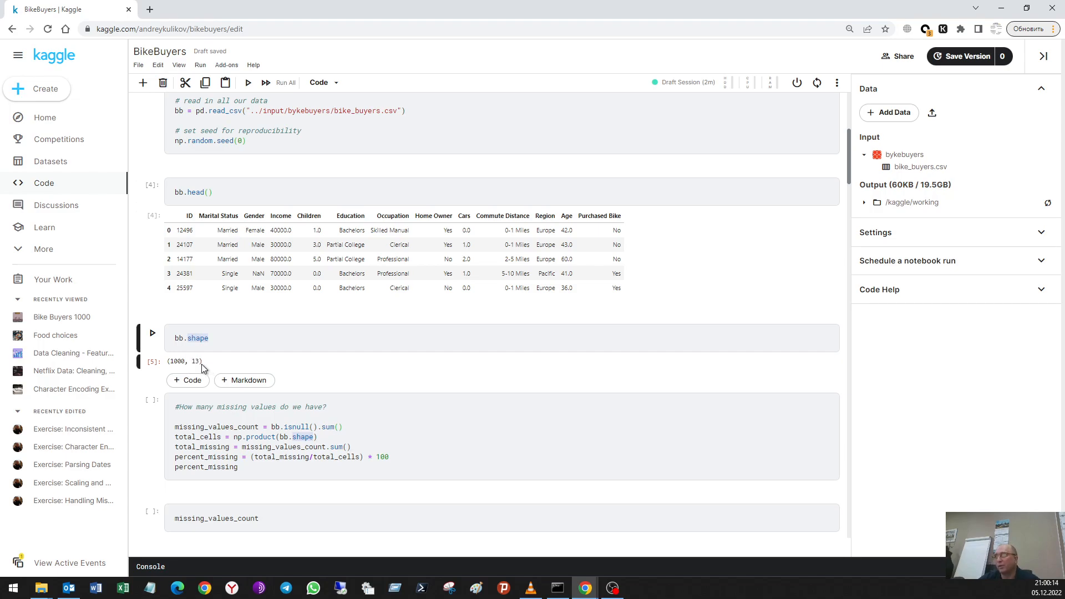
scroll("down", 3)
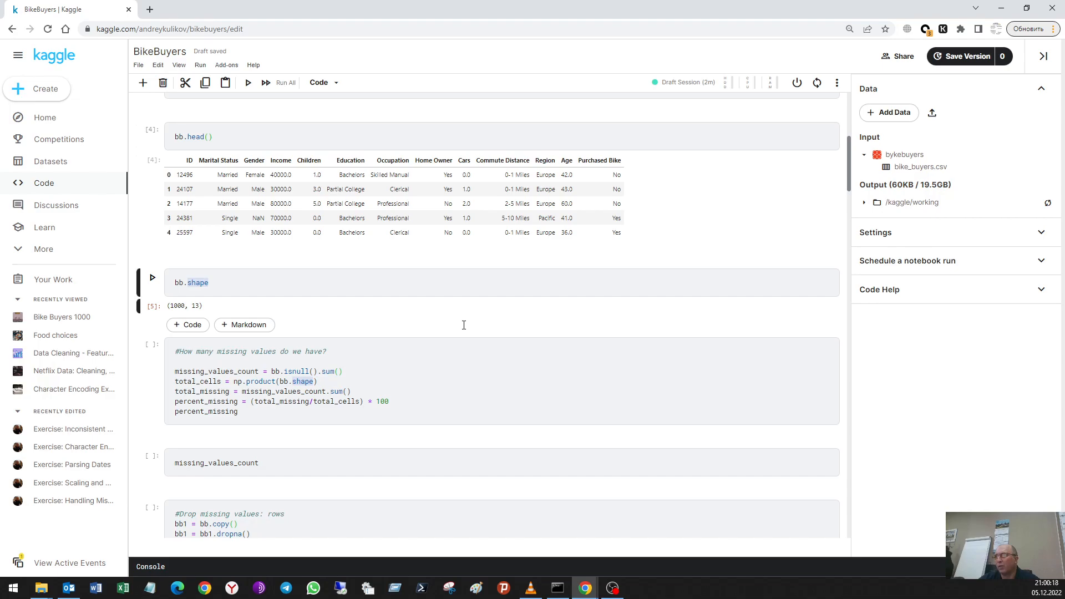
mouse_move(465, 329)
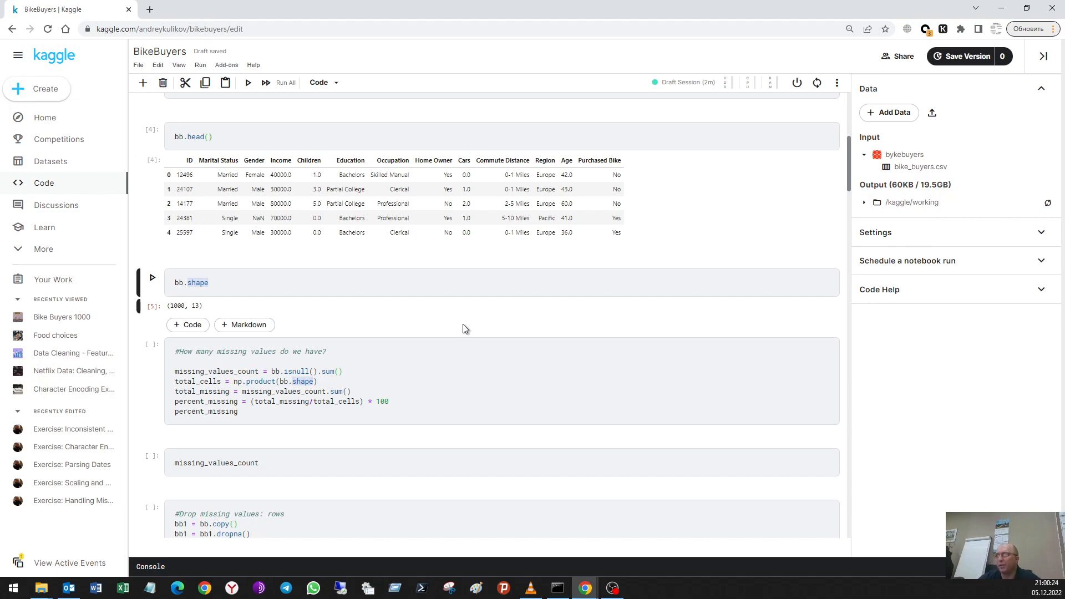
mouse_move(439, 340)
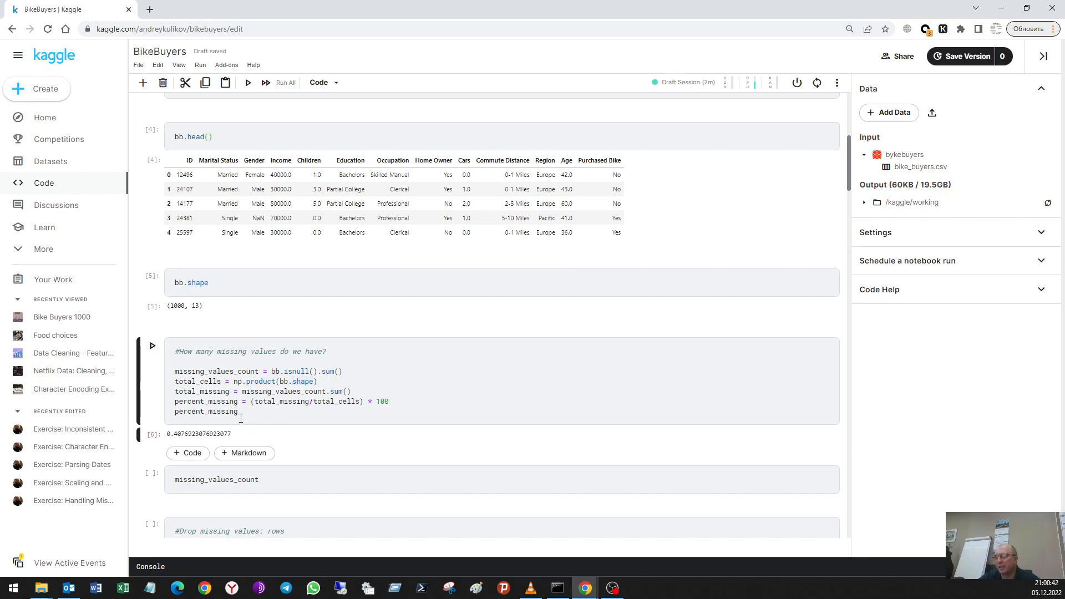
mouse_move(181, 440)
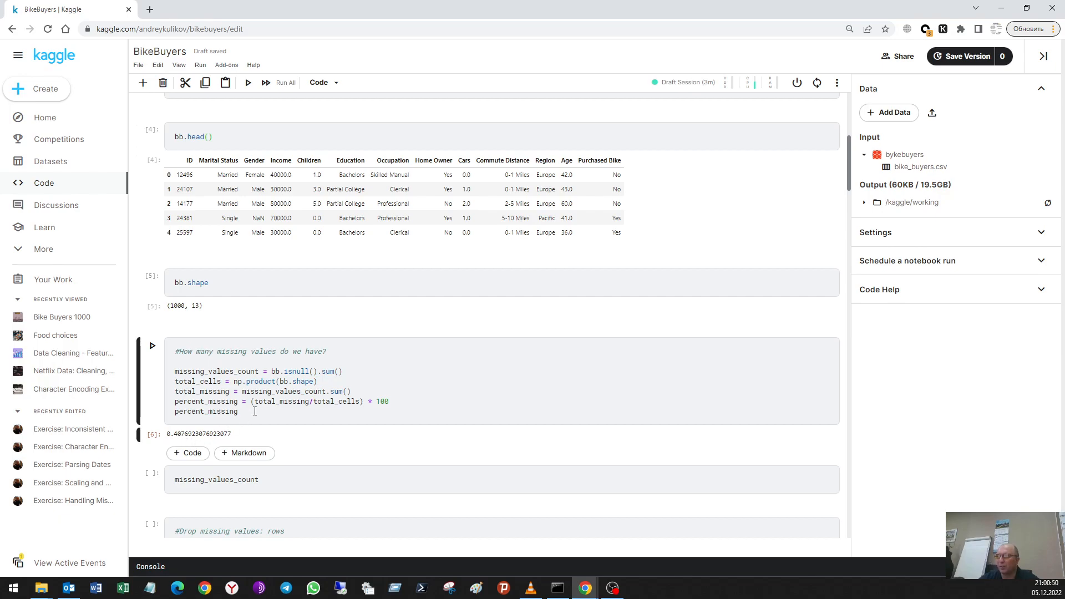
Run missing_values_count to list per-column missing counts, Gender 11 and Cars 9
scroll("down", 3)
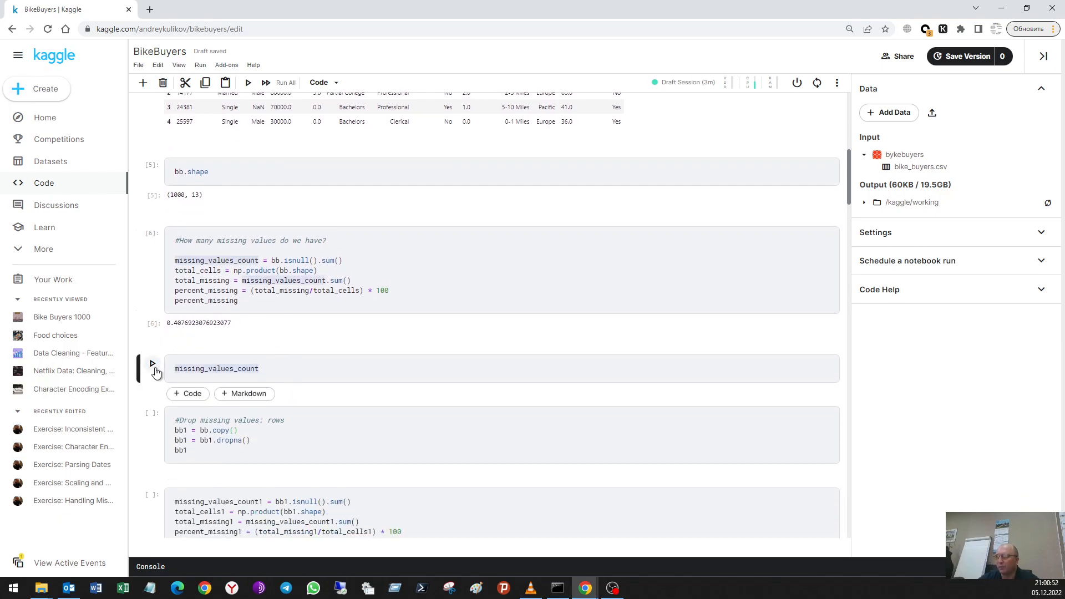
left_click(152, 364)
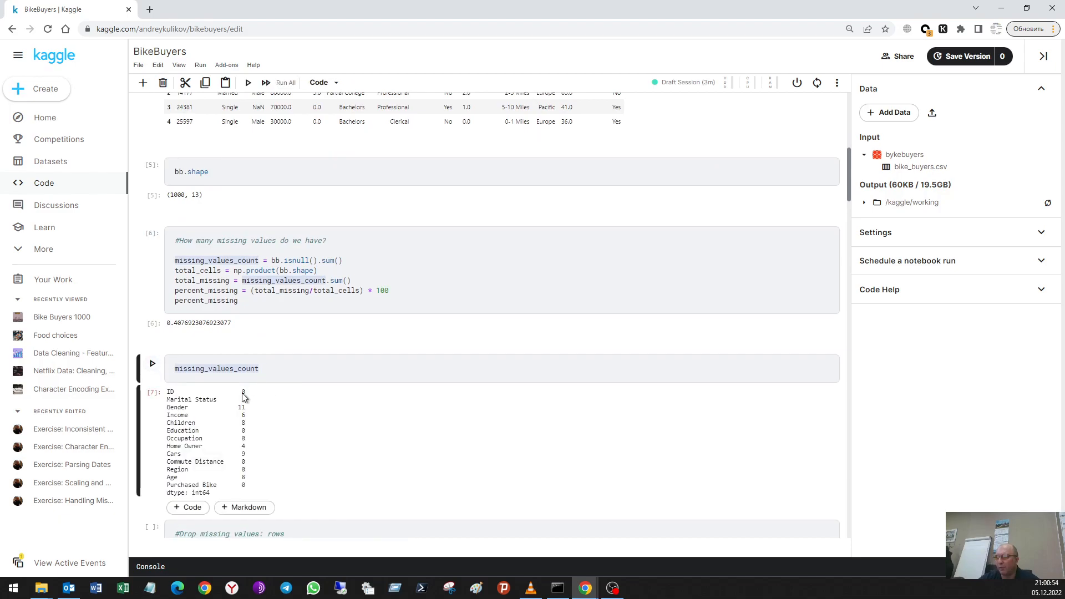
mouse_move(244, 408)
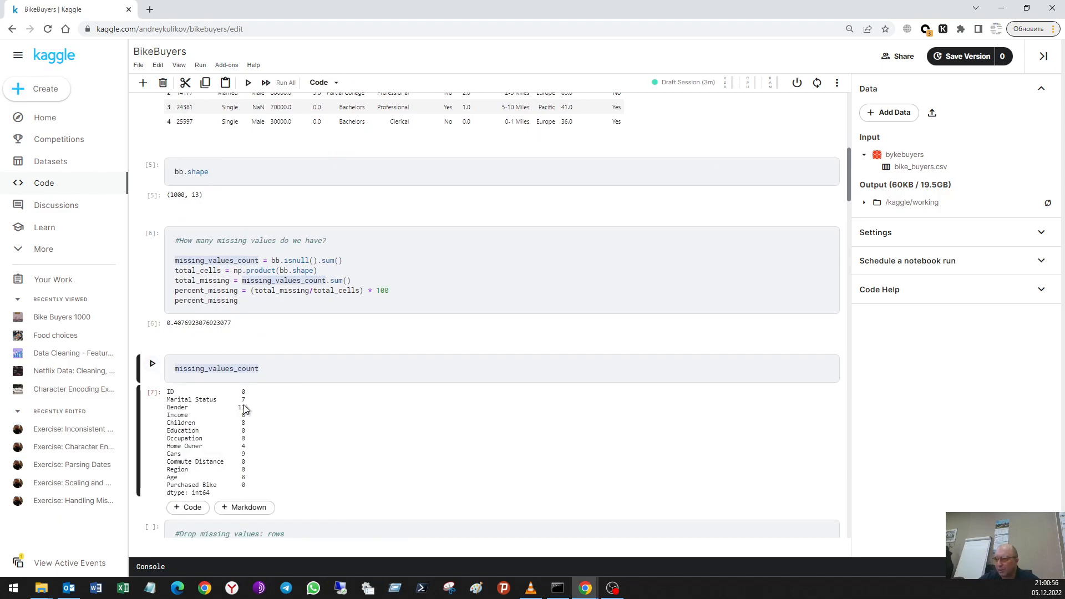
mouse_move(258, 448)
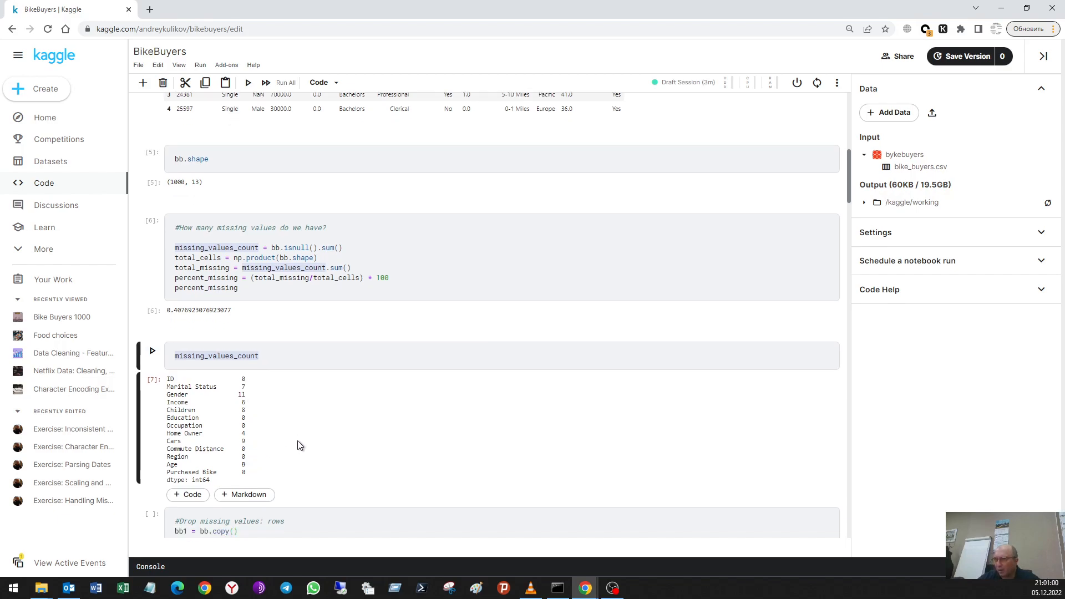
scroll("down", 3)
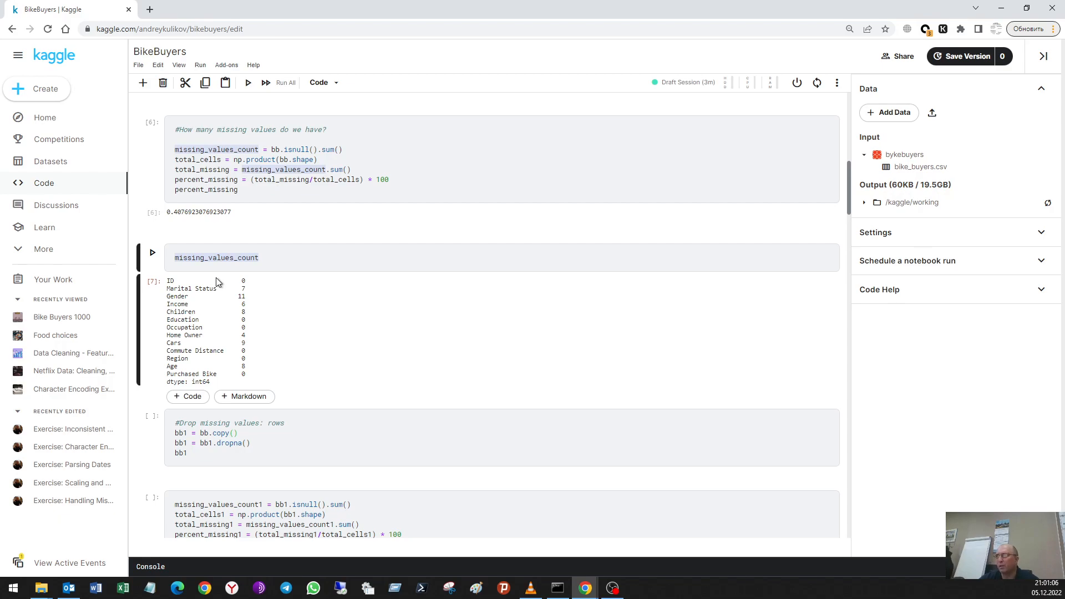
scroll("down", 3)
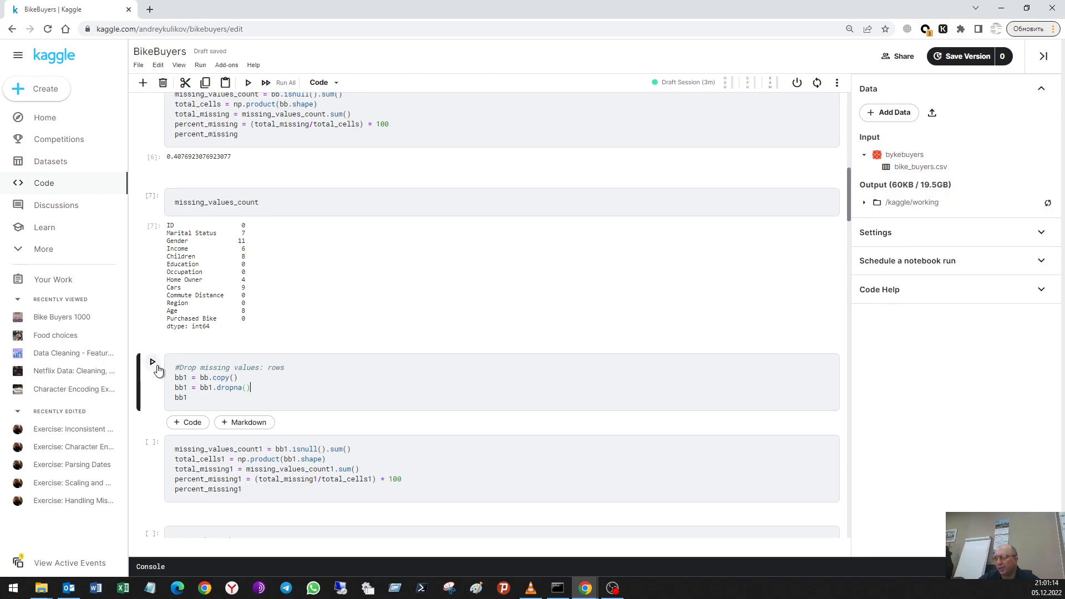
Drop missing-value rows leaving 952, then recompute 0.0% missing and zero per-column counts
left_click(152, 365)
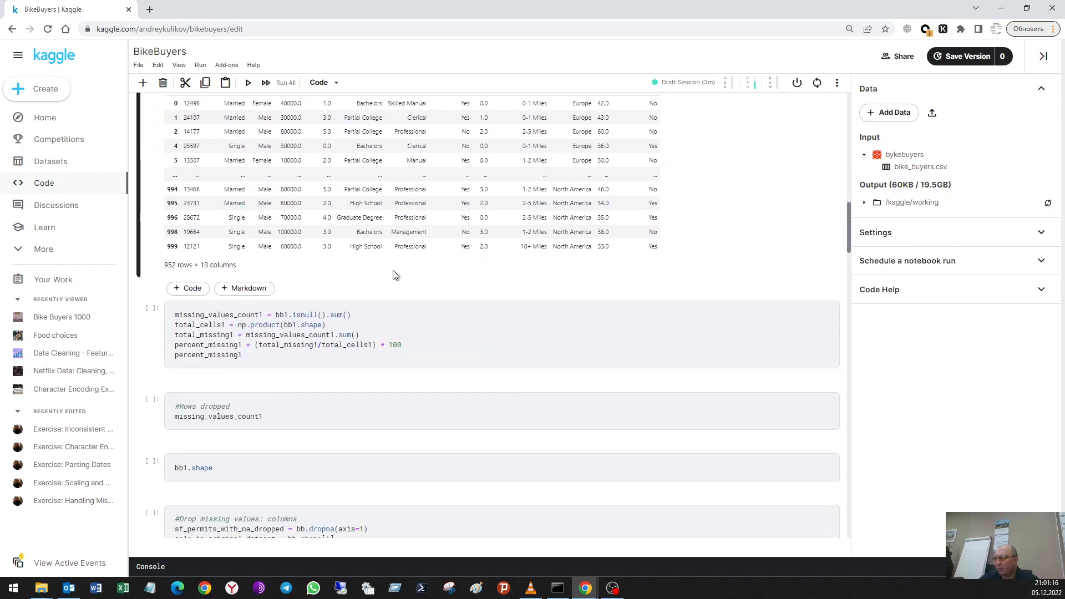
scroll("down", 3)
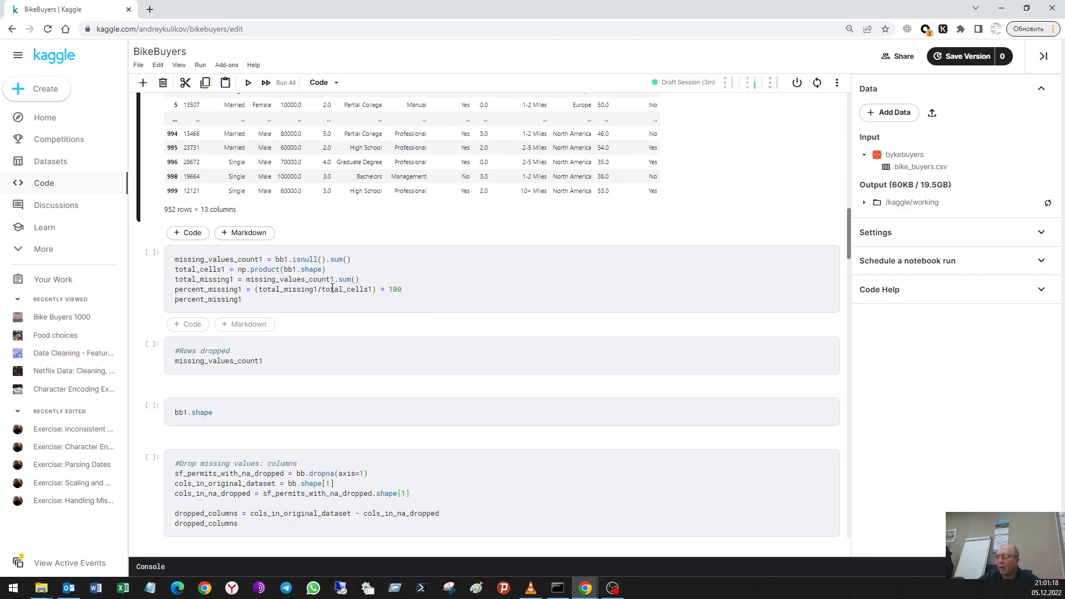
left_click(248, 82)
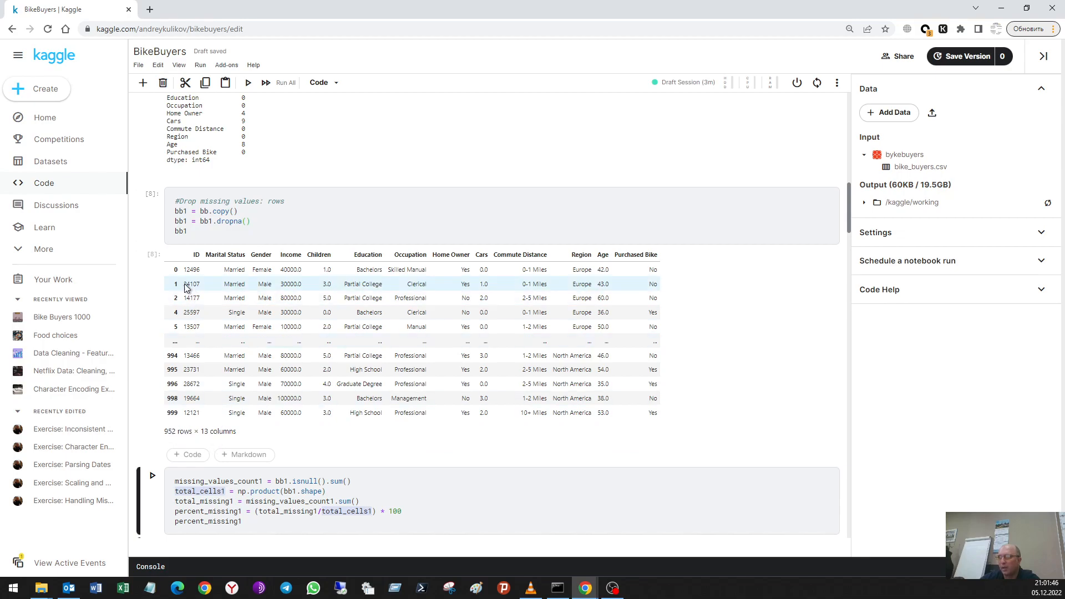
mouse_move(192, 304)
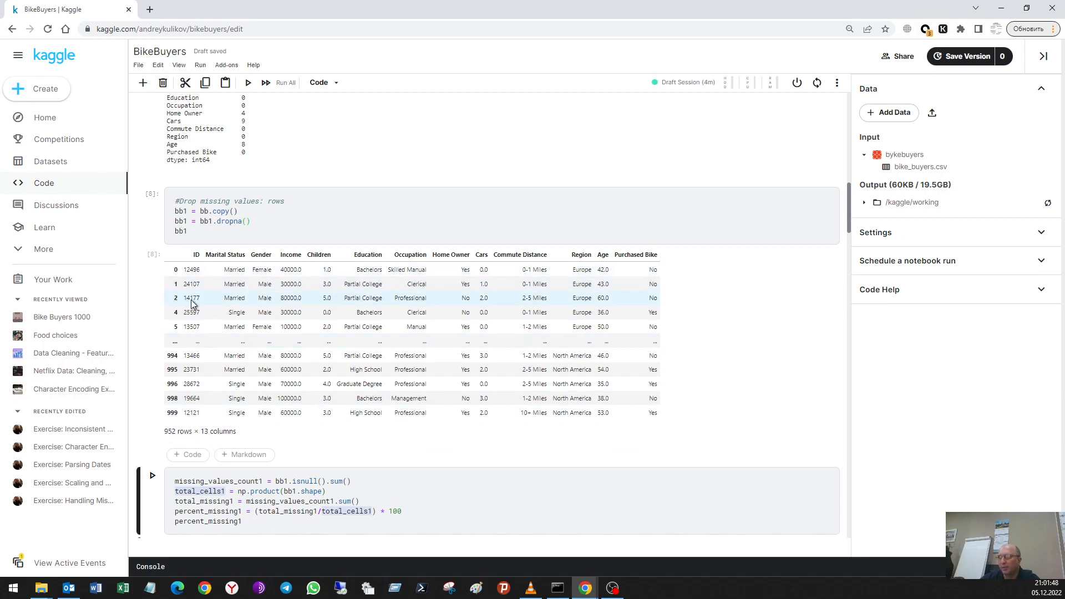
mouse_move(232, 307)
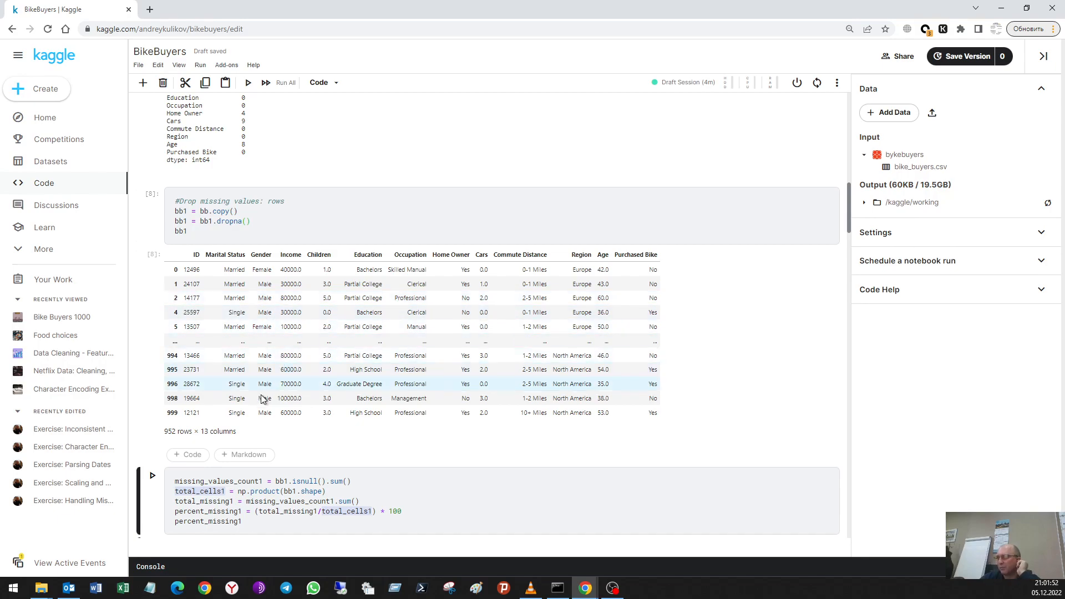
mouse_move(175, 439)
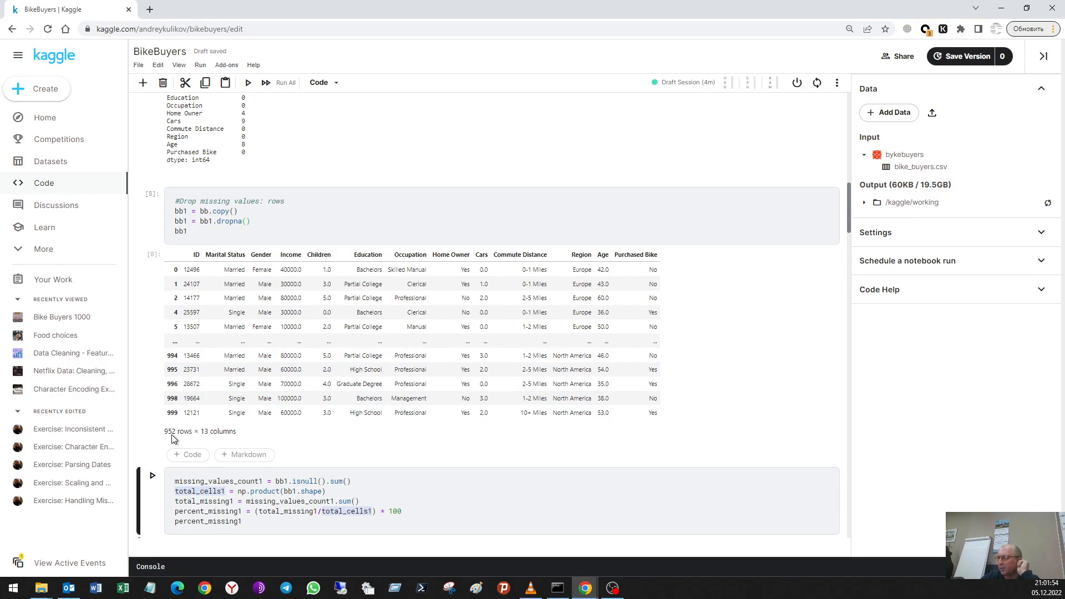
mouse_move(274, 384)
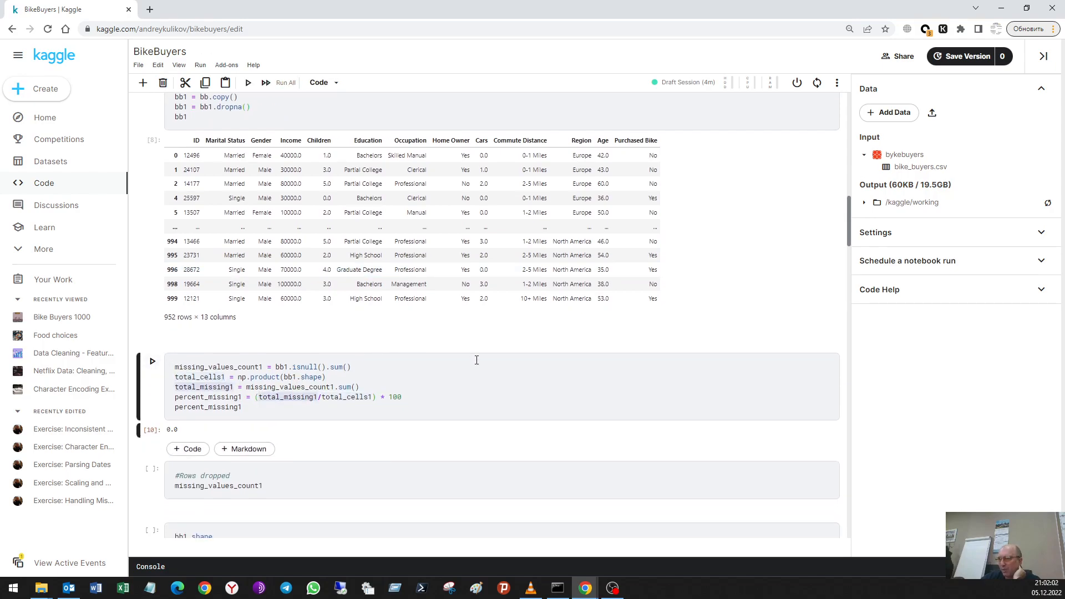
scroll("down", 3)
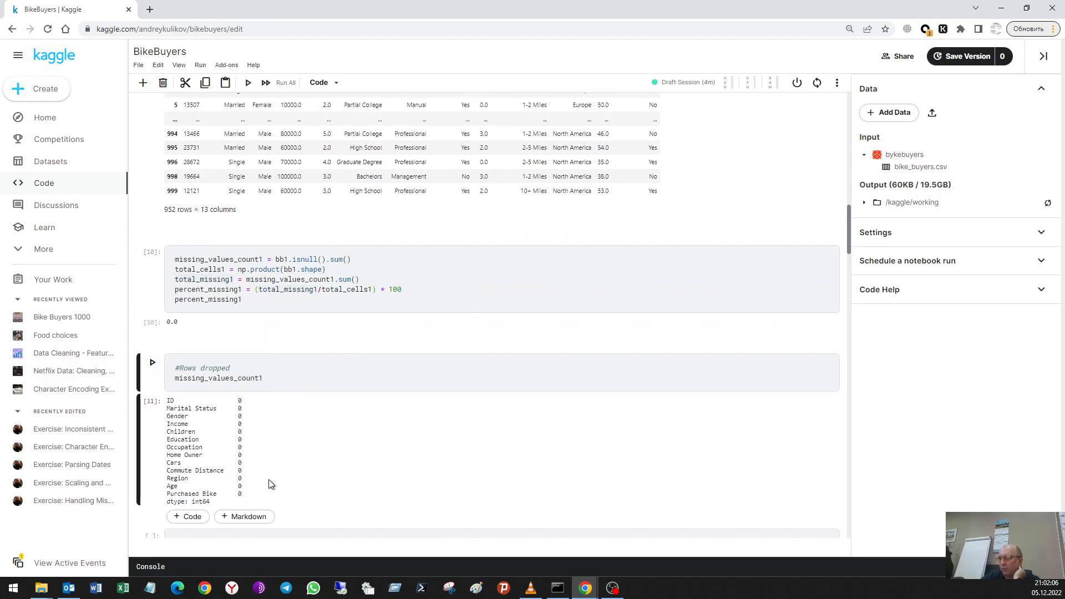
scroll("down", 3)
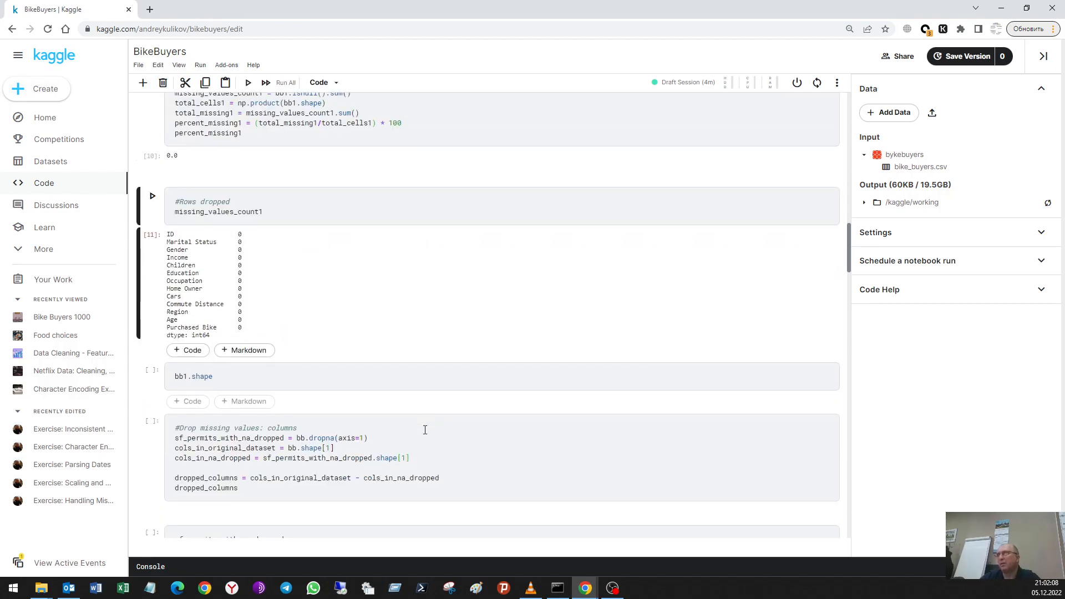
mouse_move(355, 388)
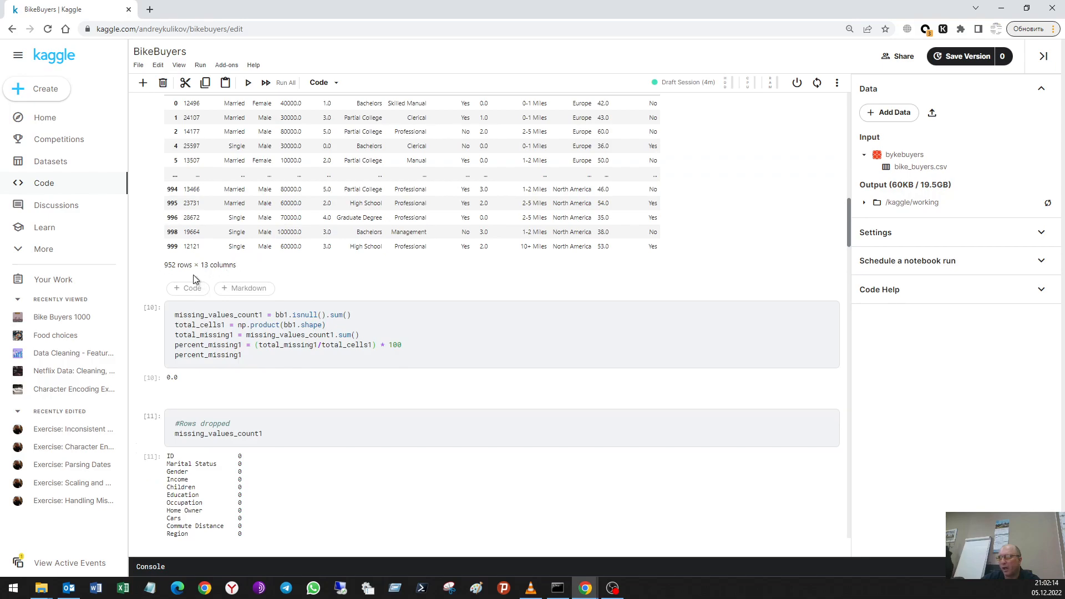
Run the drop-columns cell losing 7 columns and delete the stray empty cell
scroll("down", 3)
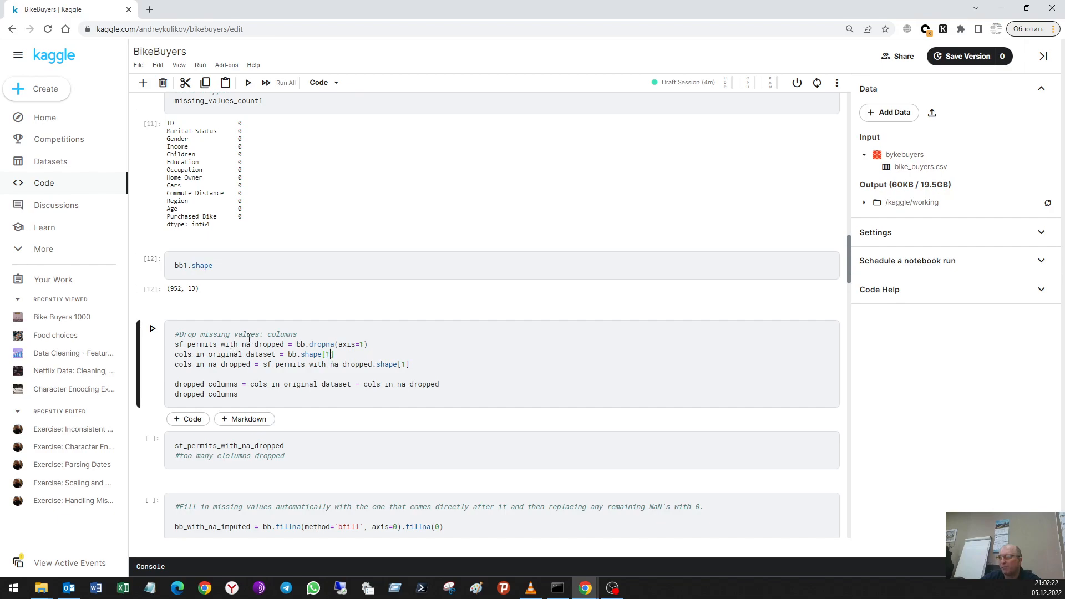
mouse_move(152, 333)
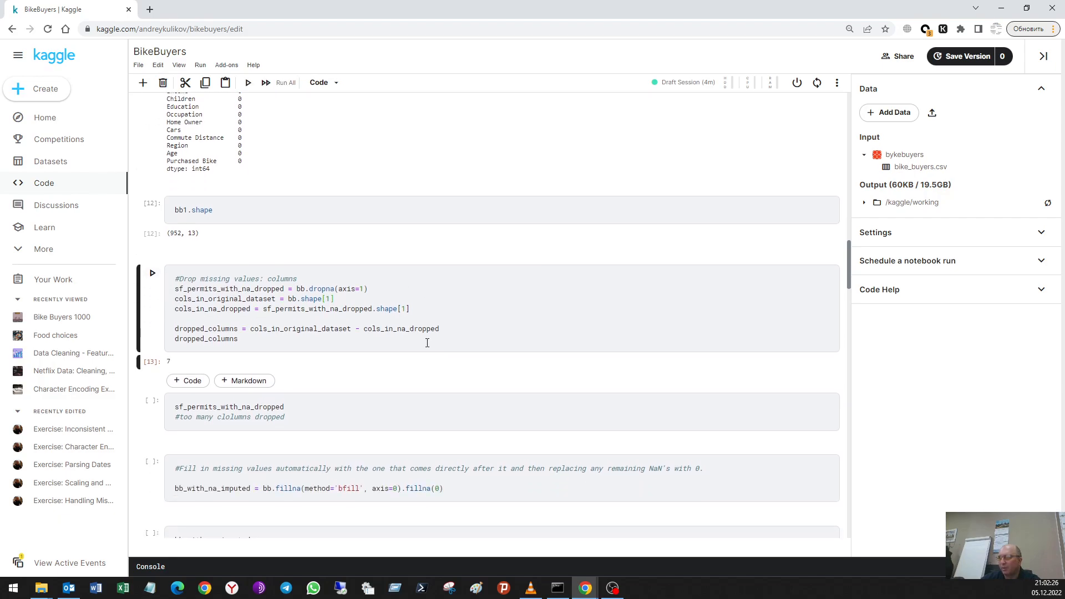
mouse_move(181, 365)
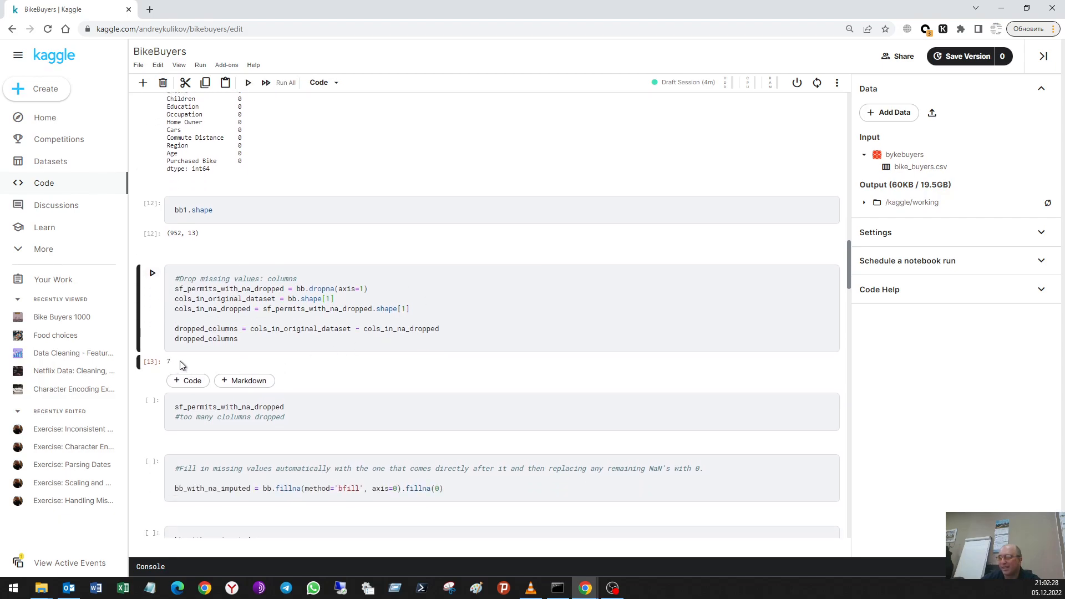
left_click(188, 381)
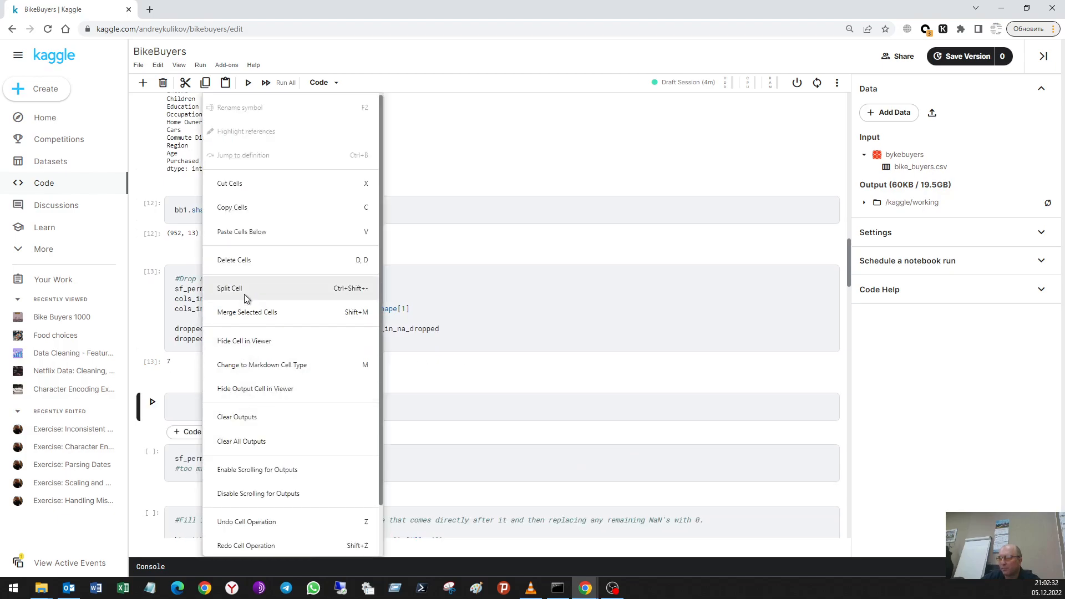
left_click(233, 260)
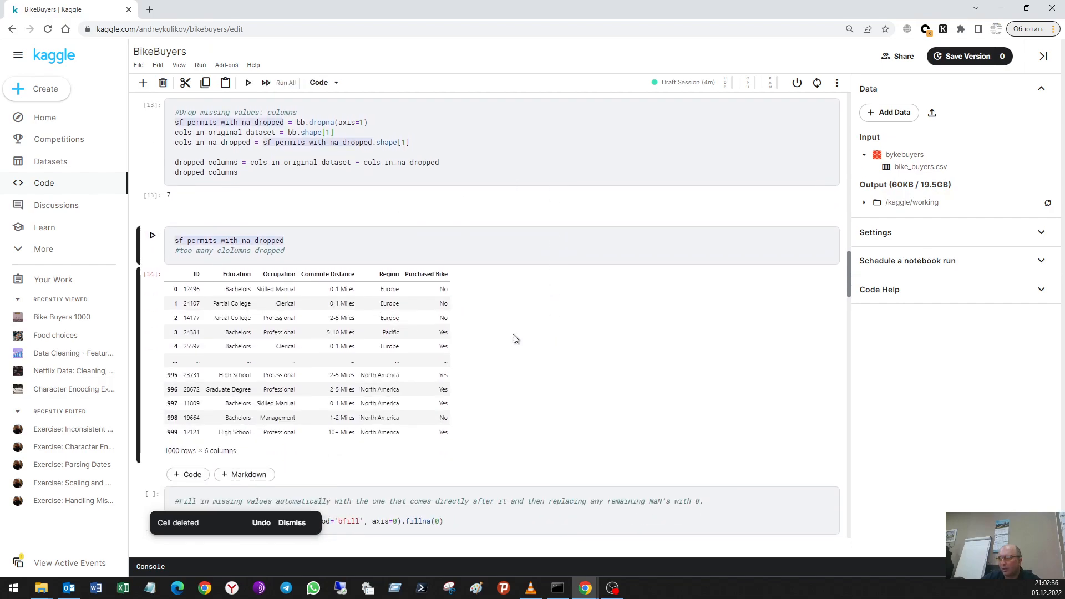
mouse_move(362, 289)
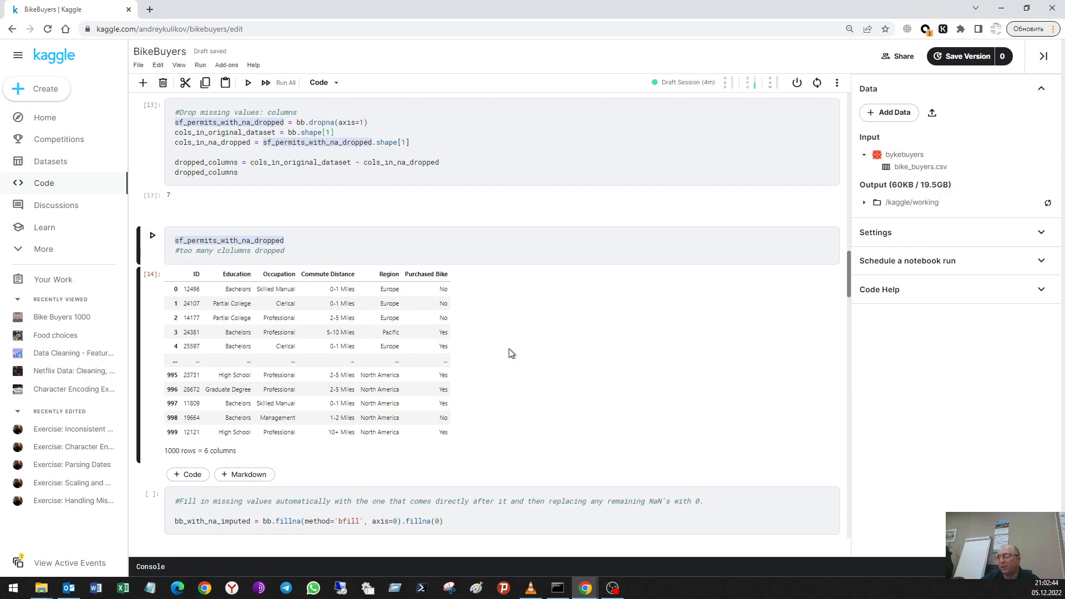
scroll("up", 3)
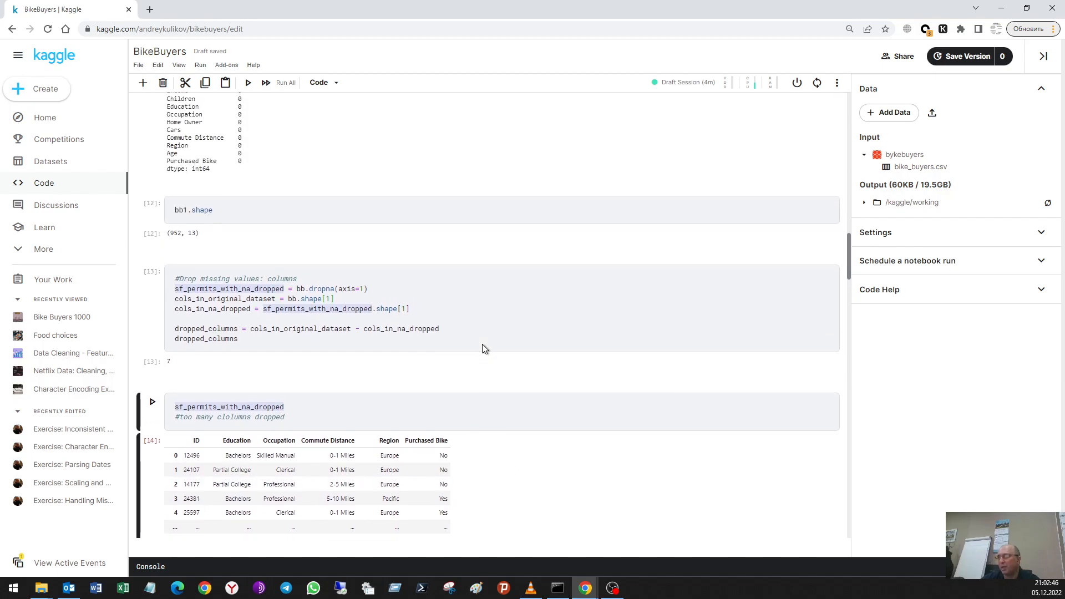
Scroll through the imputation cells checking missing_values_count2 shows zero for every column
scroll("down", 3)
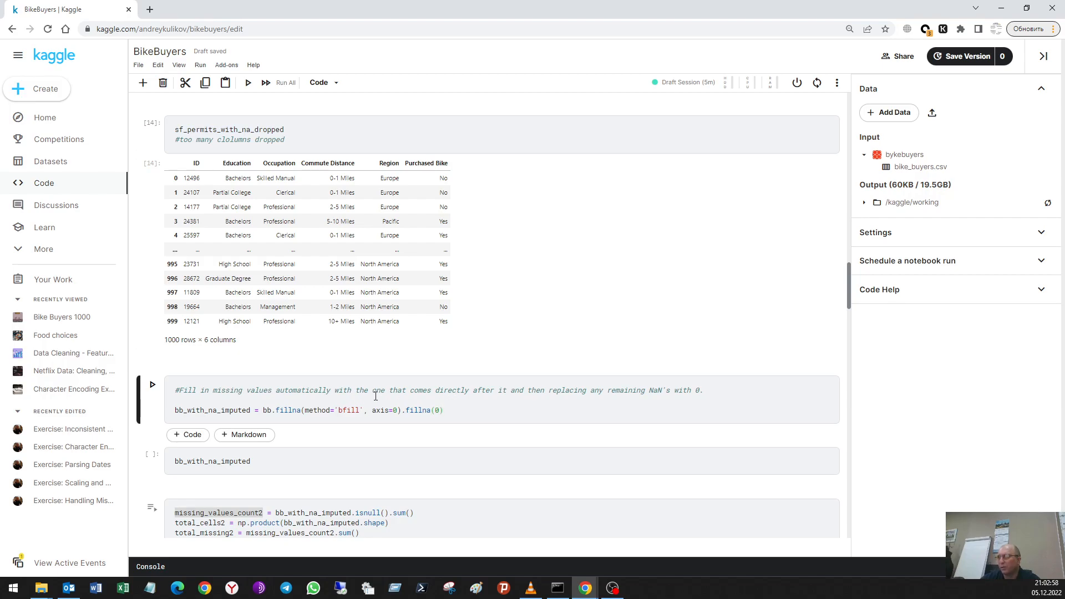
mouse_move(548, 393)
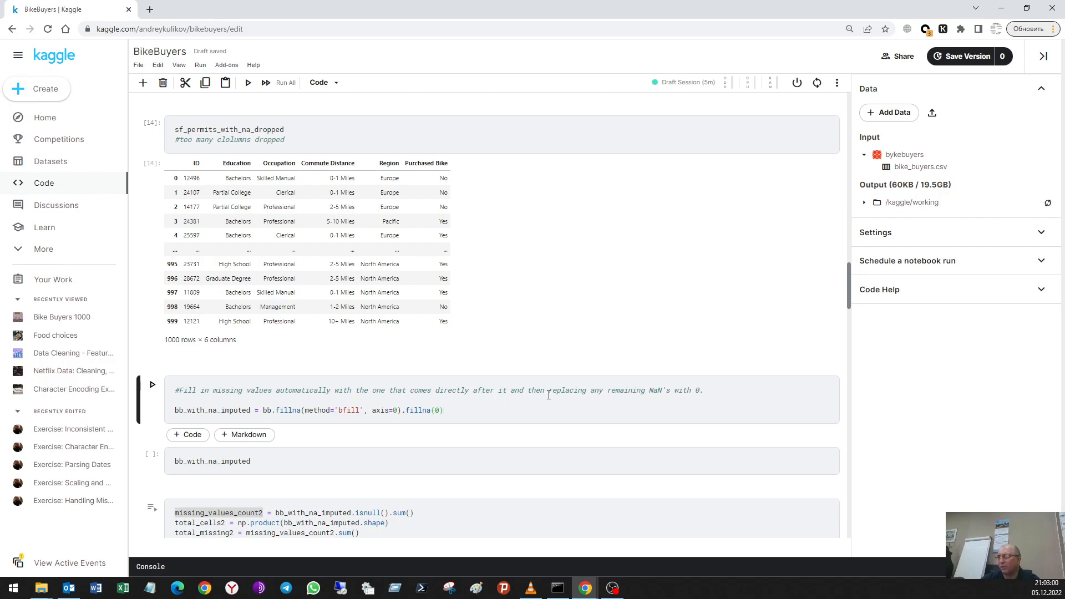
mouse_move(667, 395)
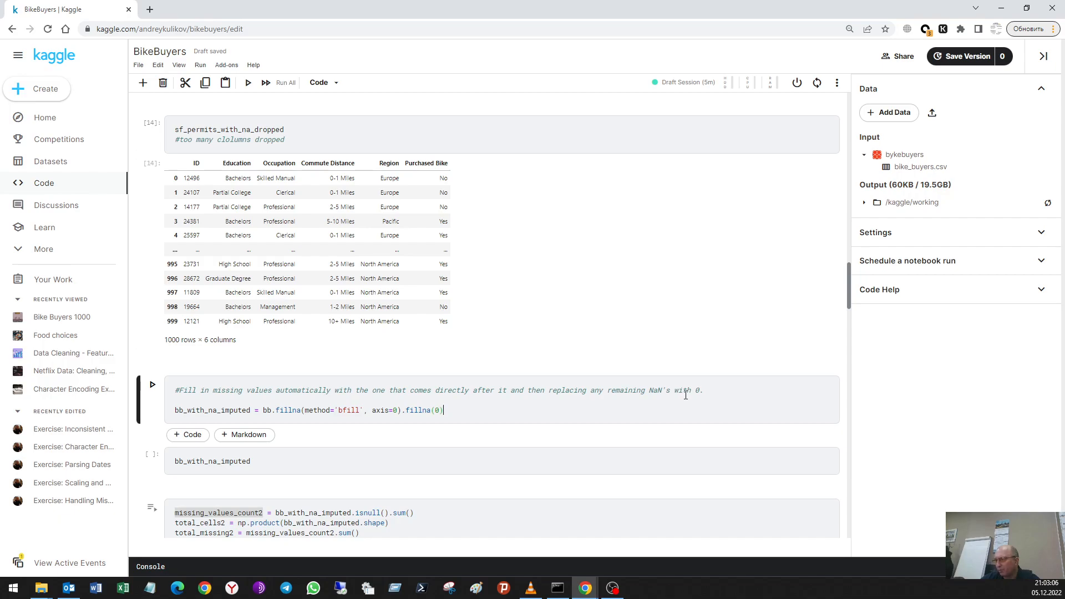
mouse_move(466, 389)
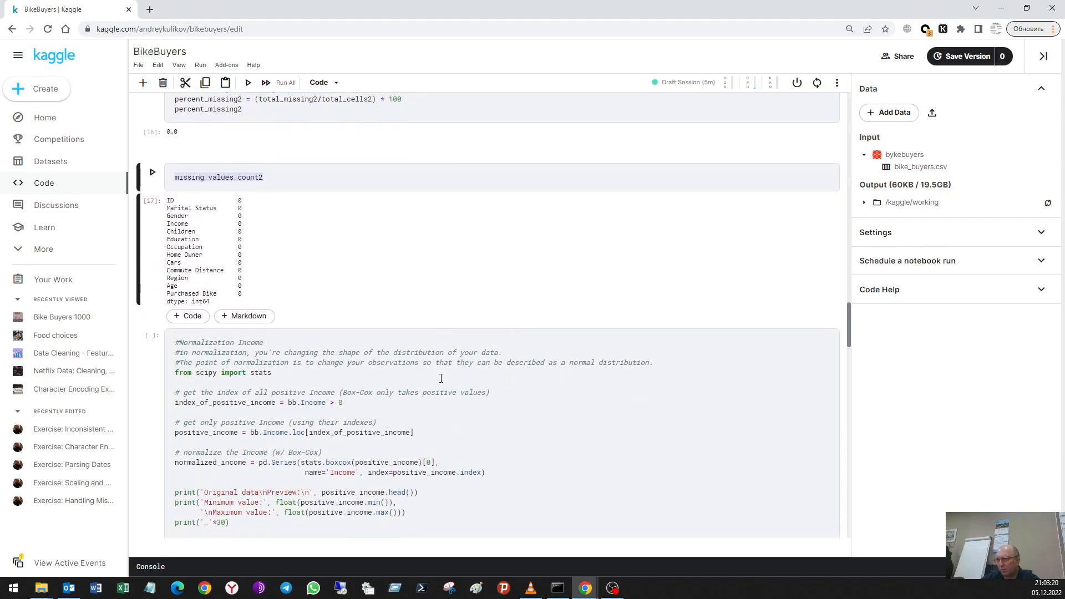
scroll("up", 3)
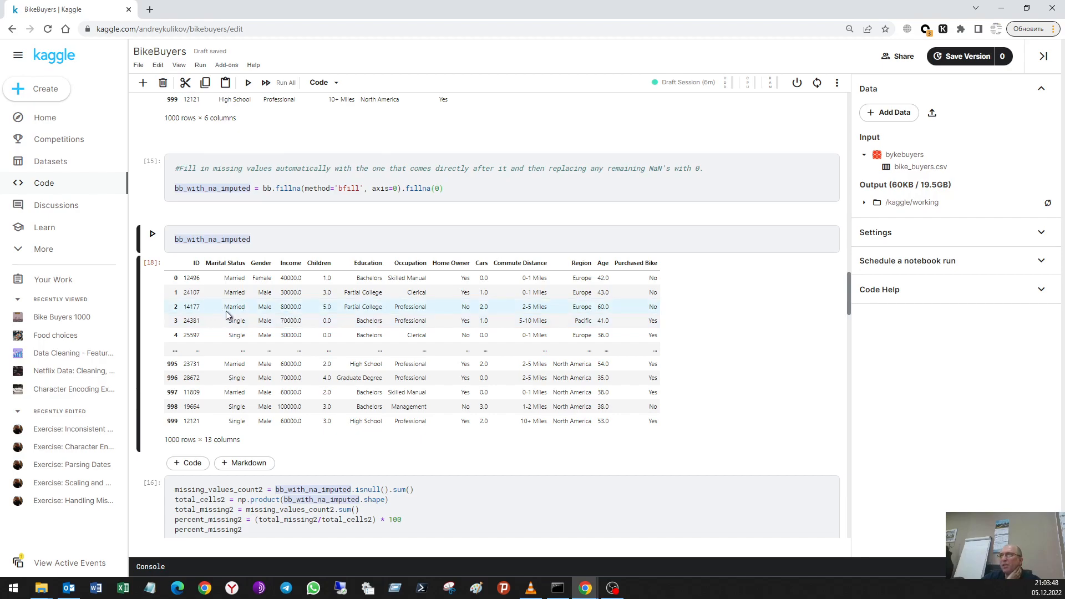
mouse_move(276, 313)
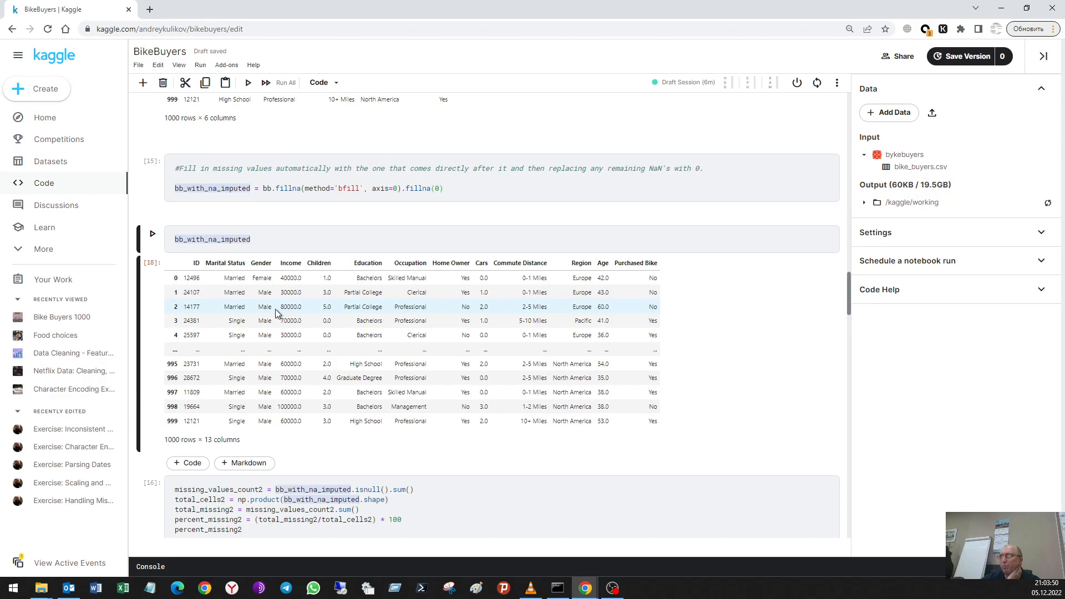
scroll("down", 3)
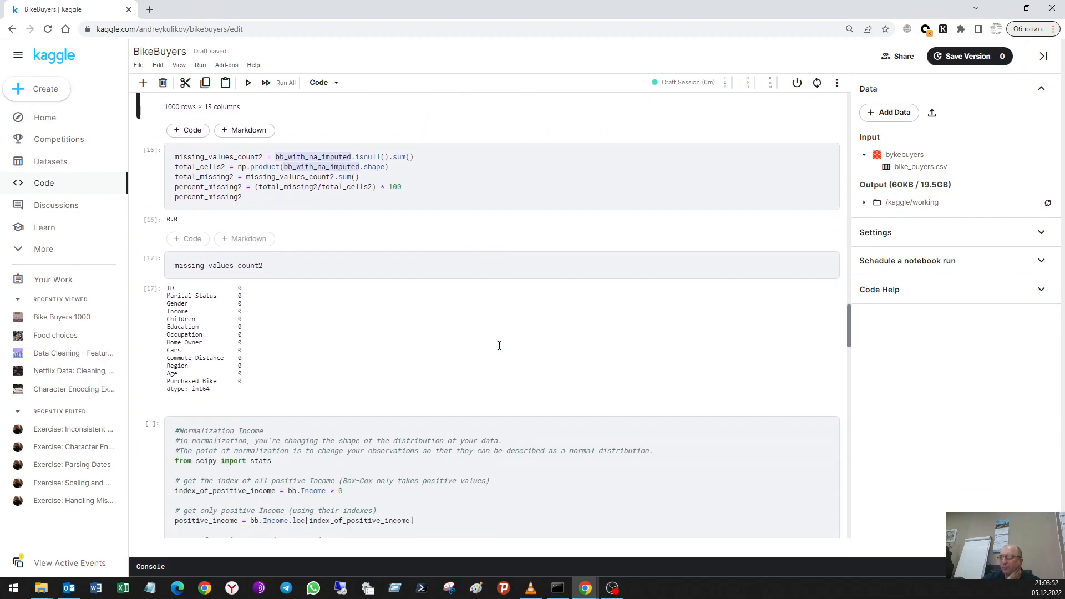
scroll("down", 3)
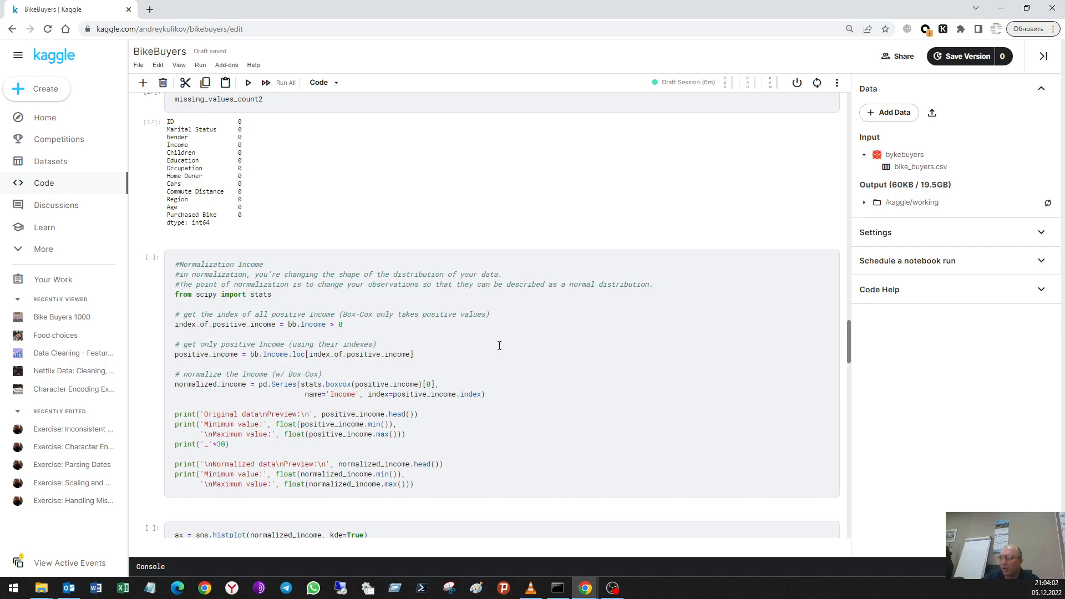
scroll("up", 3)
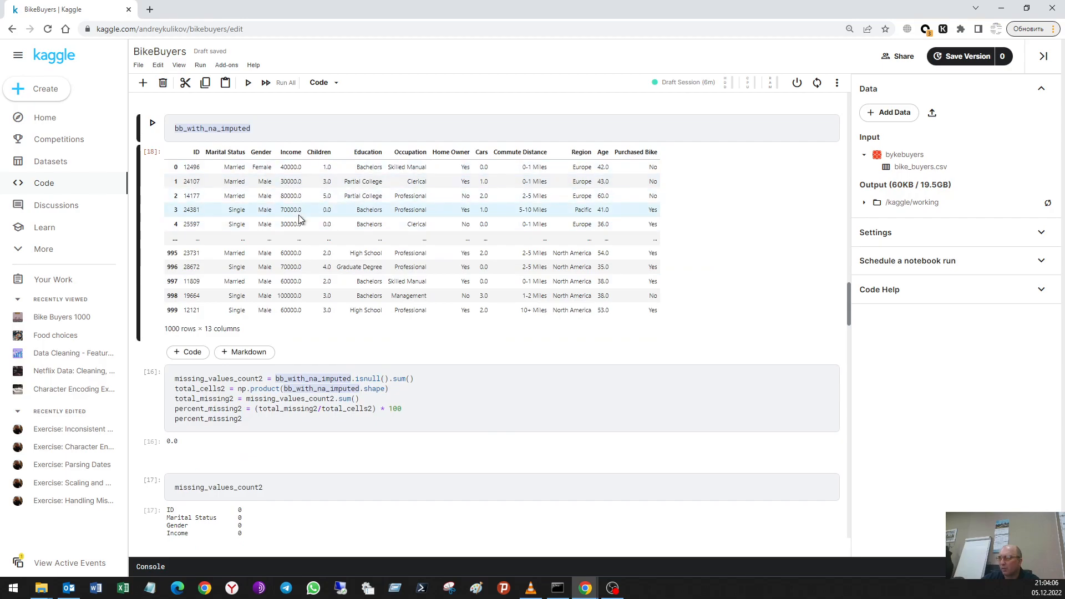
scroll("down", 3)
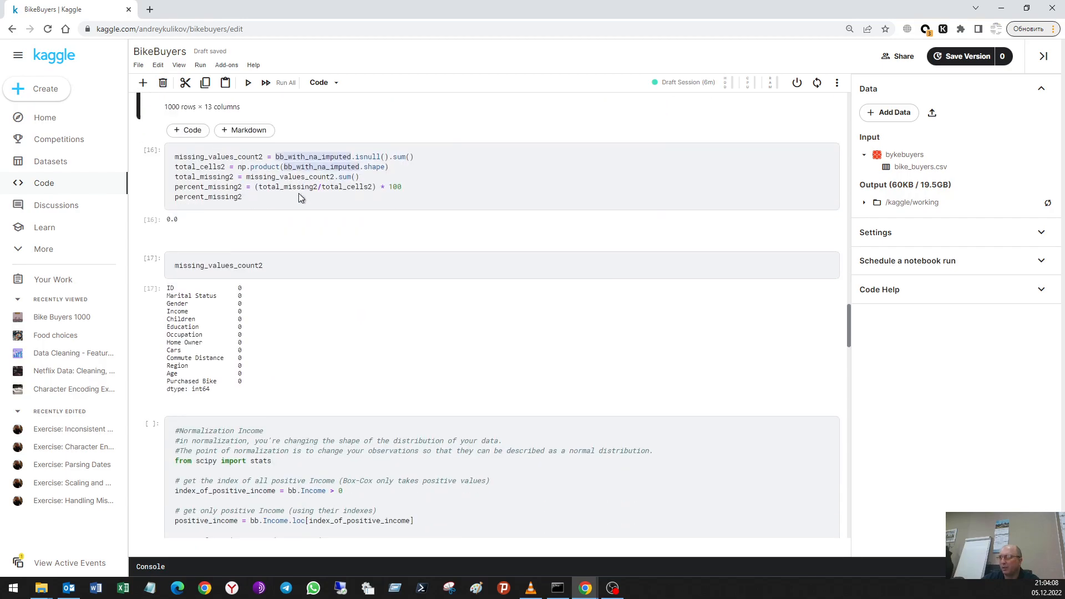
scroll("down", 3)
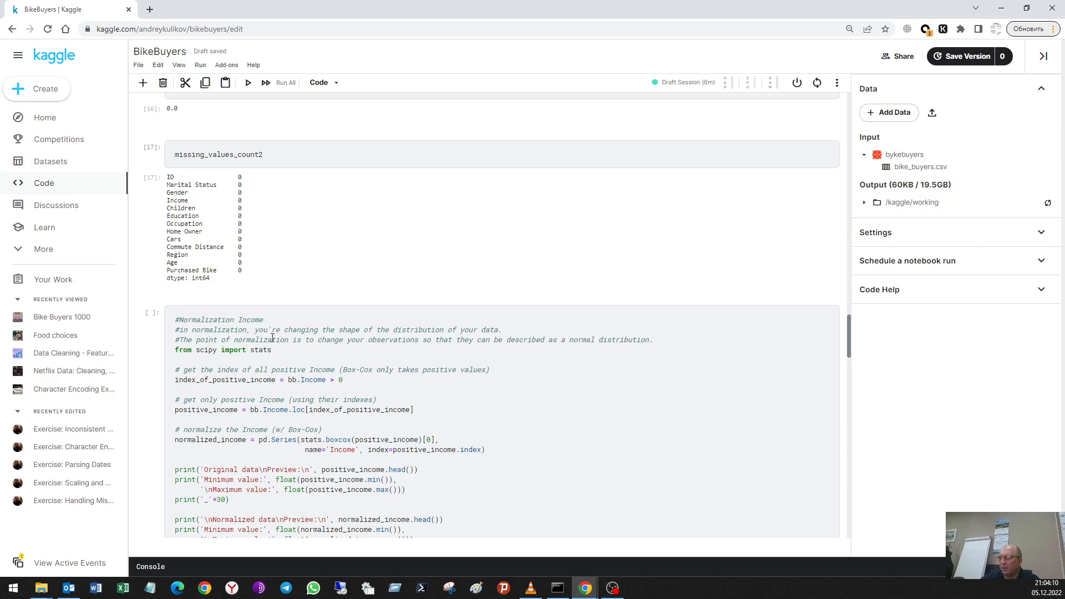
mouse_move(391, 332)
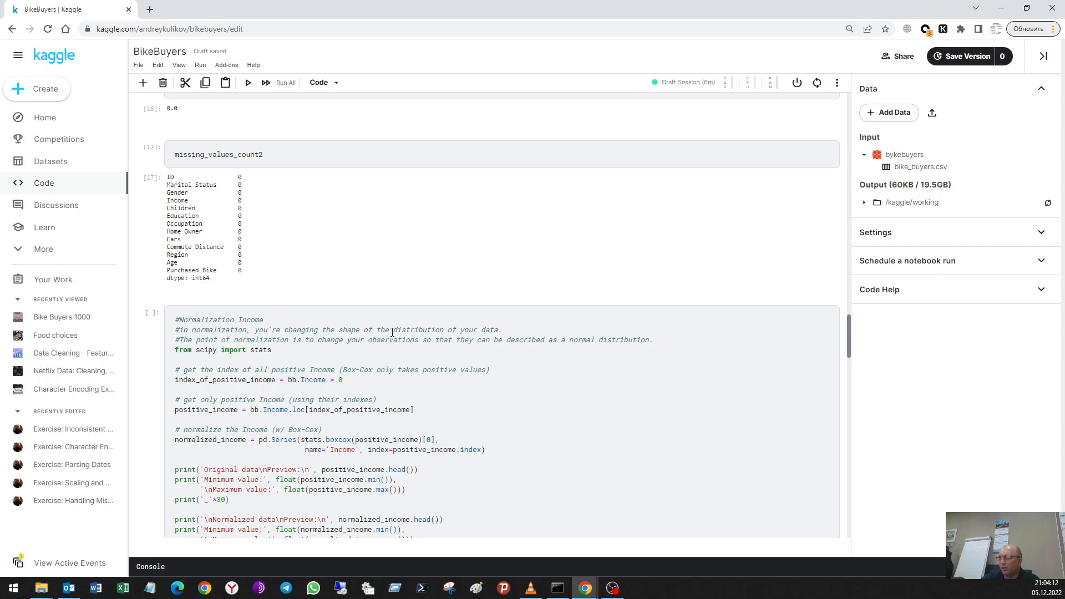
mouse_move(460, 336)
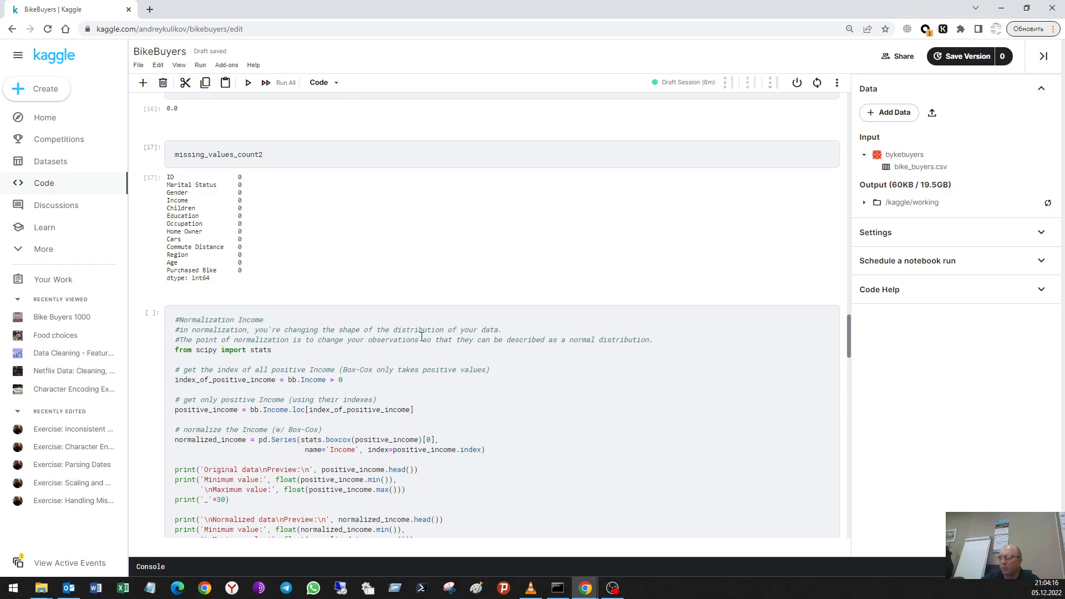
mouse_move(522, 350)
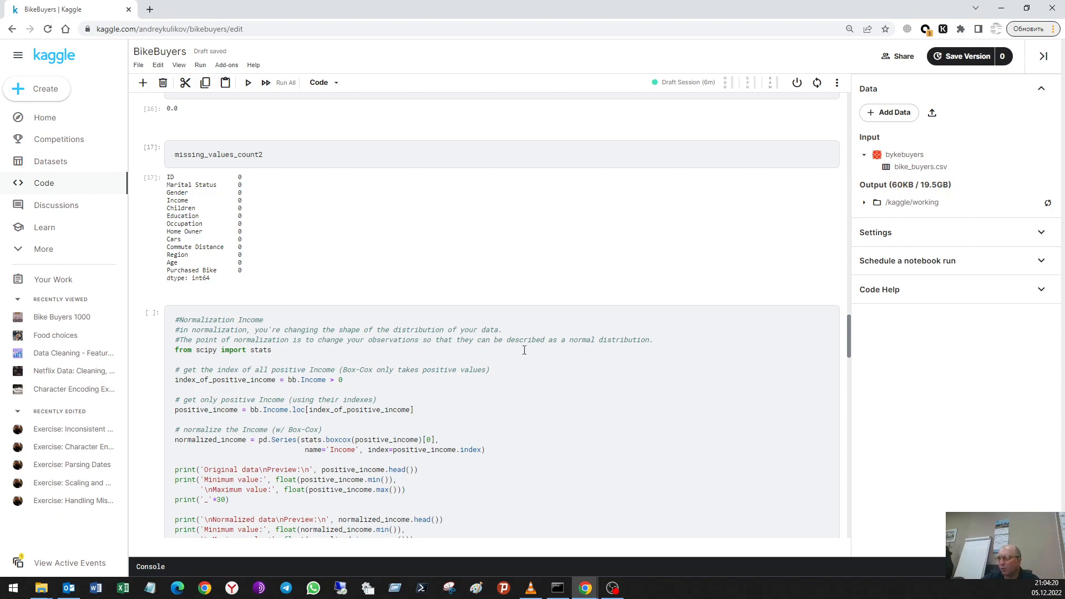
scroll("down", 3)
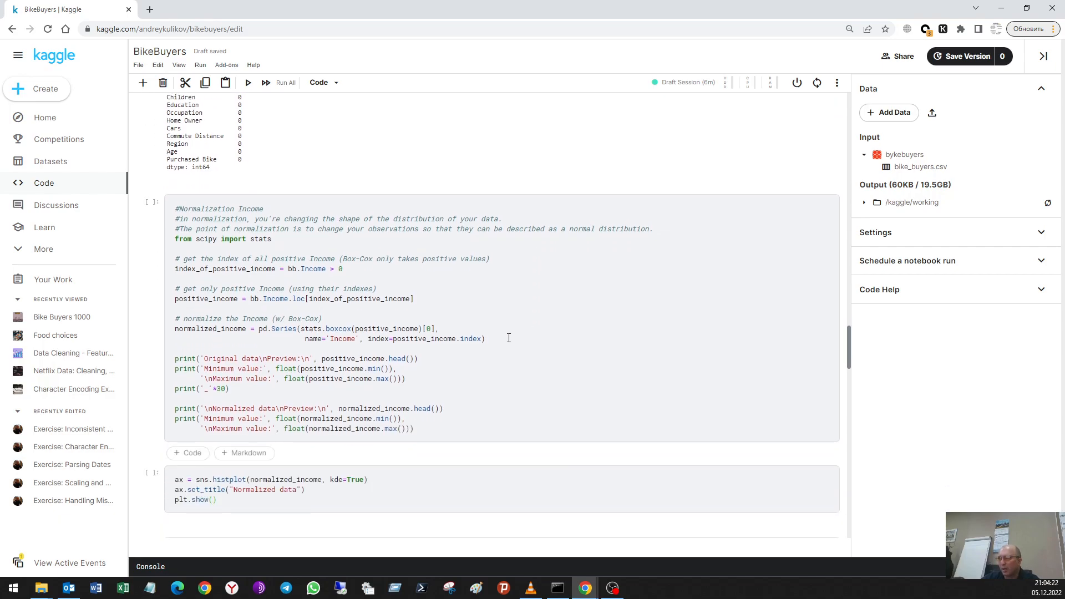
mouse_move(323, 278)
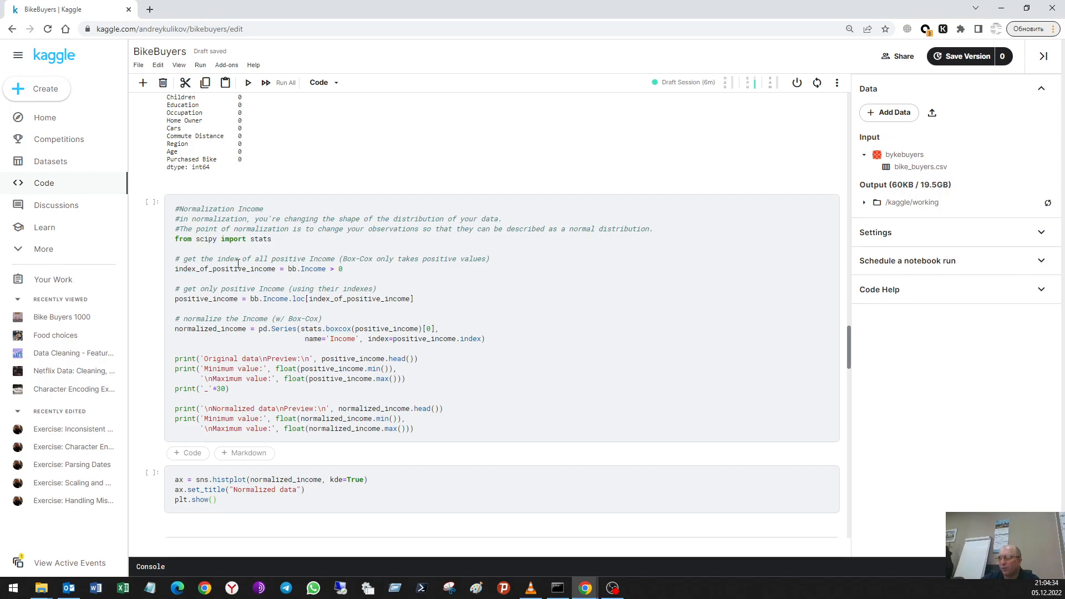
mouse_move(335, 264)
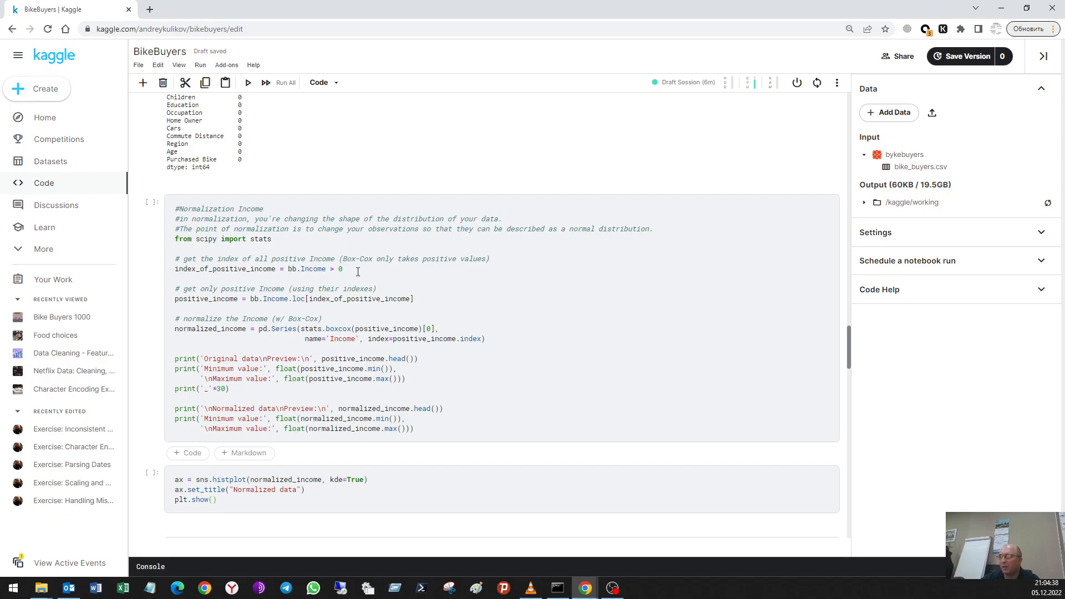
mouse_move(307, 266)
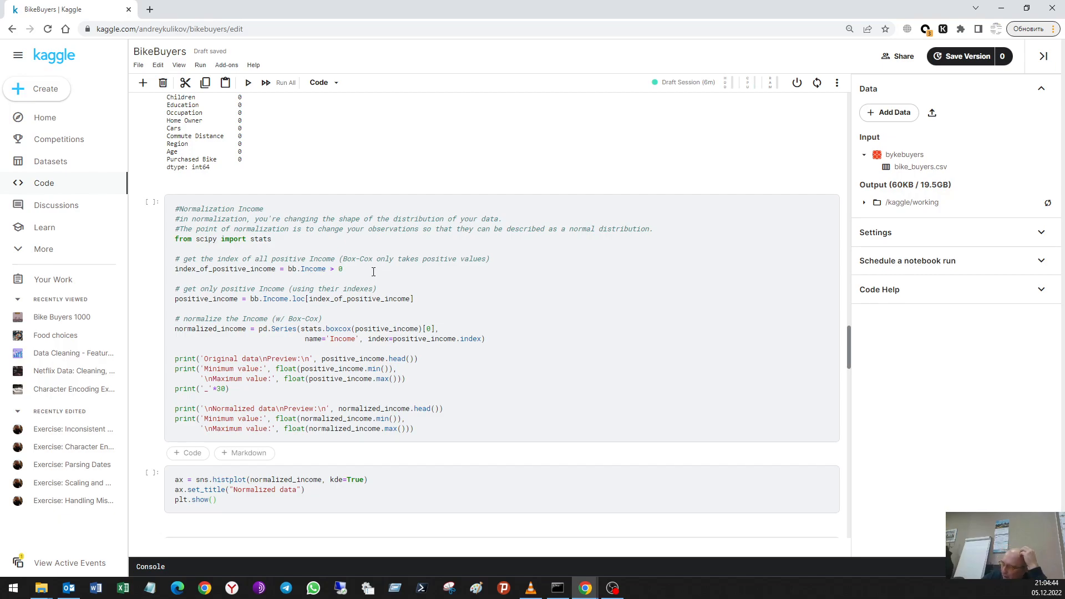
mouse_move(309, 322)
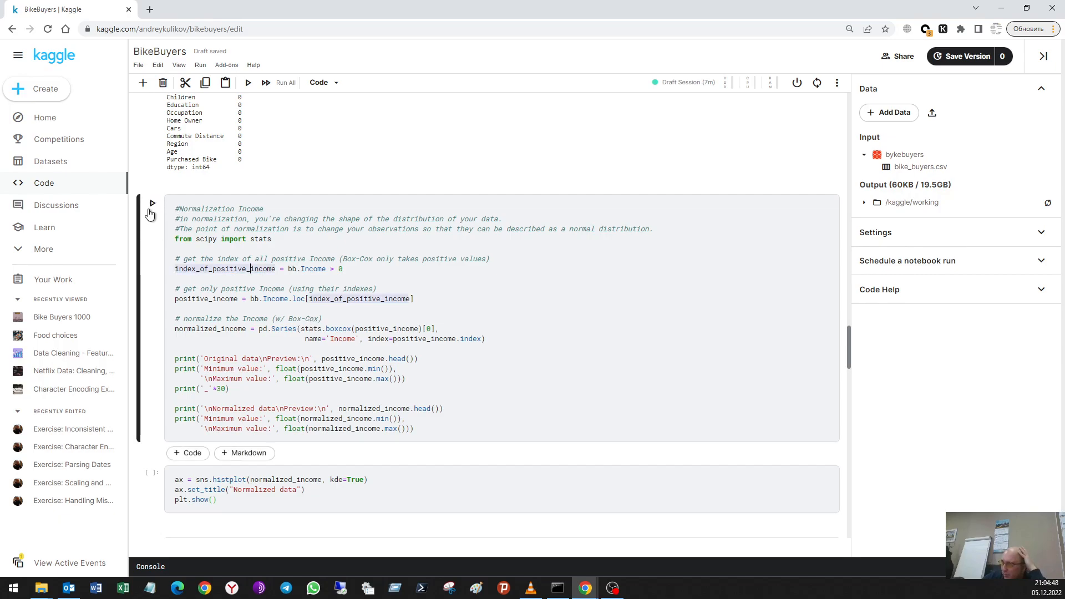
Run the Box-Cox Income normalization and the histplot cell for the normalized data
left_click(152, 203)
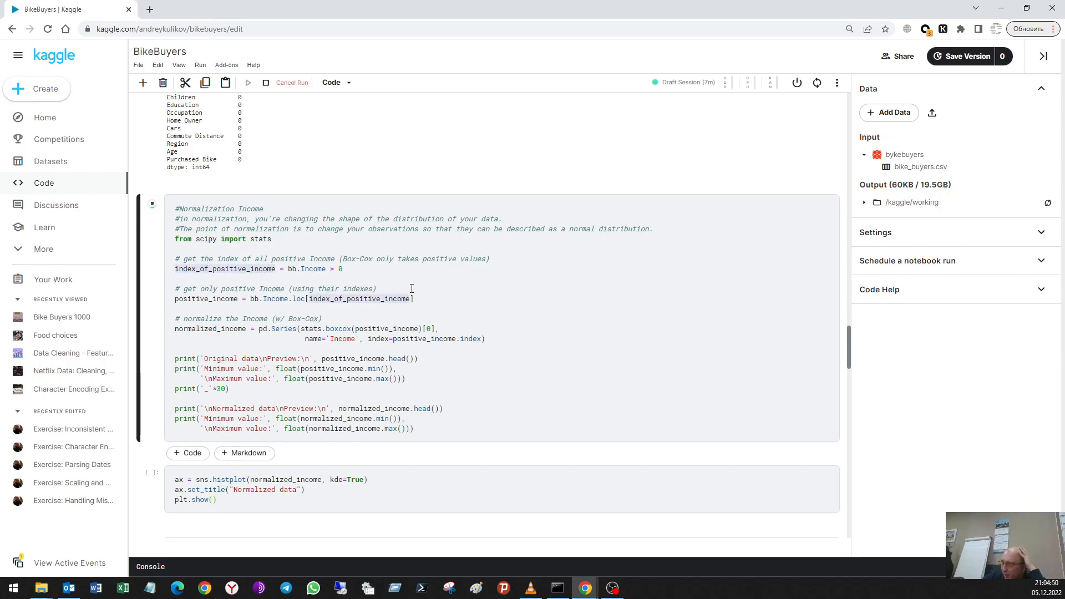
left_click(248, 82)
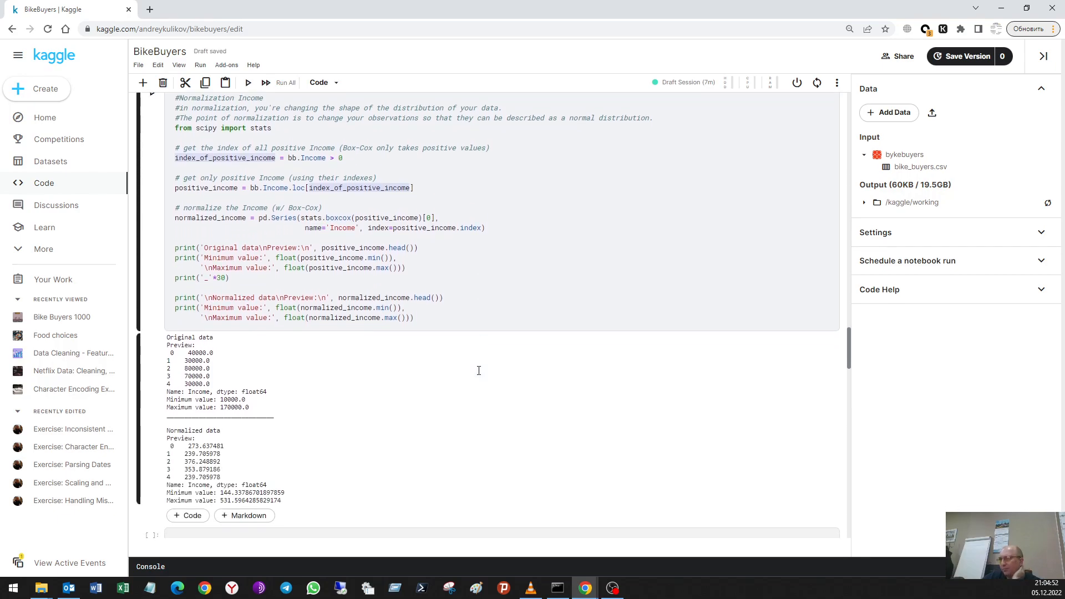
scroll("down", 3)
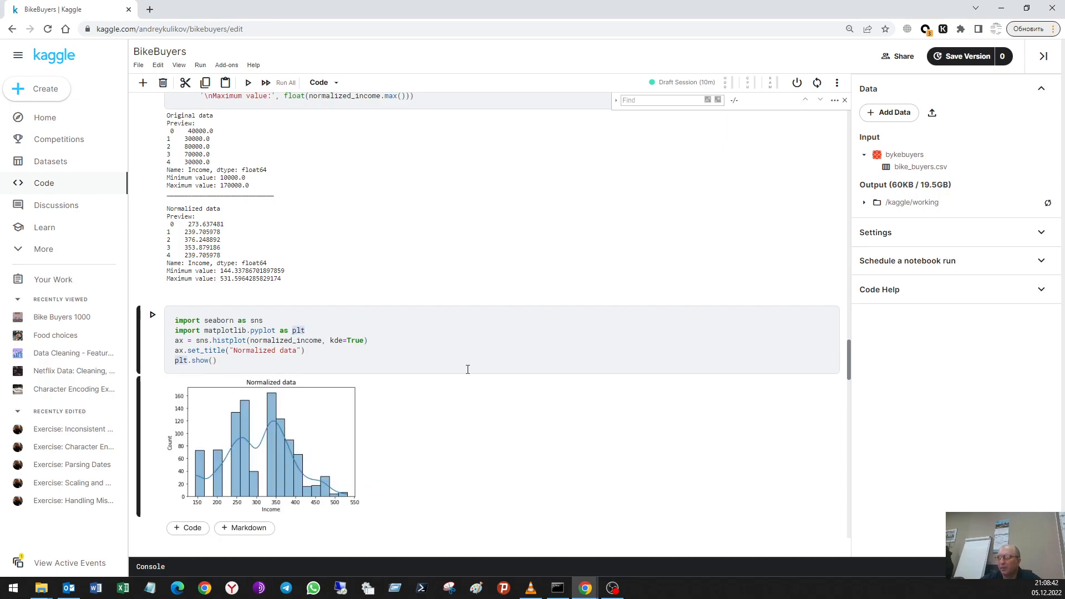
Run the sns.histplot(positive_income, kde=True) cell for the Input data histogram
scroll("down", 3)
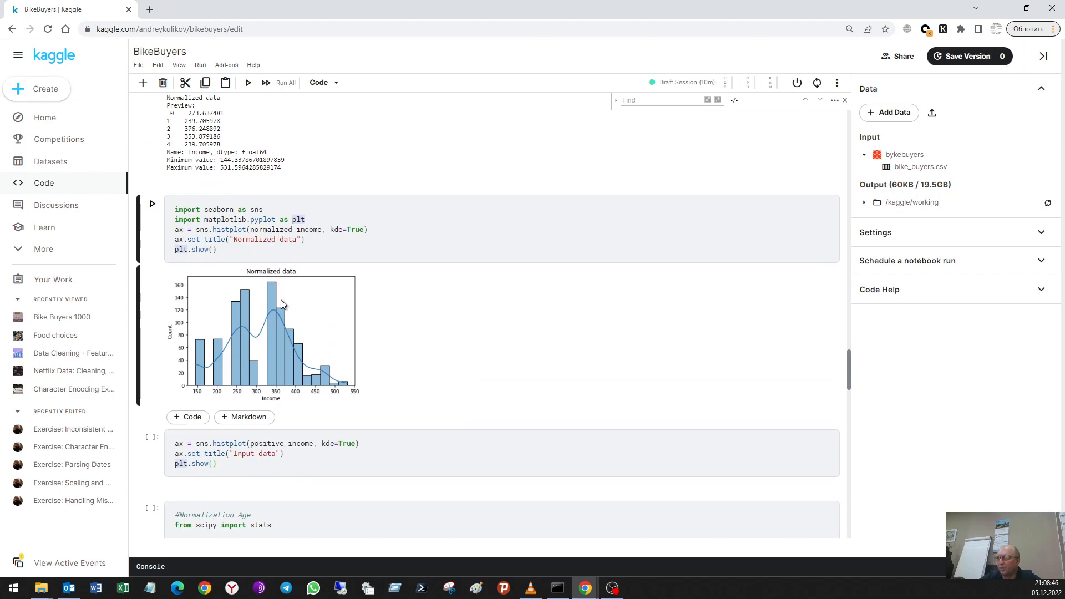
left_click(285, 82)
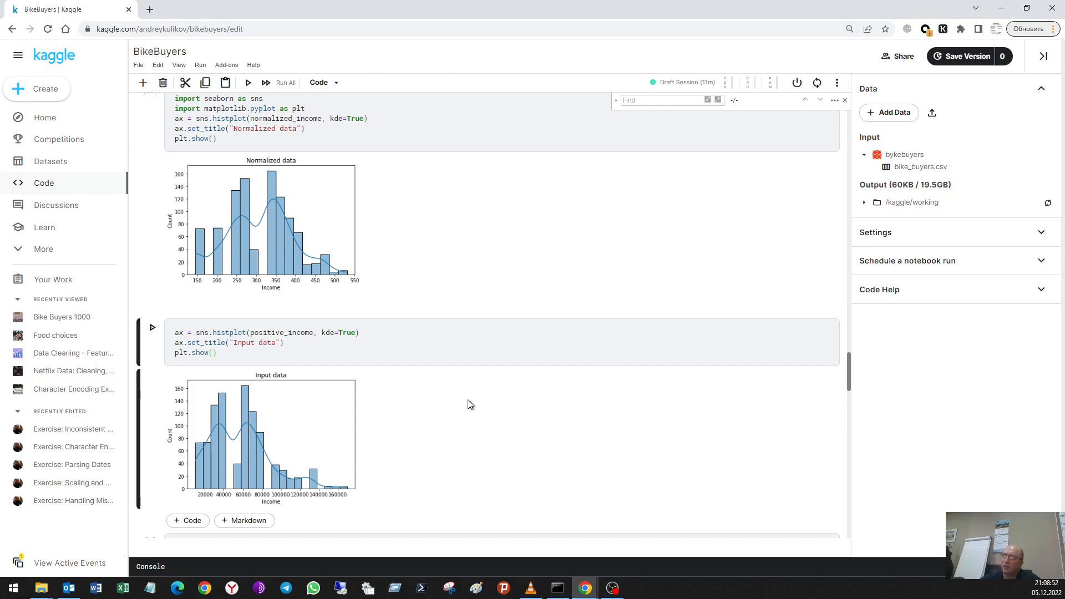
mouse_move(314, 228)
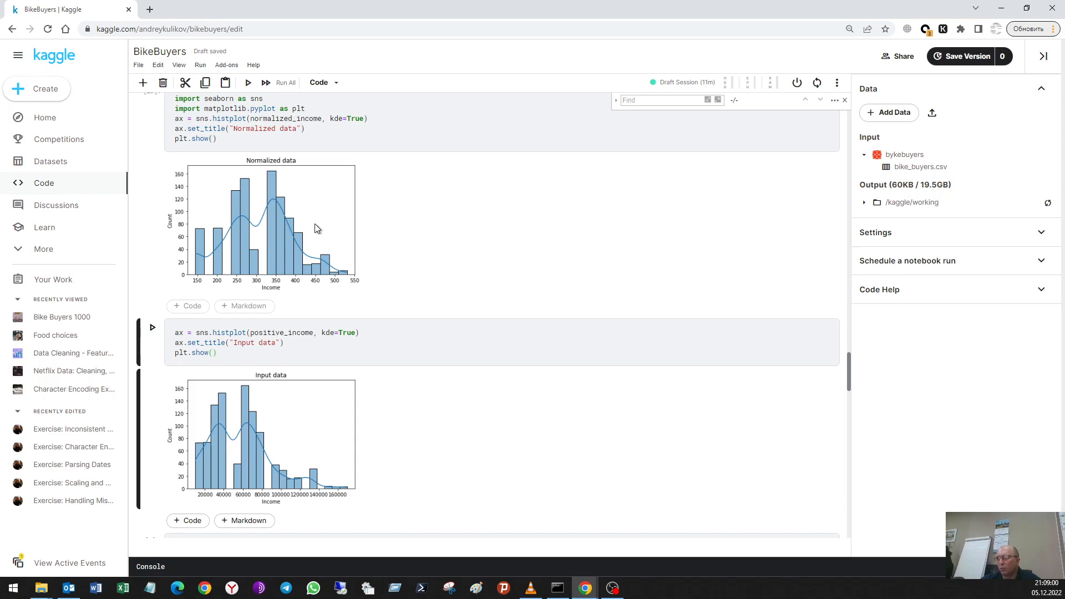
scroll("down", 3)
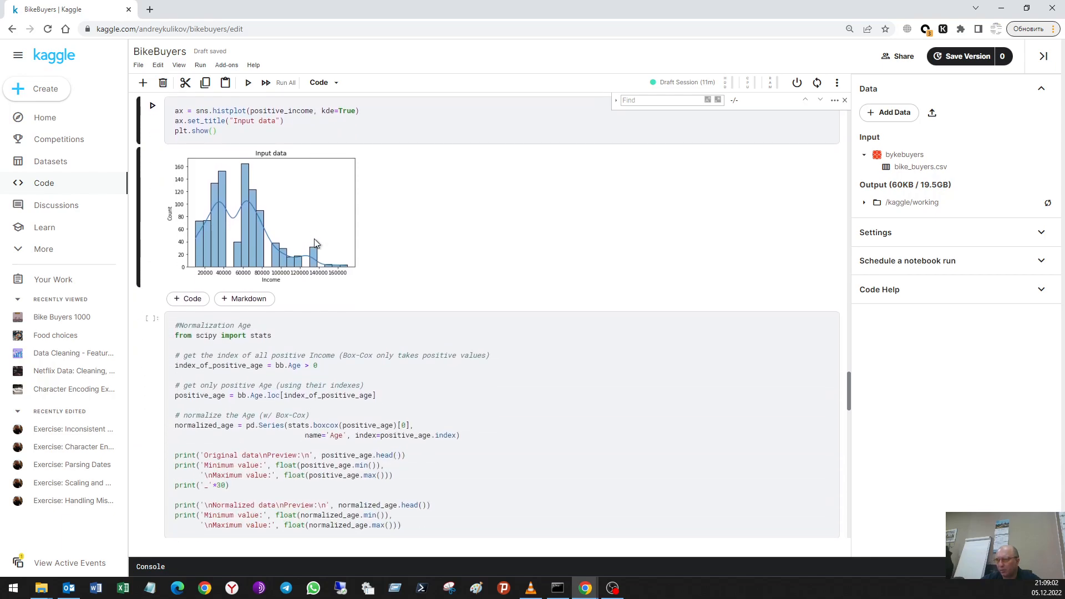
Scroll through the Age Box-Cox normalization cell and its normalized_age and positive_age histograms
scroll("down", 3)
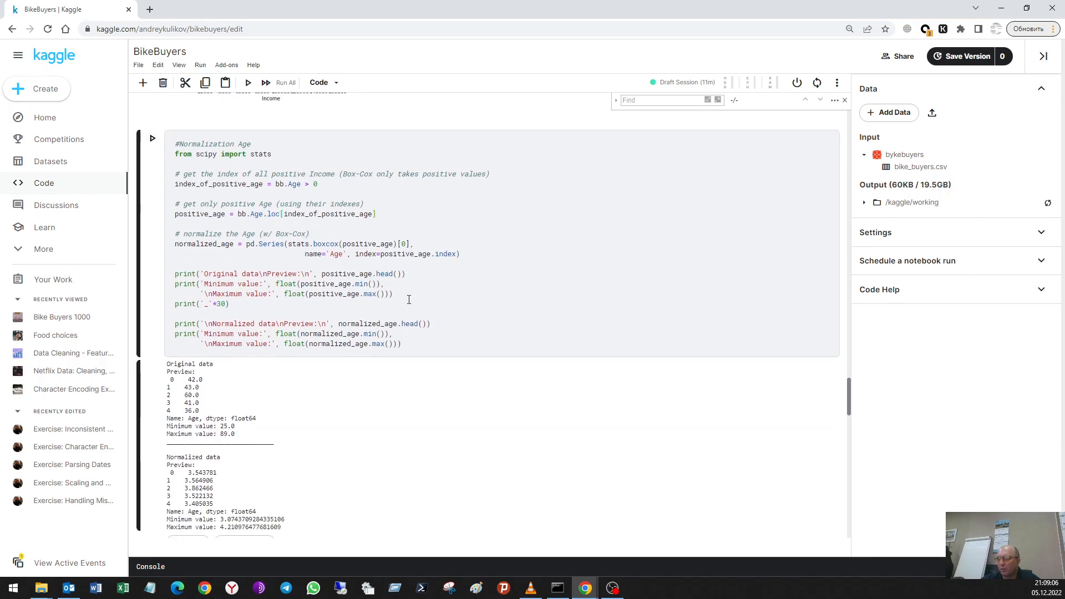
scroll("down", 3)
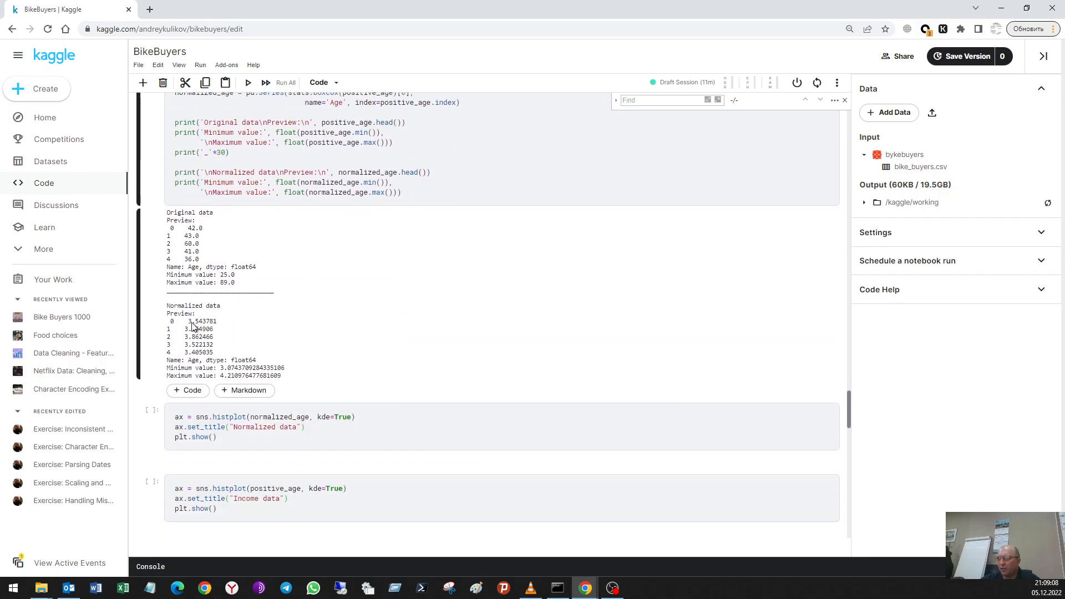
scroll("down", 3)
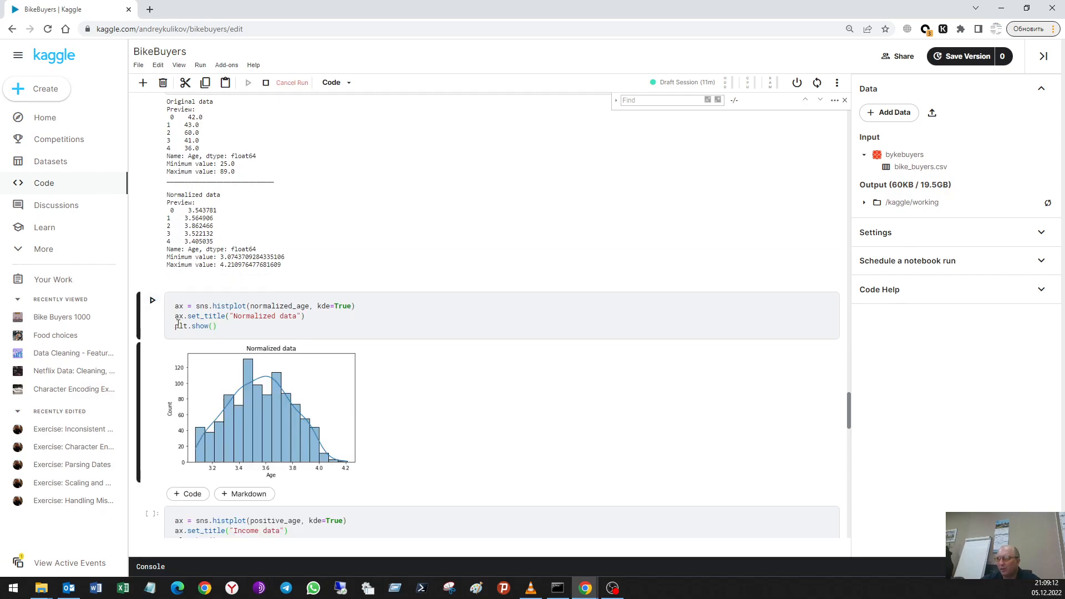
scroll("down", 3)
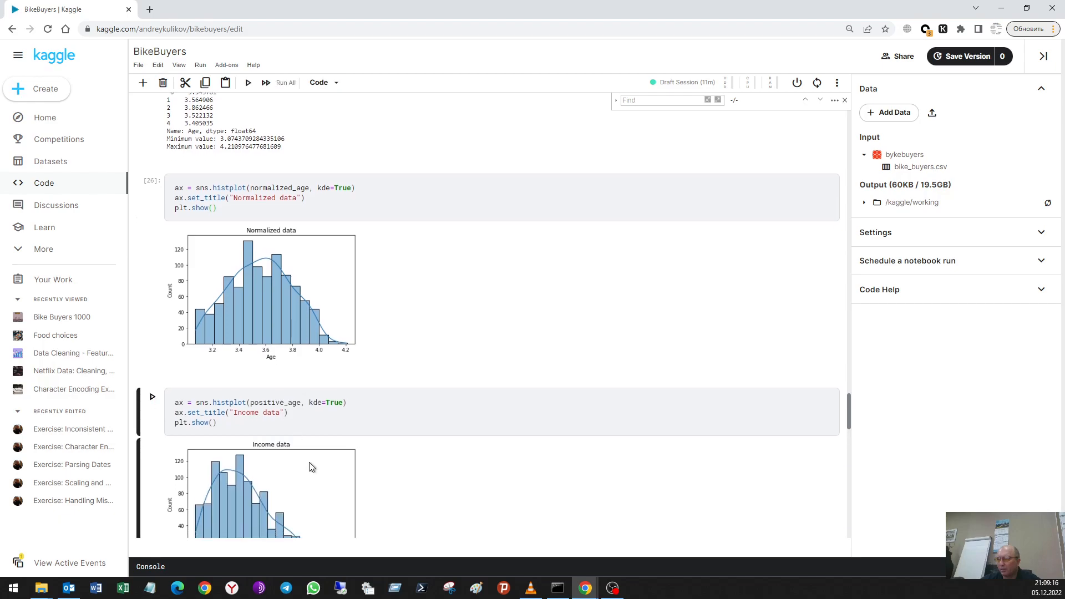
scroll("down", 3)
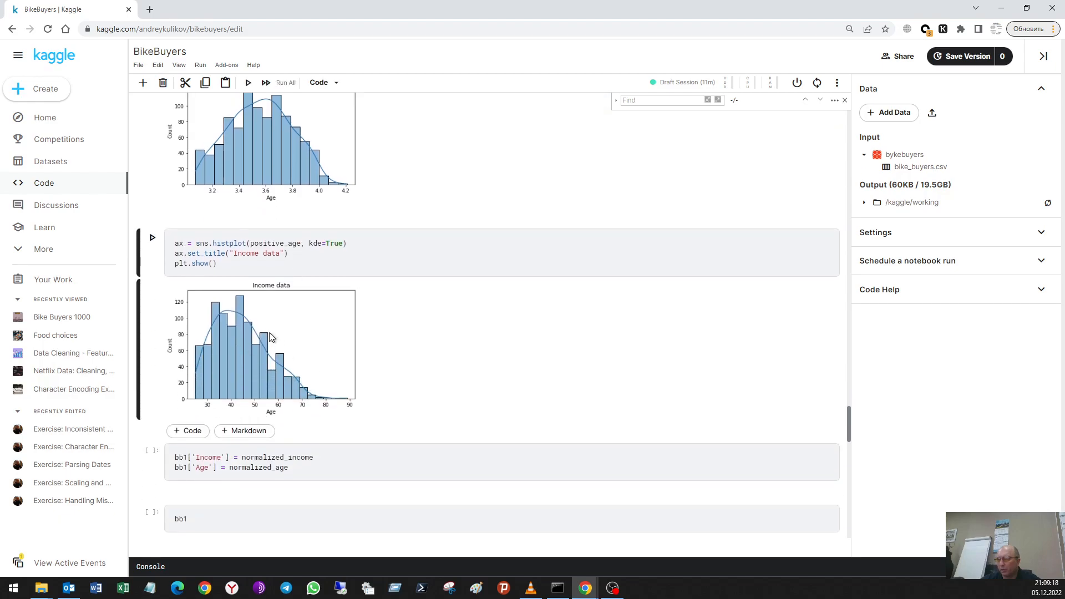
scroll("up", 3)
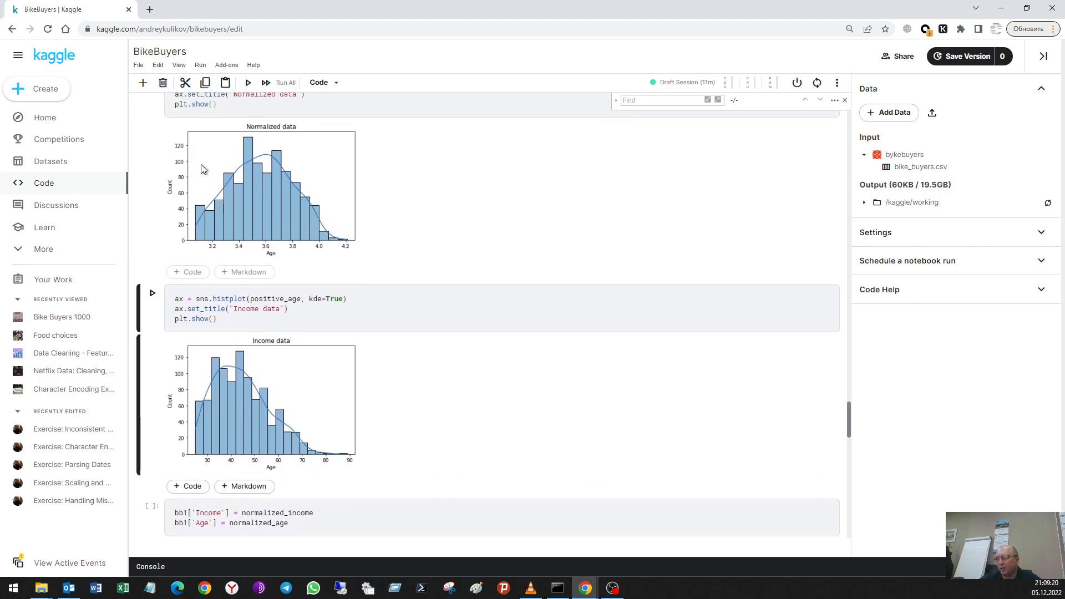
mouse_move(350, 231)
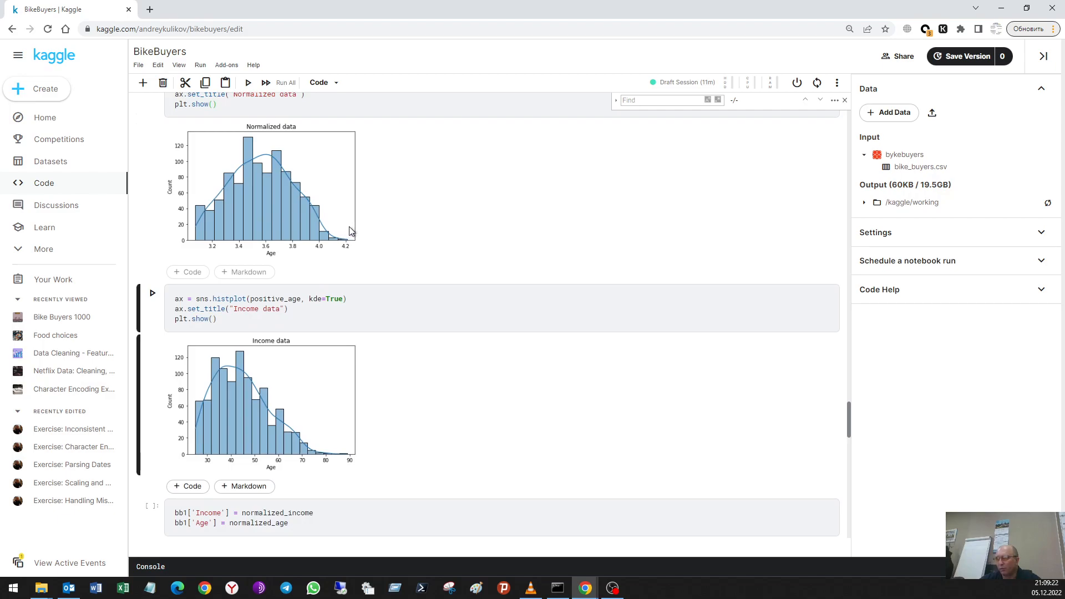
scroll("down", 3)
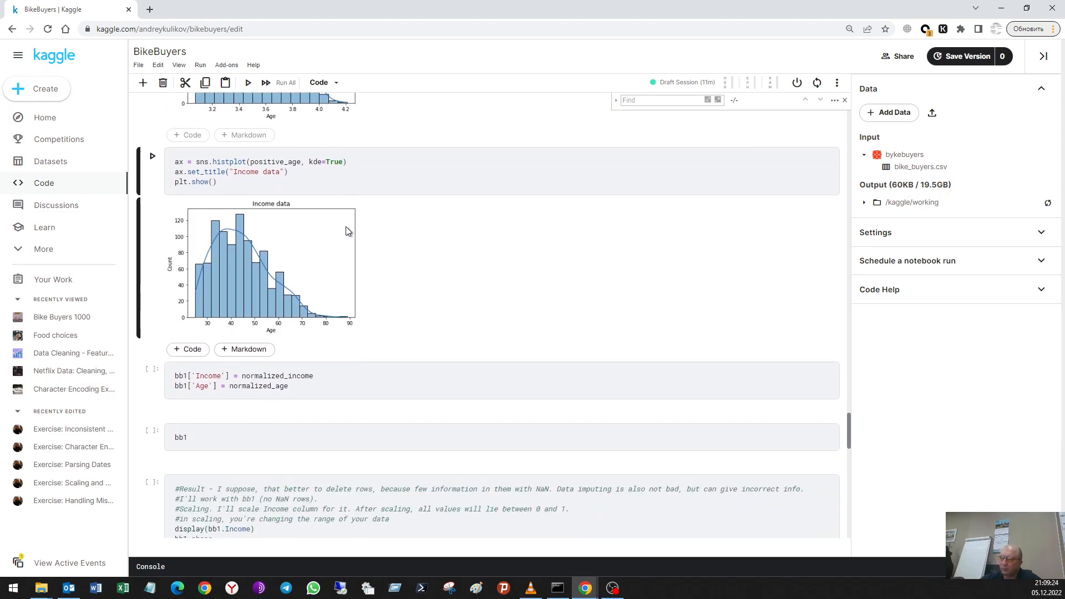
scroll("down", 3)
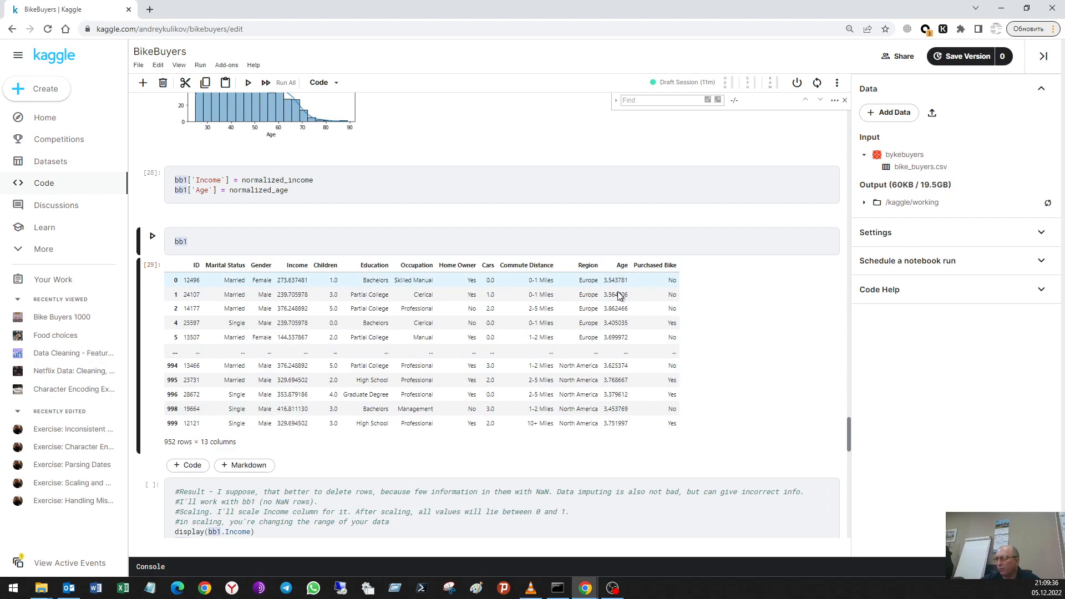
Scroll to bring the display(bb1.Income) / bb1.shape cell and min-max scaling cell into view
scroll("down", 3)
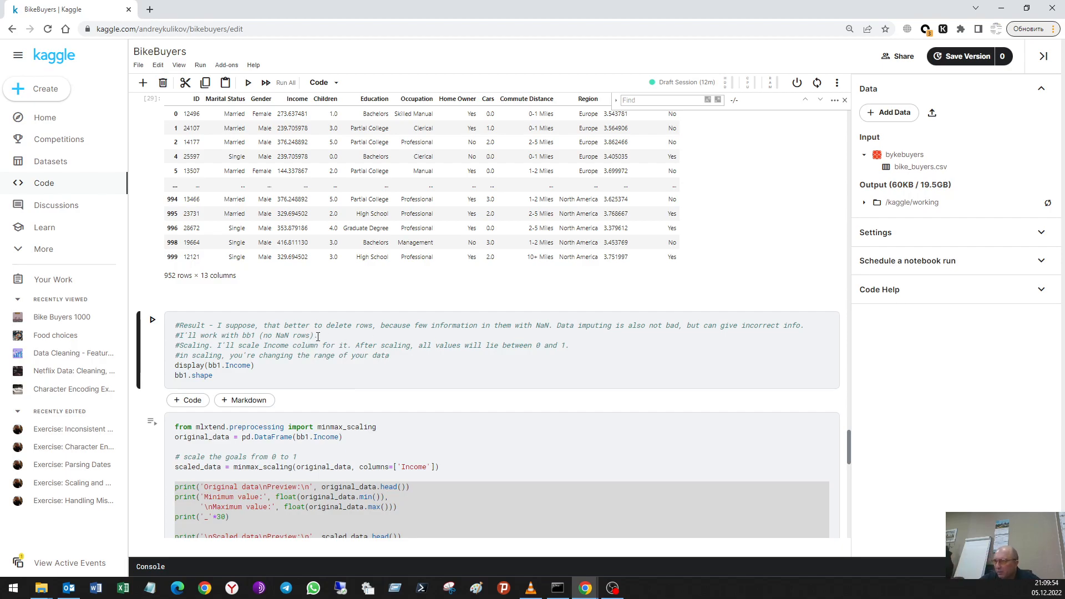
mouse_move(213, 348)
type(".")
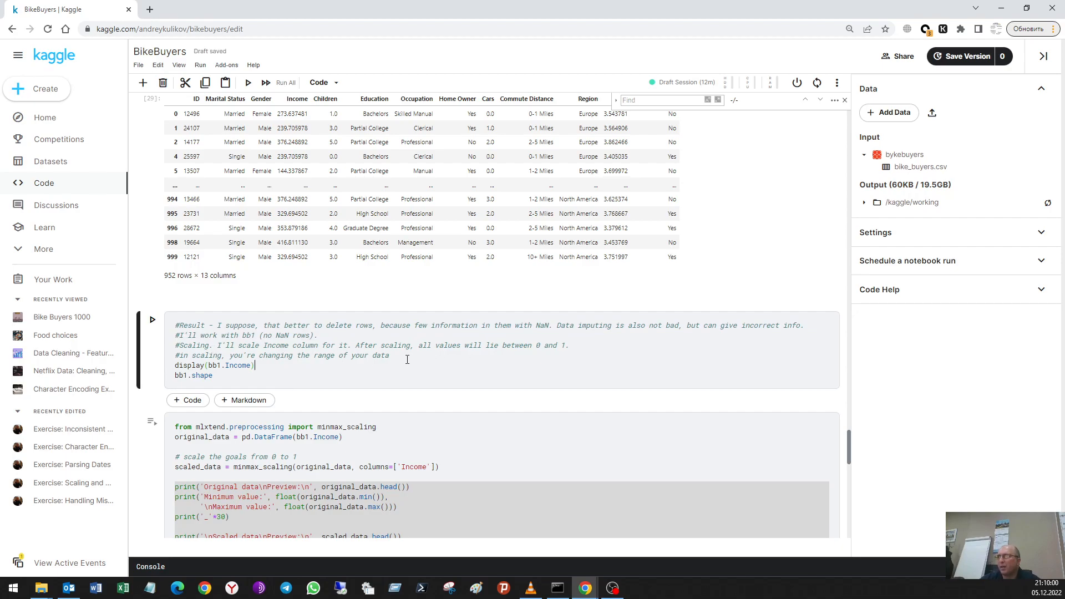
mouse_move(293, 365)
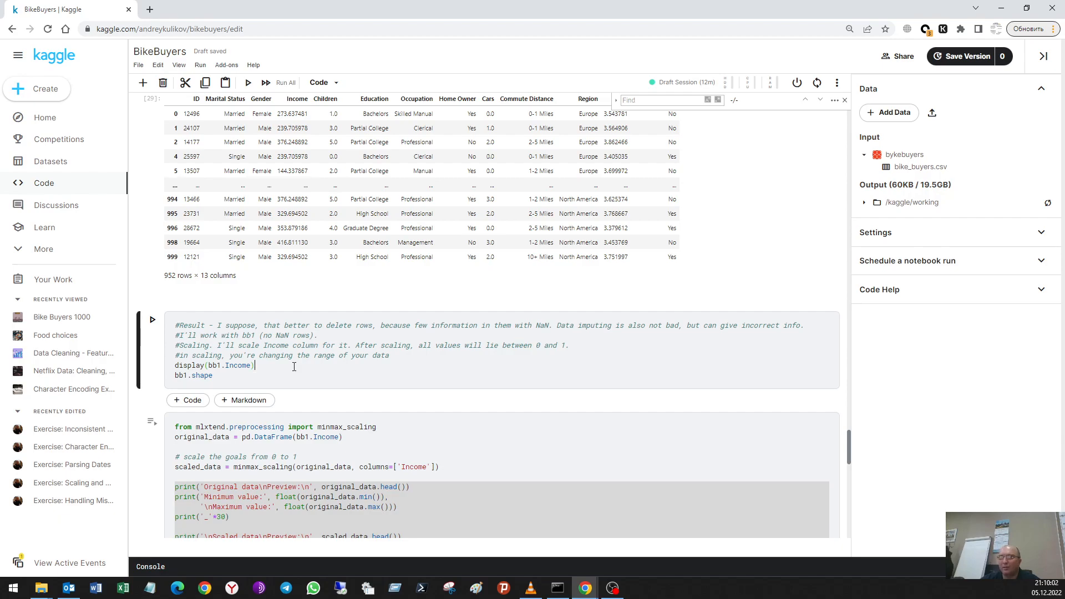
mouse_move(525, 354)
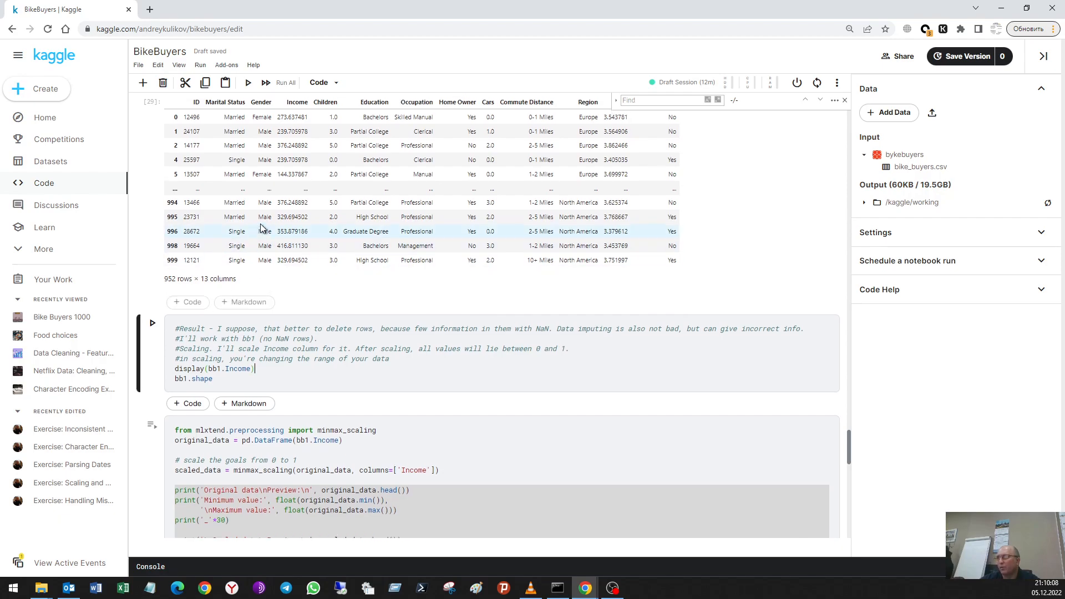
scroll("up", 3)
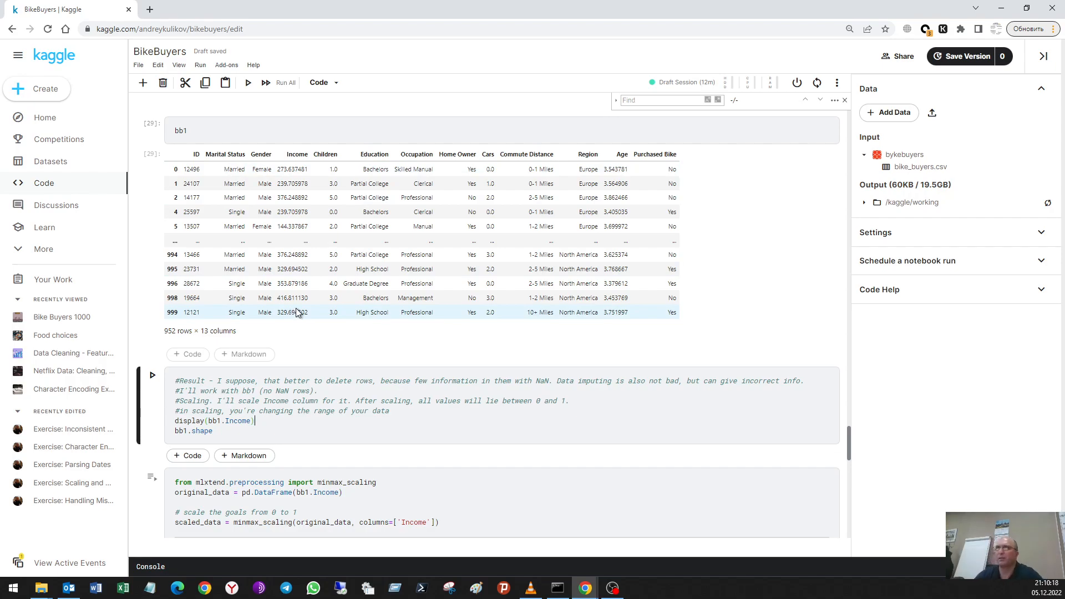
mouse_move(292, 317)
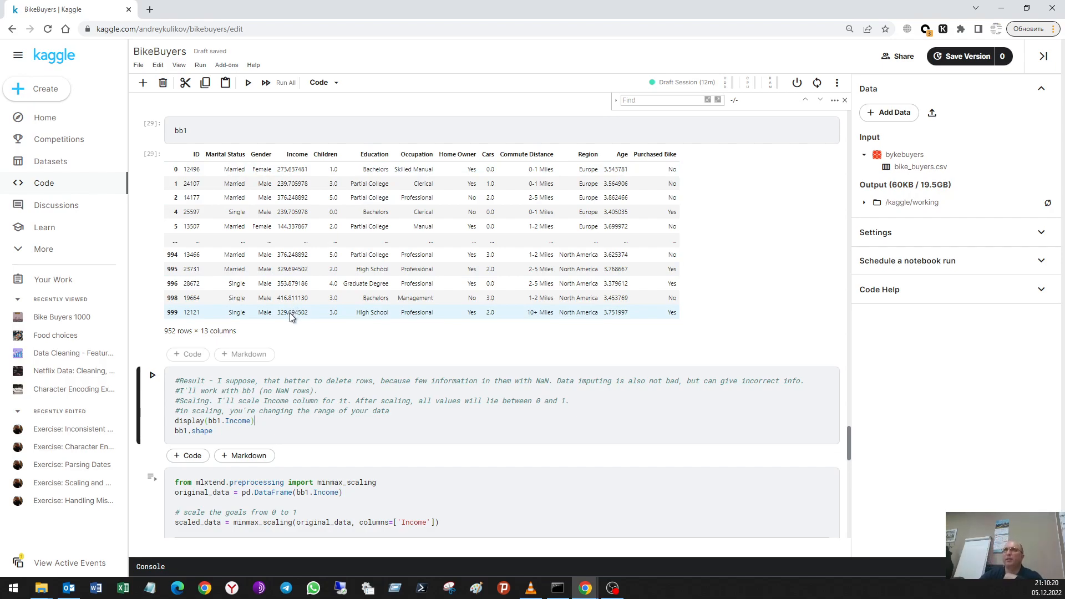
mouse_move(293, 322)
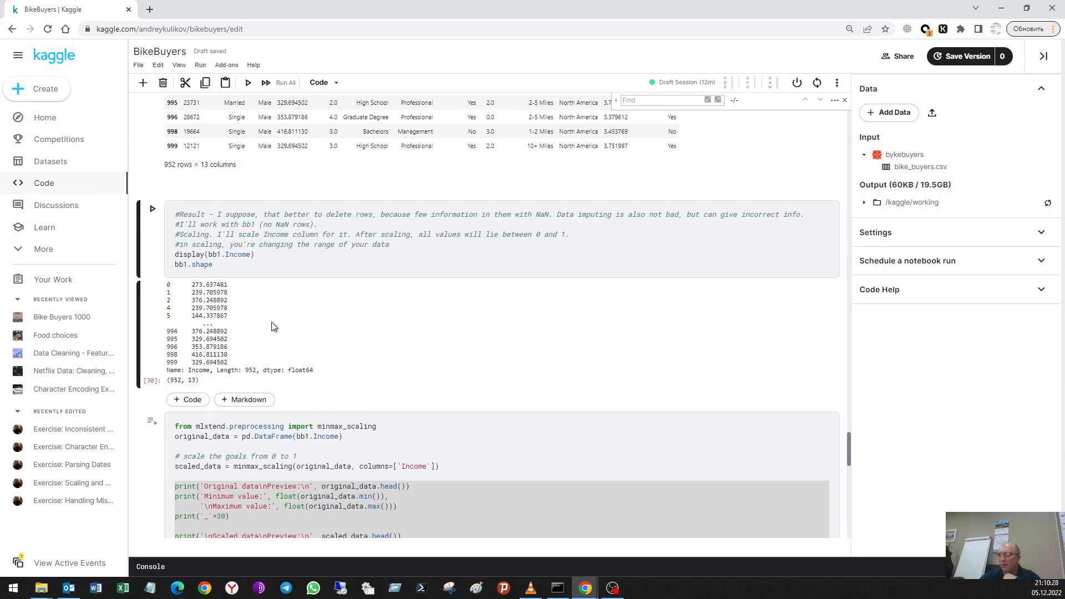
scroll("down", 3)
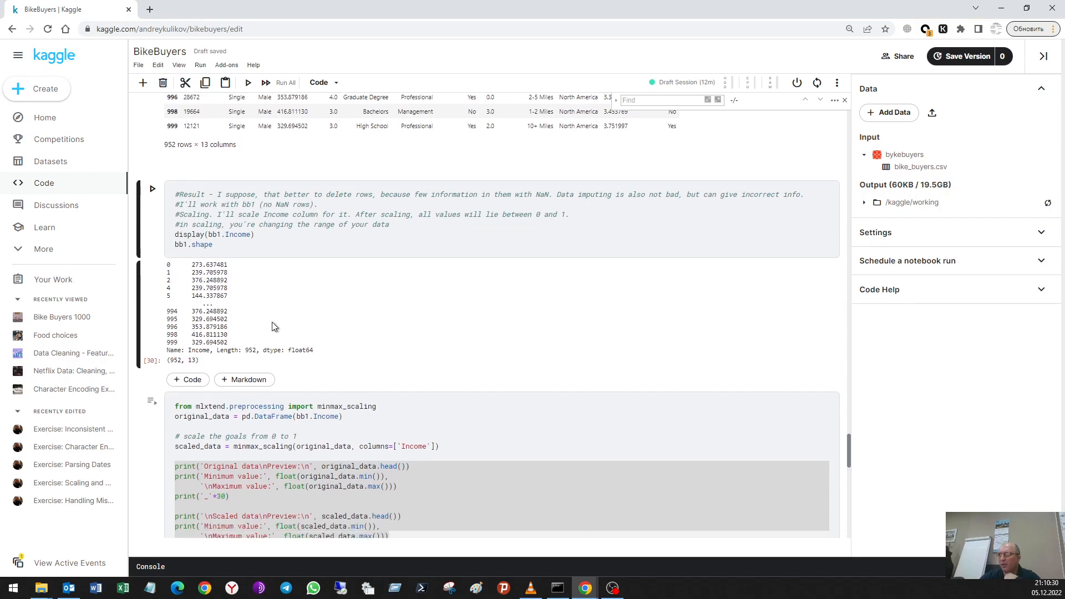
scroll("up", 3)
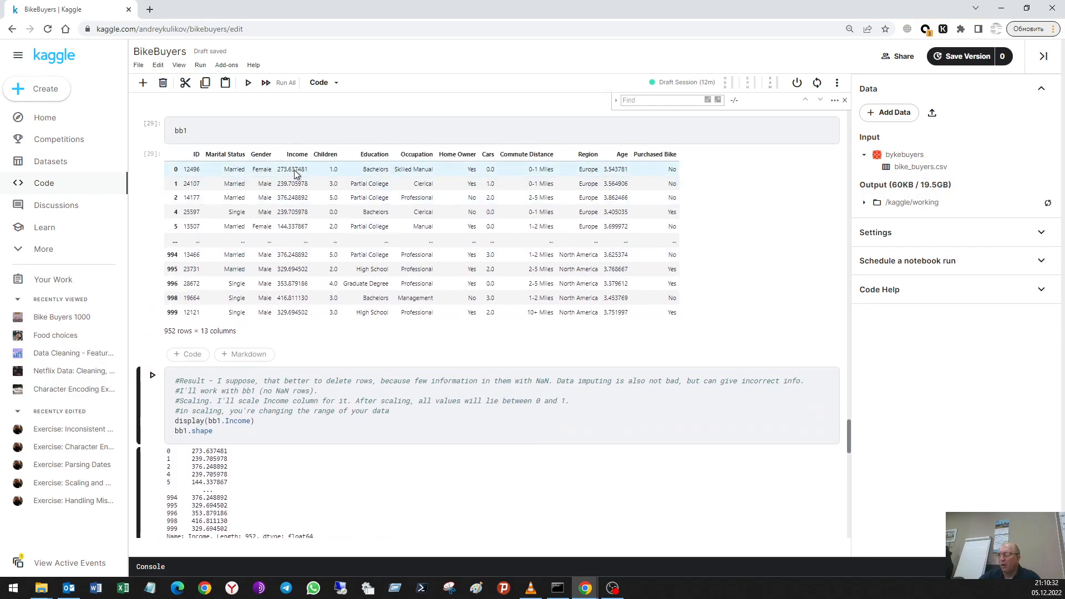
mouse_move(598, 171)
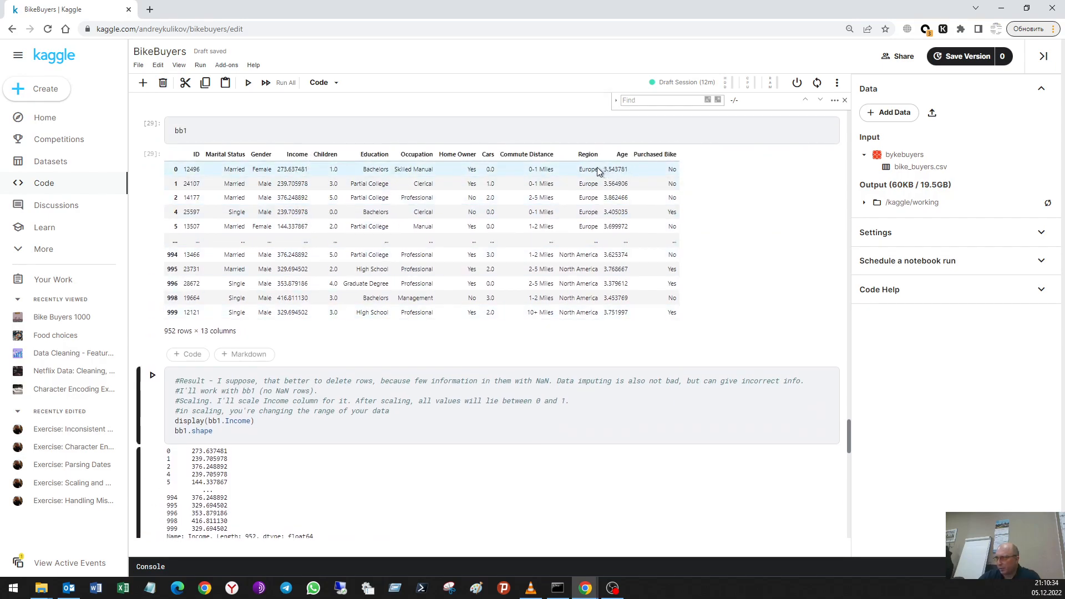
scroll("down", 3)
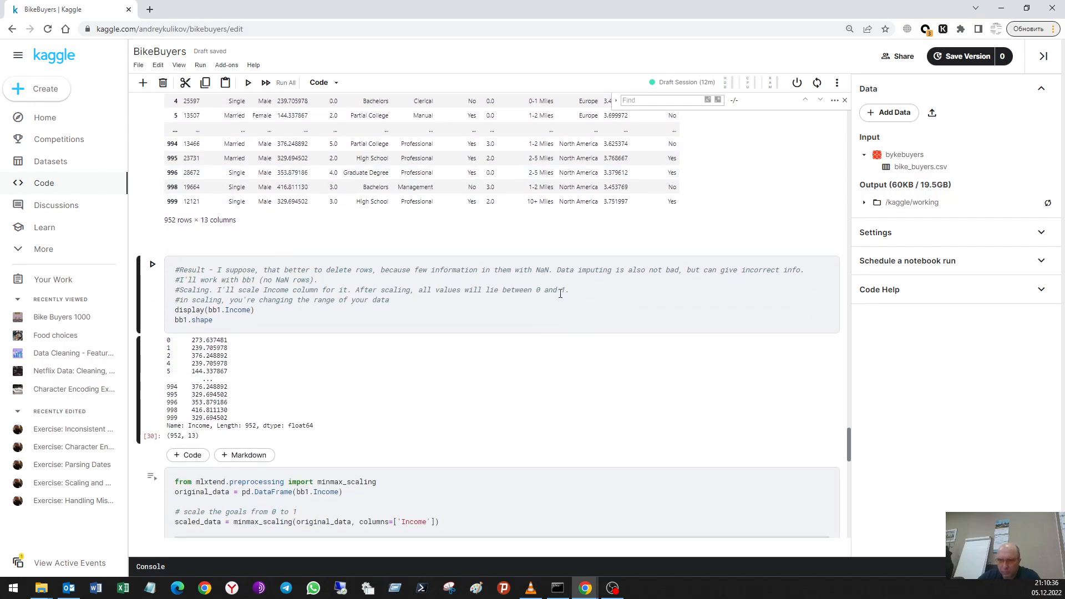
scroll("down", 3)
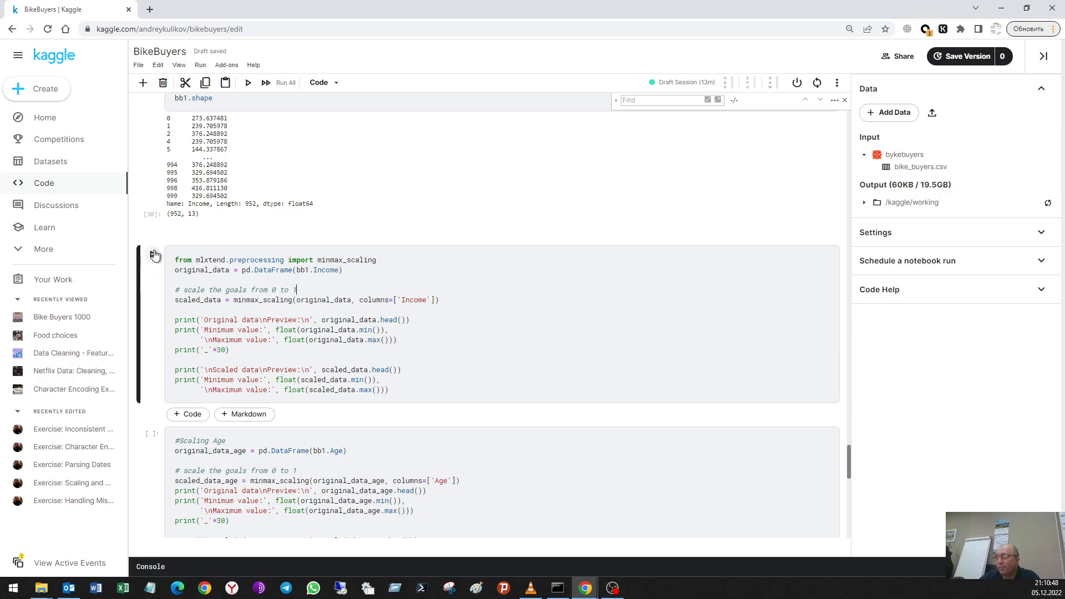
Run the min-max scaling cell so Income 144.34–531.51 maps to 0.0–1.0
left_click(248, 82)
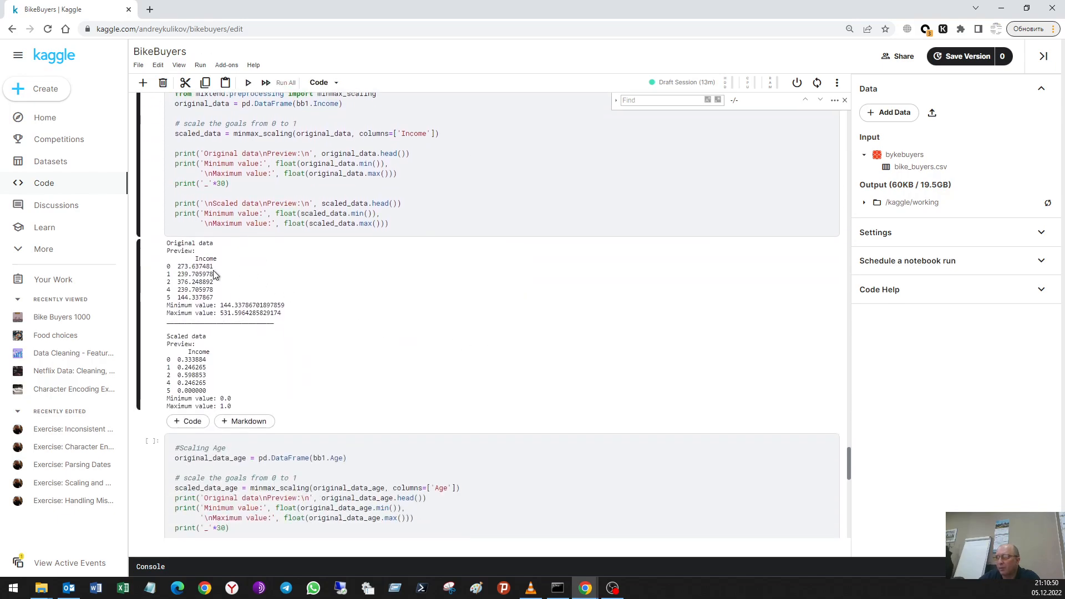
mouse_move(225, 394)
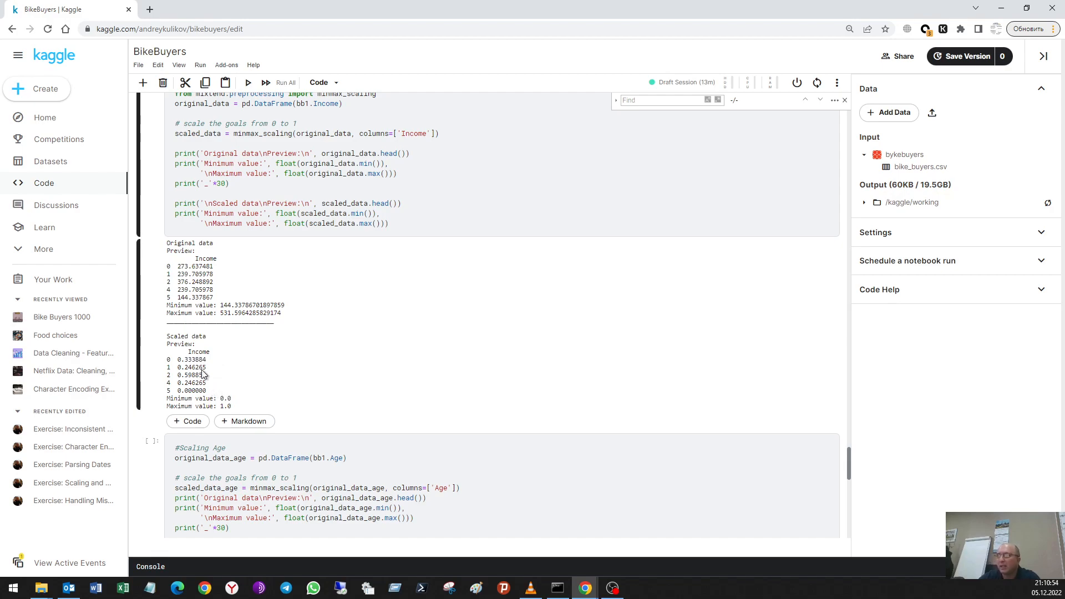
mouse_move(199, 381)
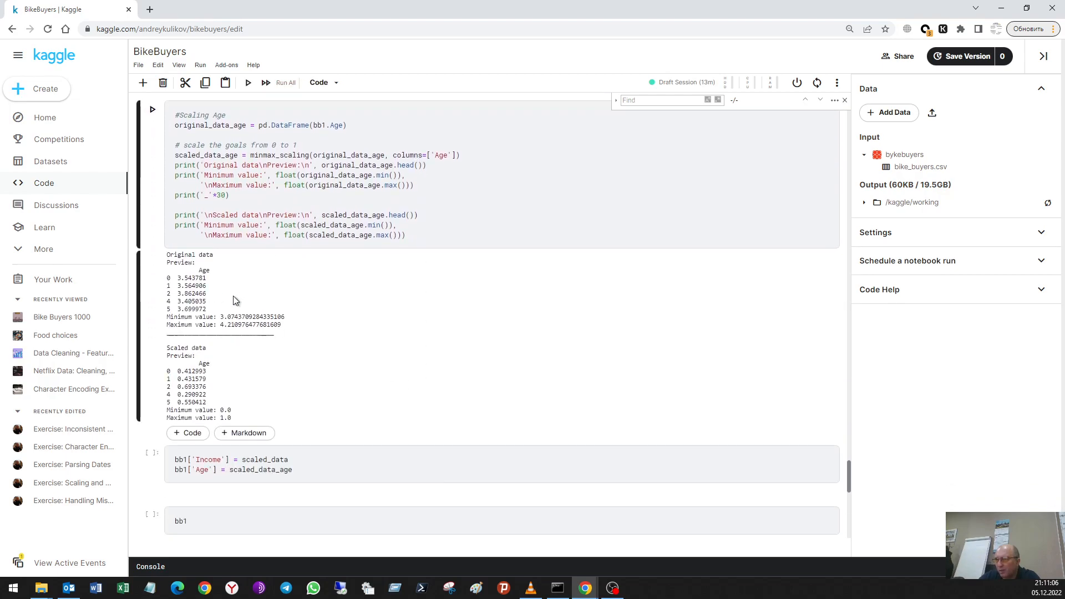
scroll("down", 3)
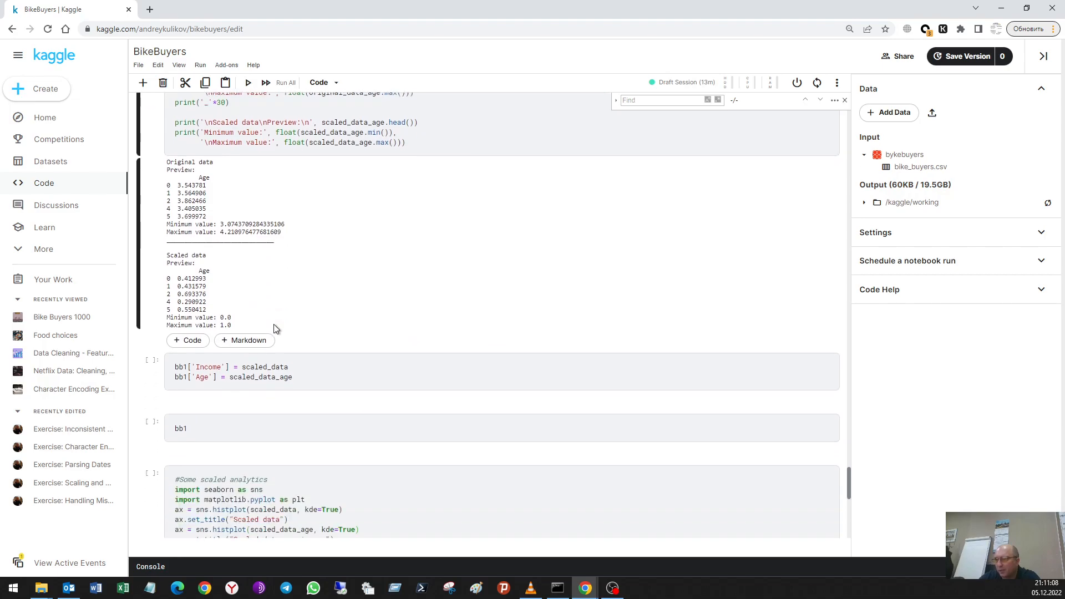
scroll("down", 3)
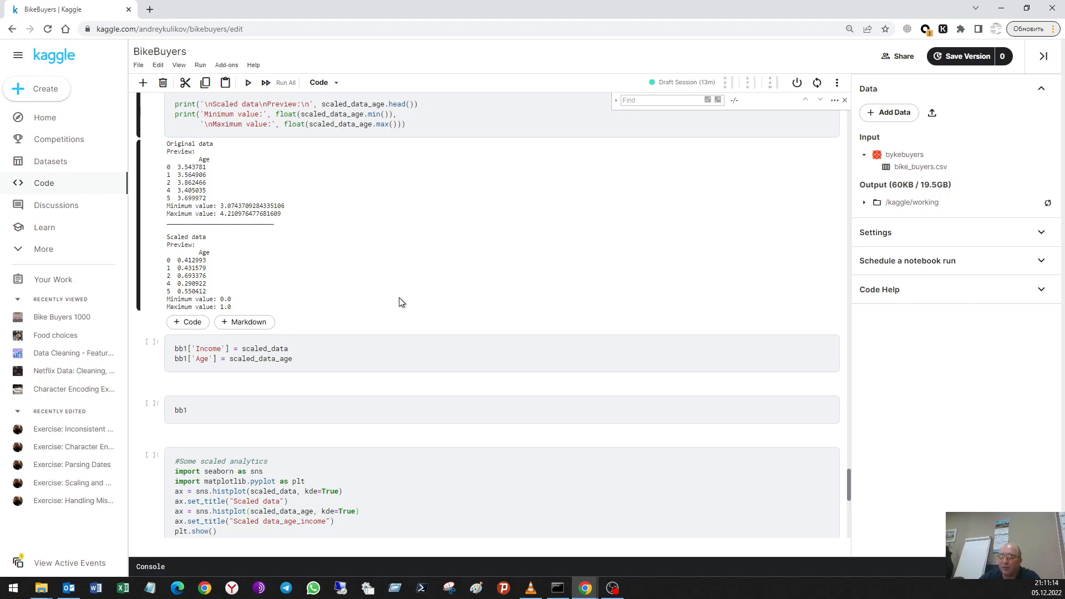
scroll("up", 3)
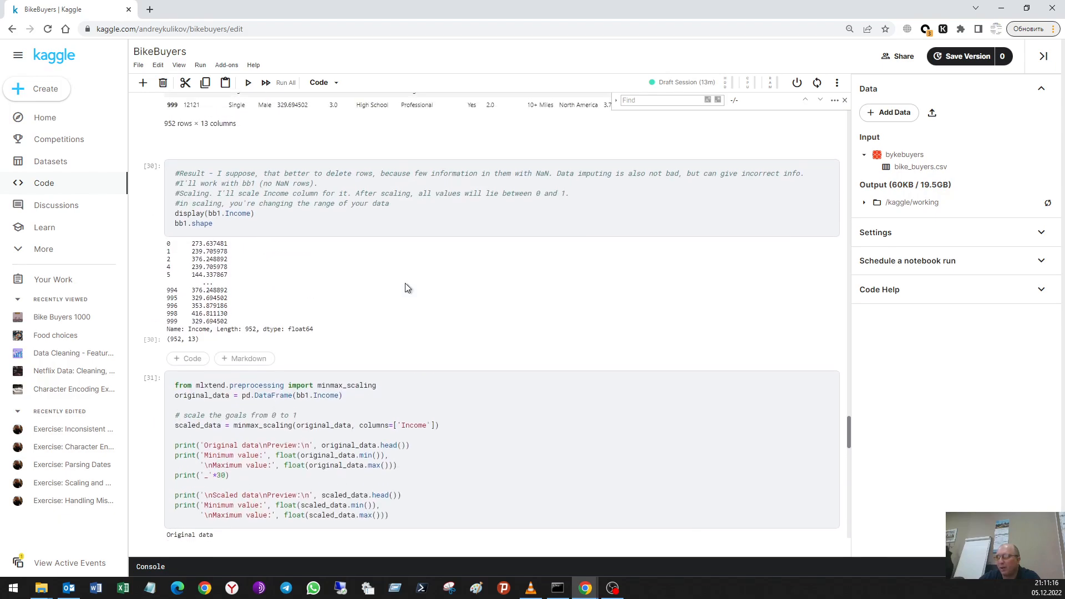
scroll("up", 3)
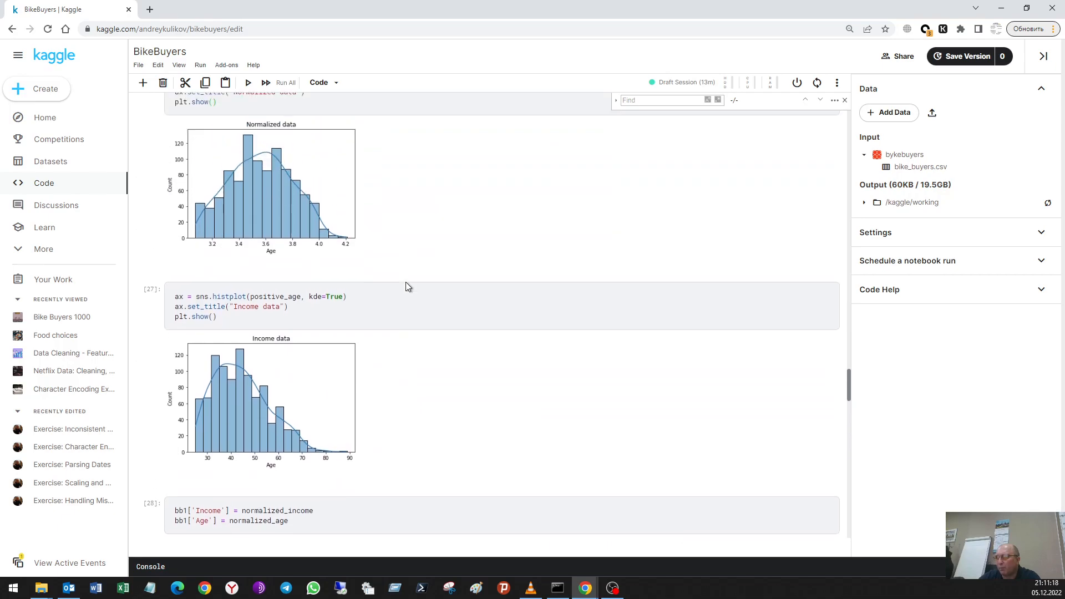
scroll("down", 3)
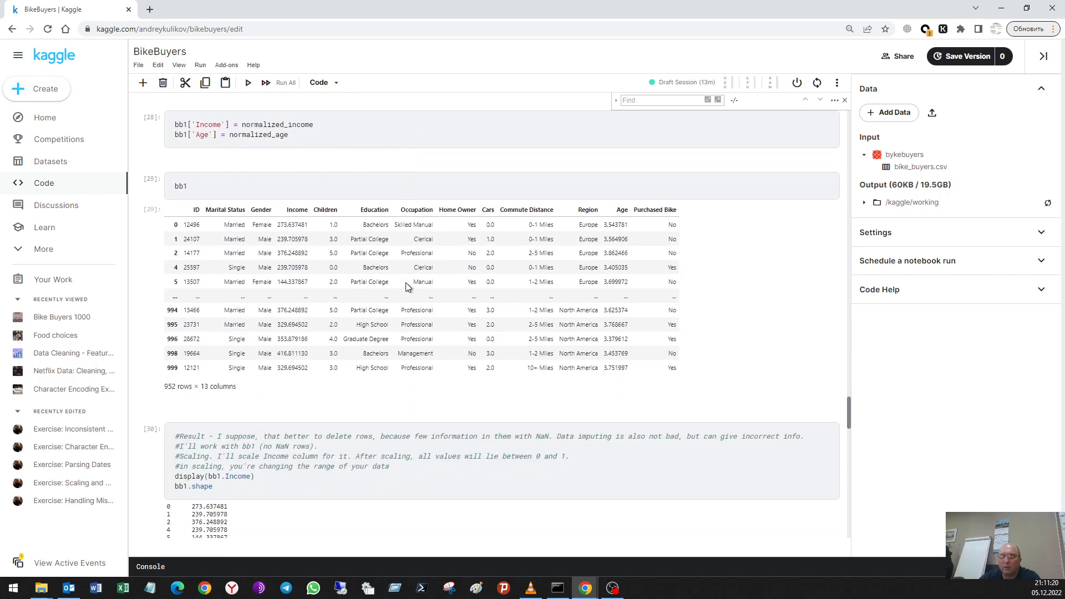
scroll("down", 3)
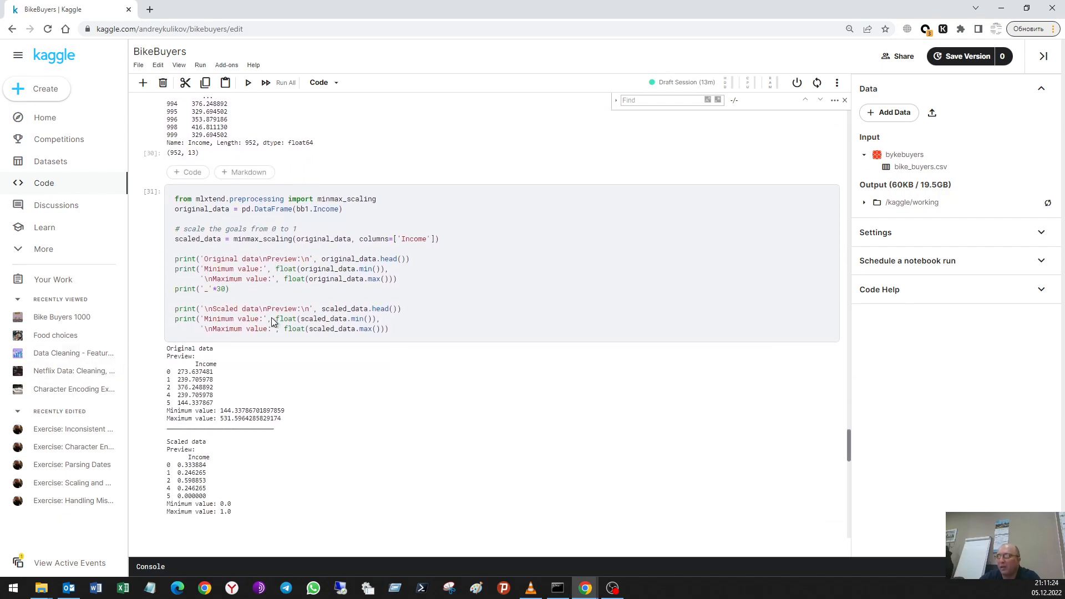
scroll("down", 3)
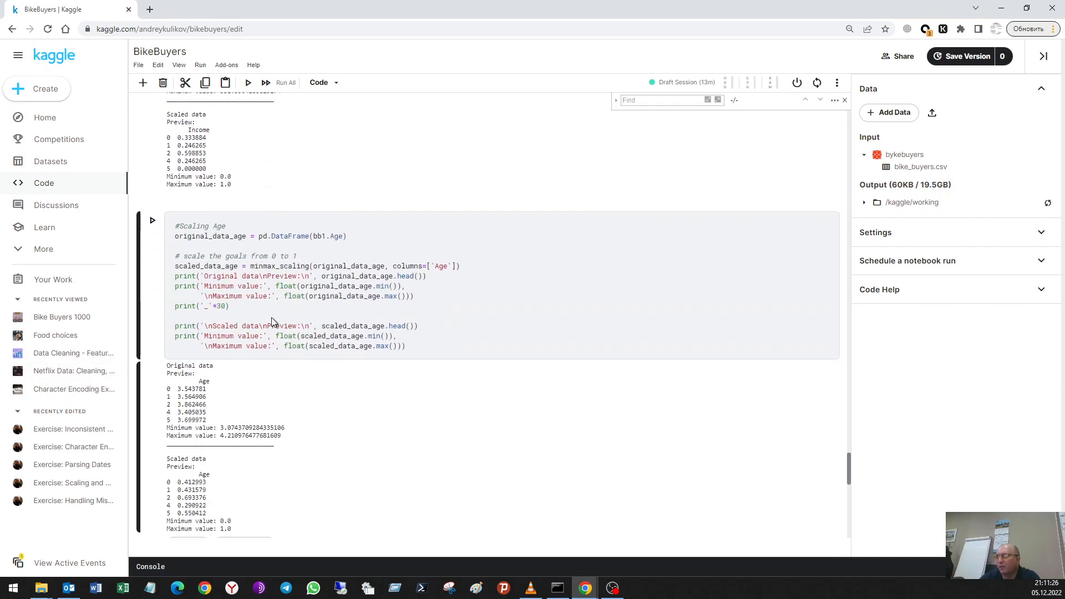
scroll("down", 3)
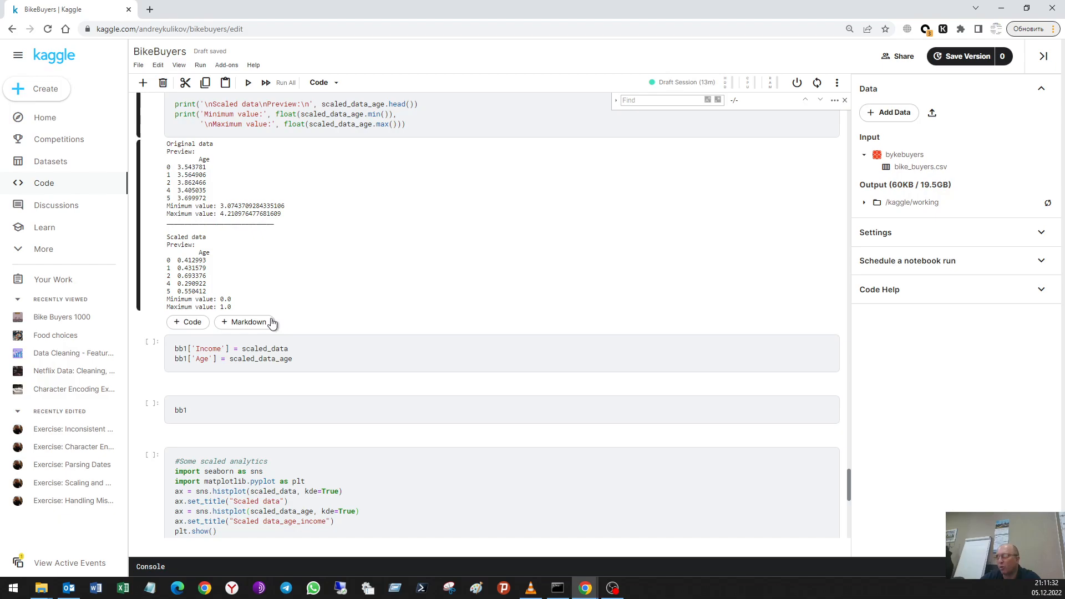
mouse_move(246, 322)
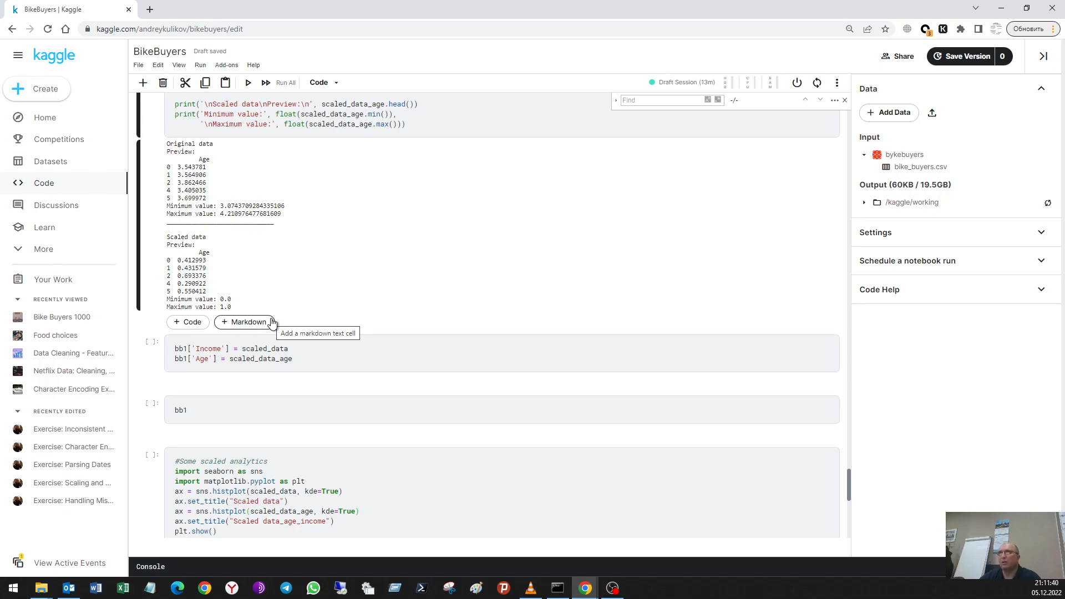
mouse_move(270, 330)
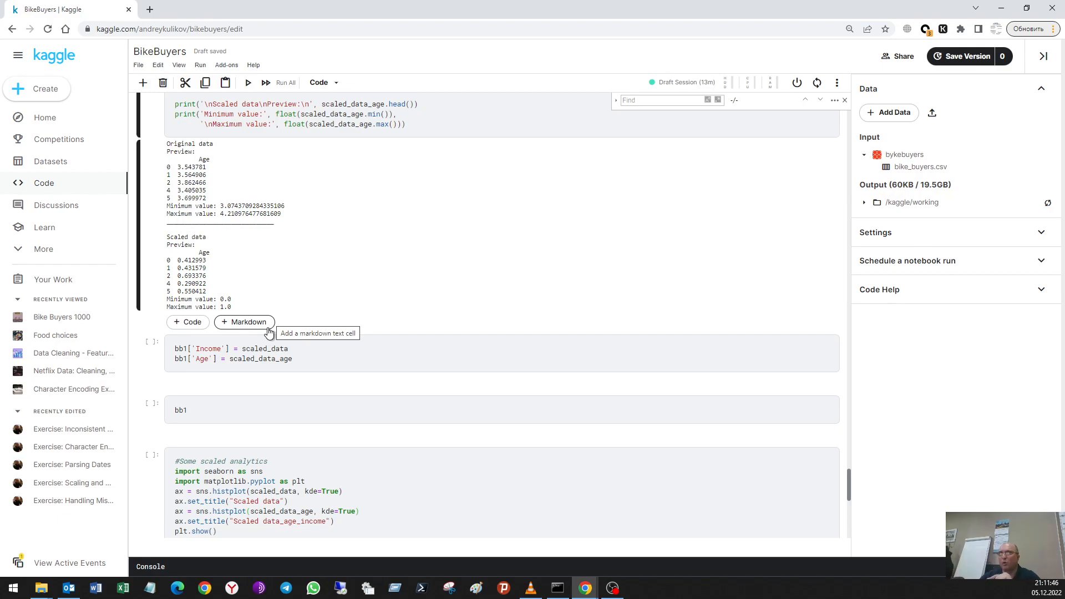
mouse_move(283, 300)
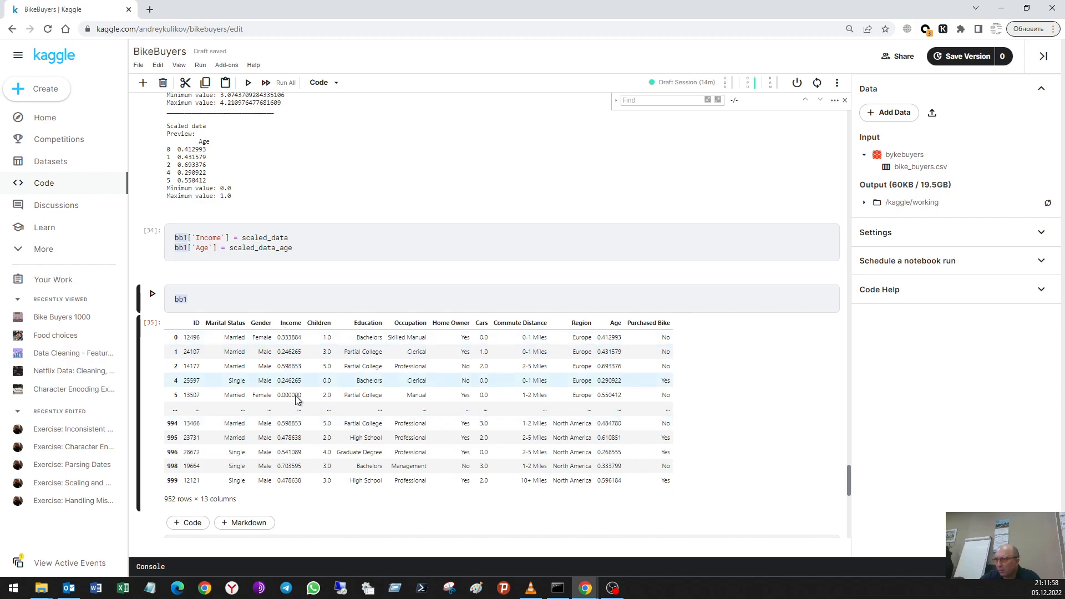
Scroll down to the updated bb1 table with scaled Income and Age, 952 rows × 13 columns
scroll("down", 3)
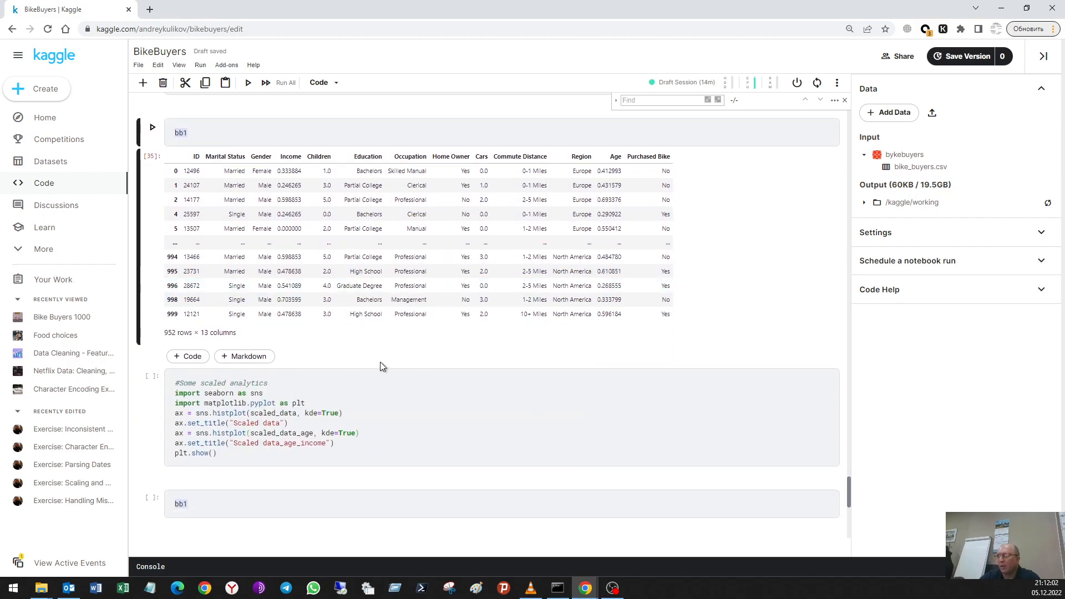
scroll("down", 3)
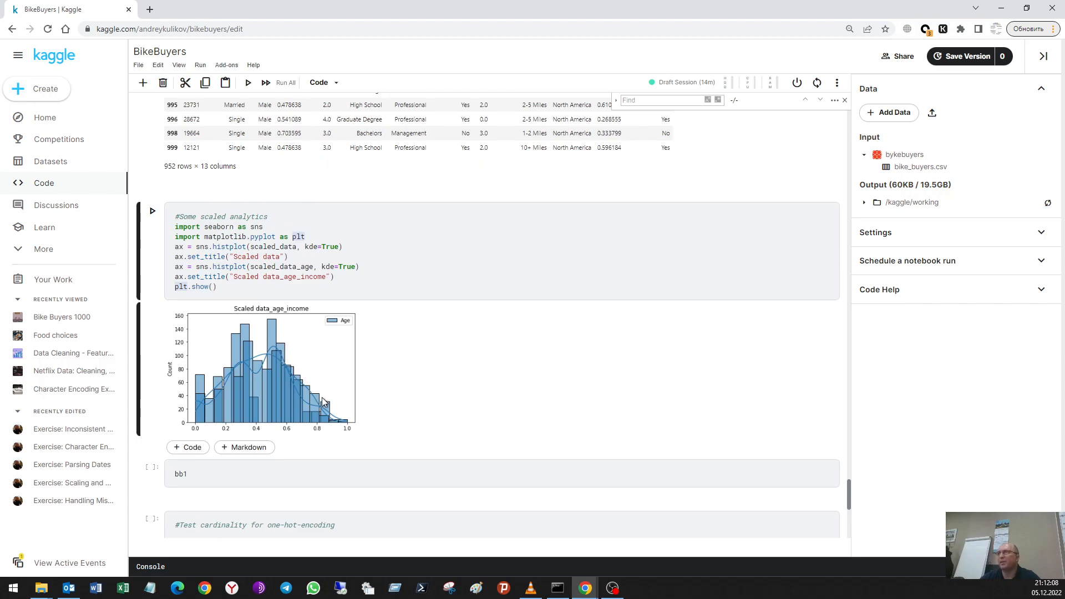
mouse_move(343, 428)
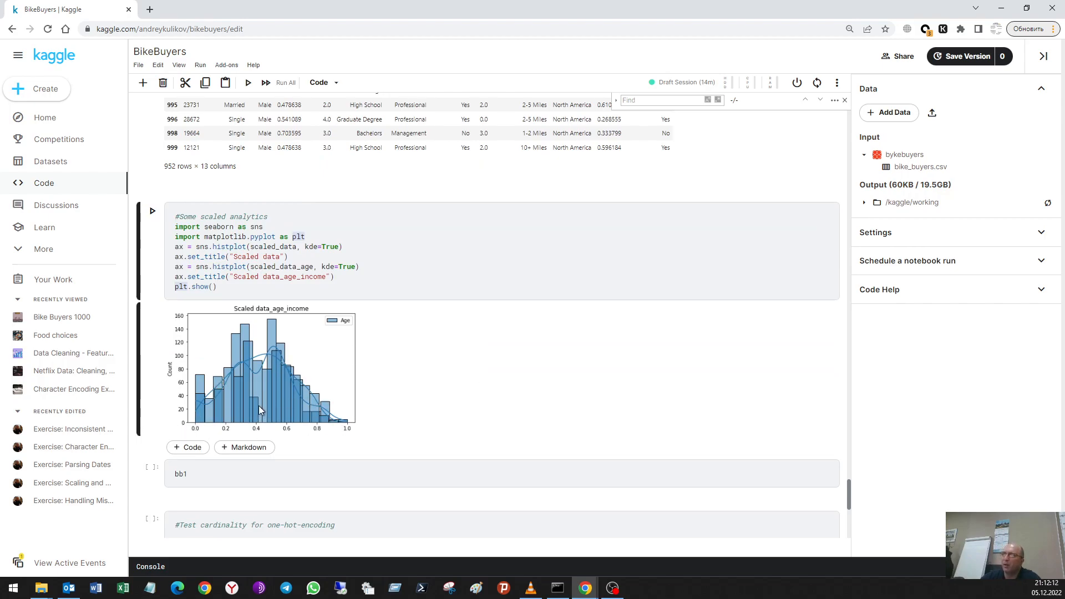
mouse_move(284, 403)
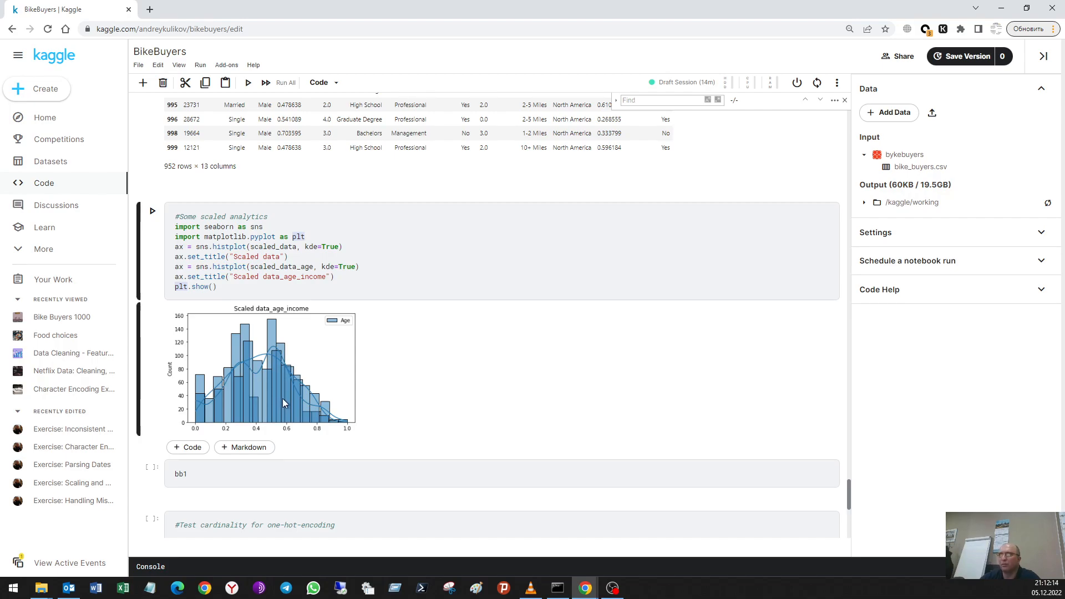
mouse_move(346, 385)
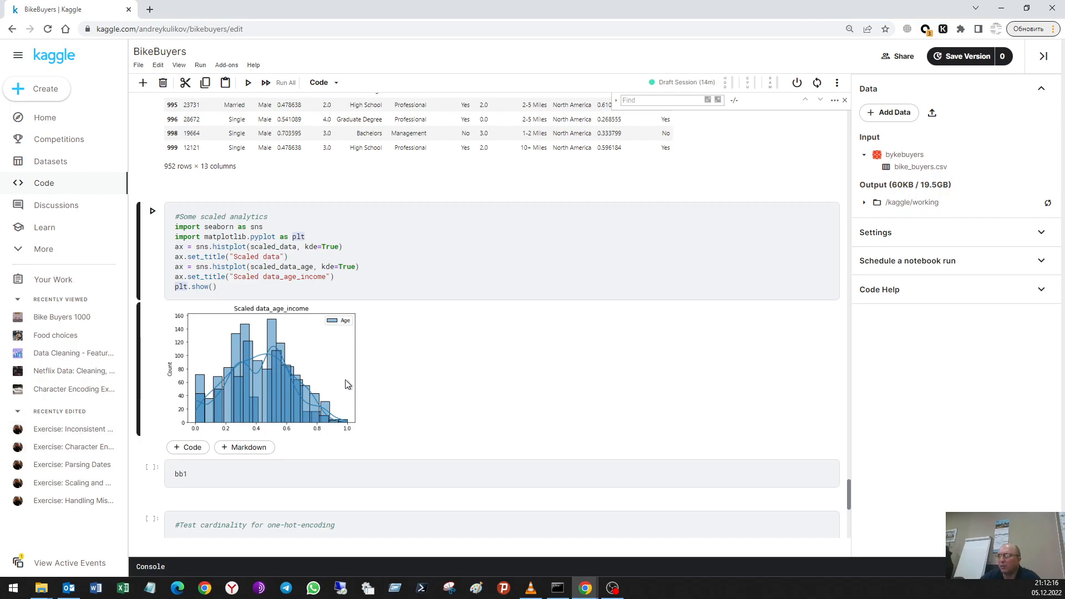
mouse_move(243, 416)
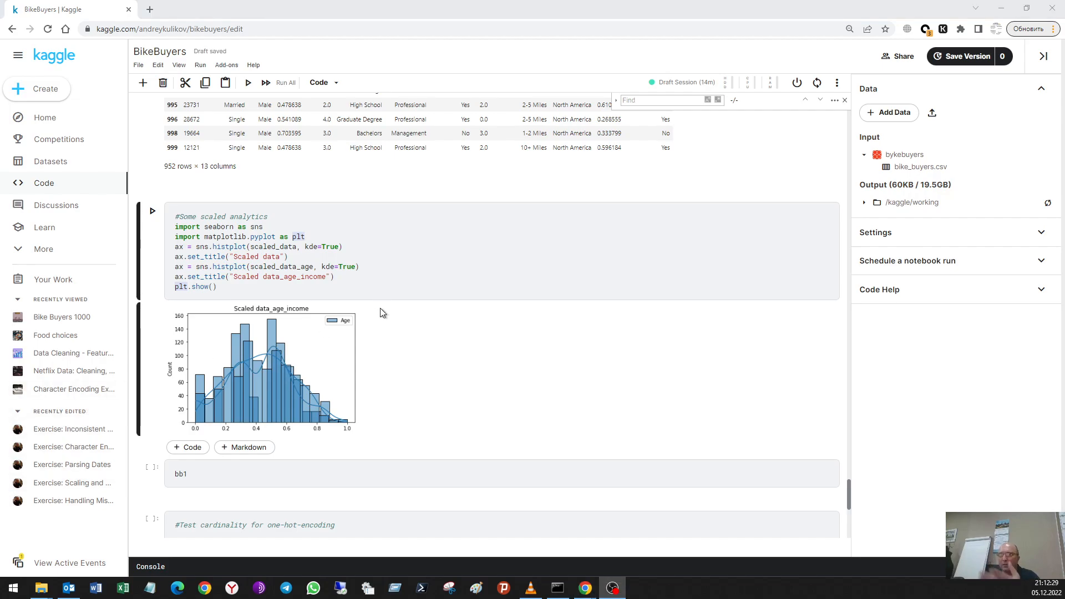
mouse_move(252, 364)
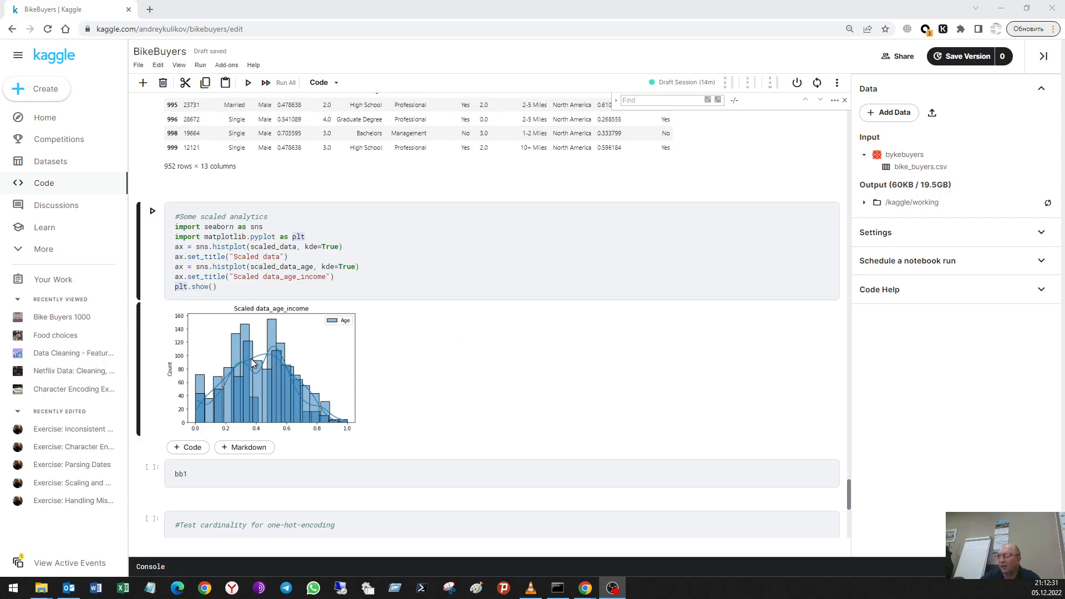
mouse_move(329, 428)
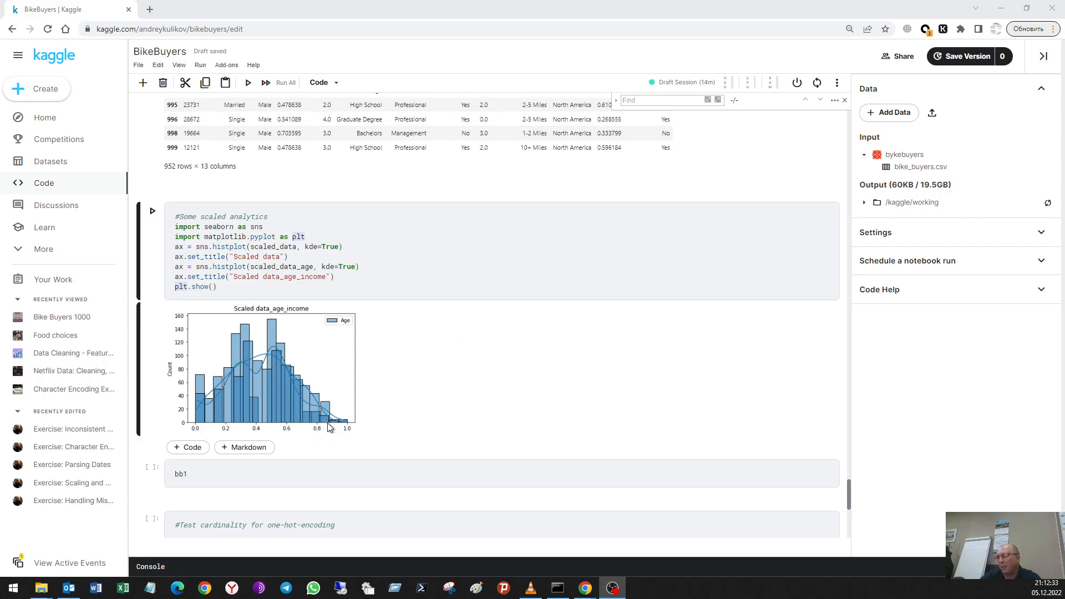
mouse_move(333, 385)
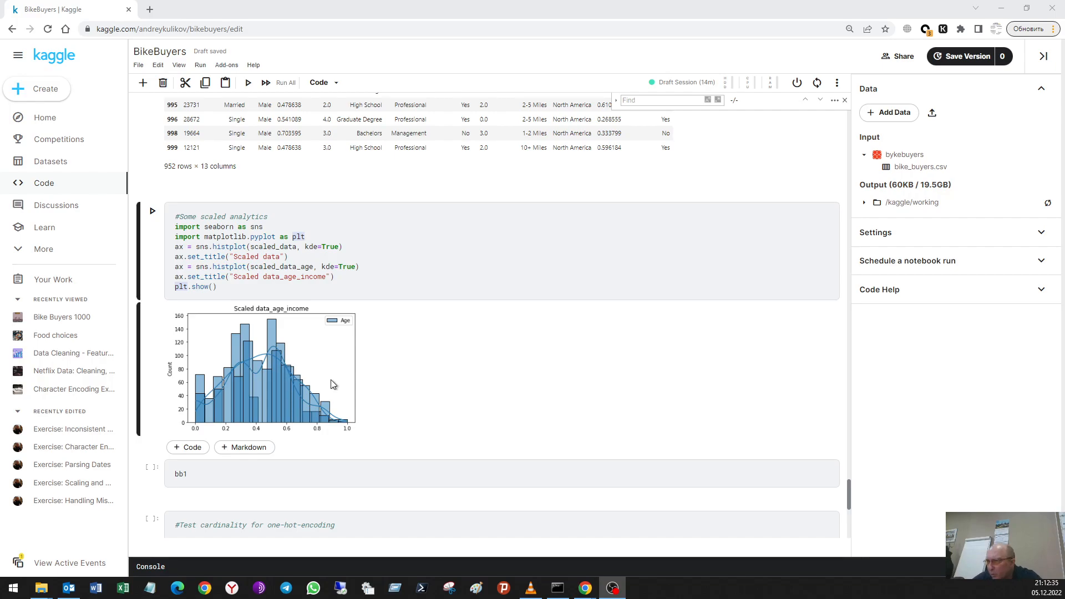
mouse_move(301, 398)
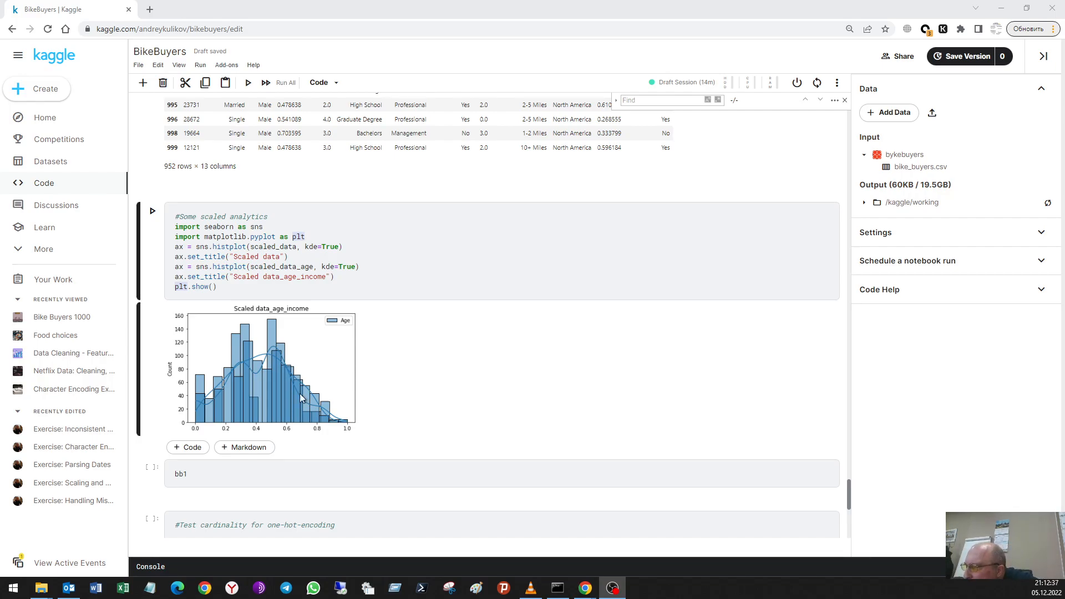
mouse_move(320, 405)
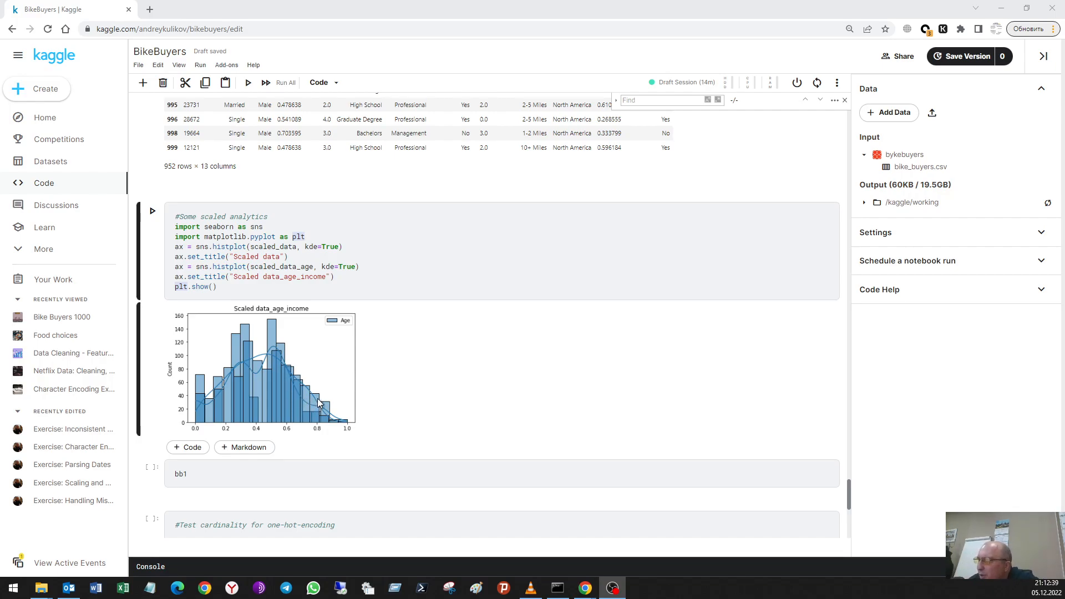
mouse_move(326, 418)
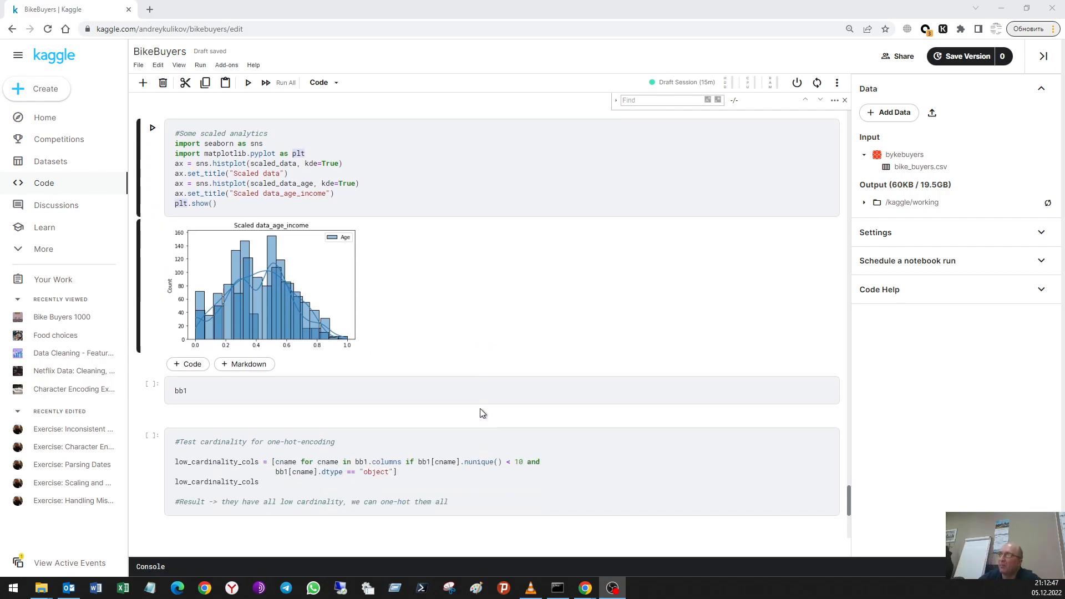
Scroll down past the bb1 table (952 × 13) to the unrun cardinality and one-hot encoding cells
scroll("down", 3)
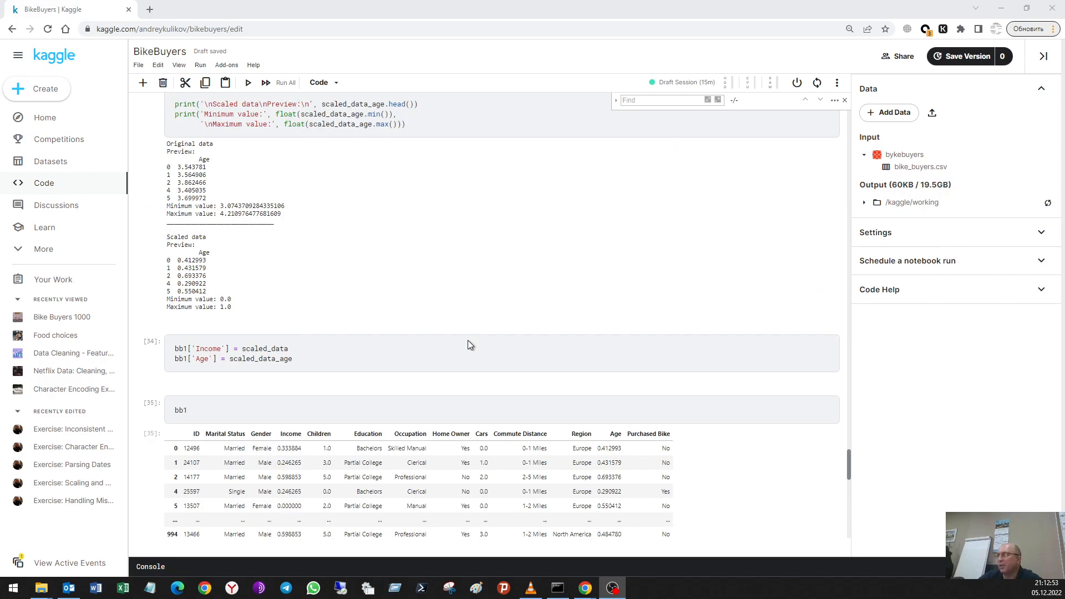
scroll("down", 3)
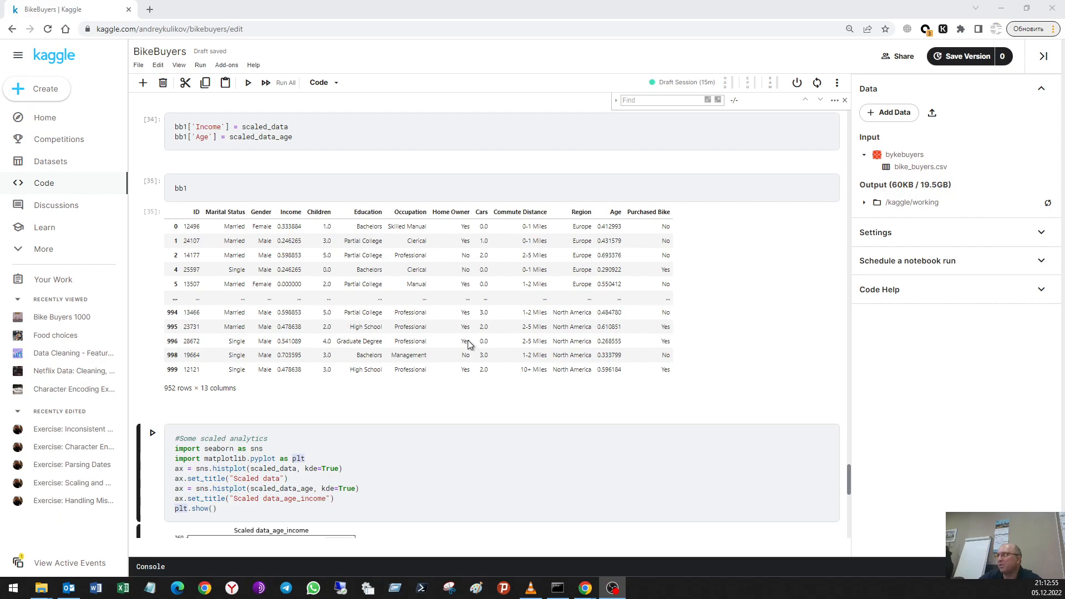
scroll("down", 3)
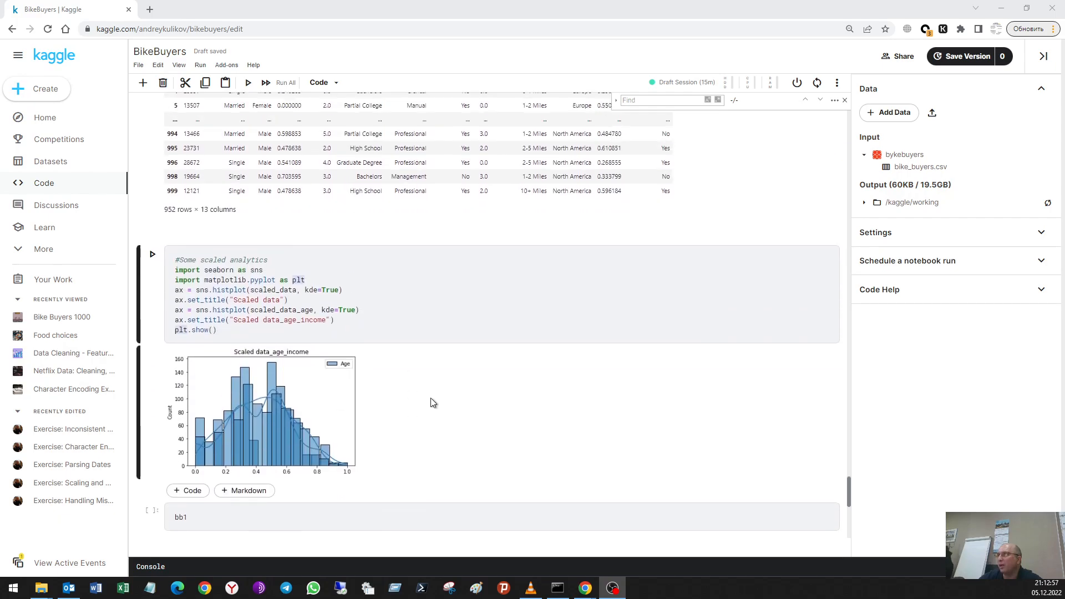
scroll("down", 3)
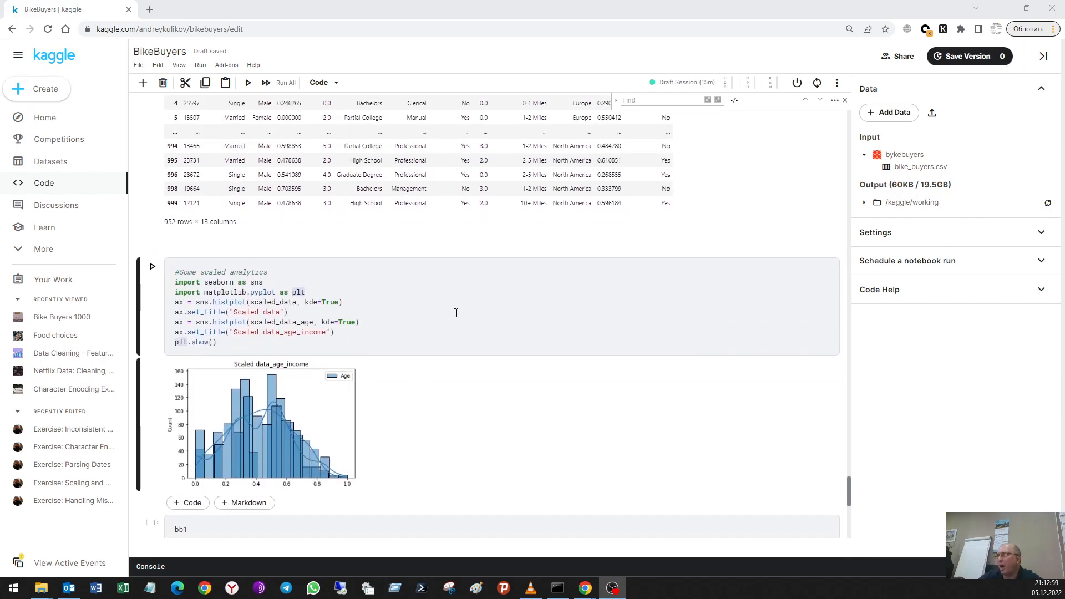
scroll("down", 3)
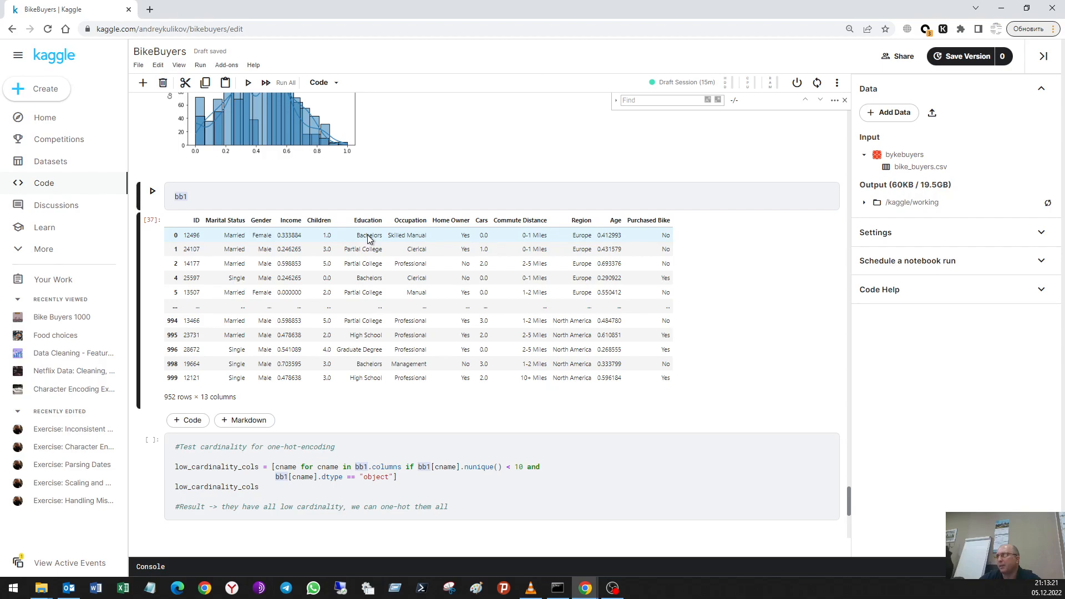
scroll("down", 3)
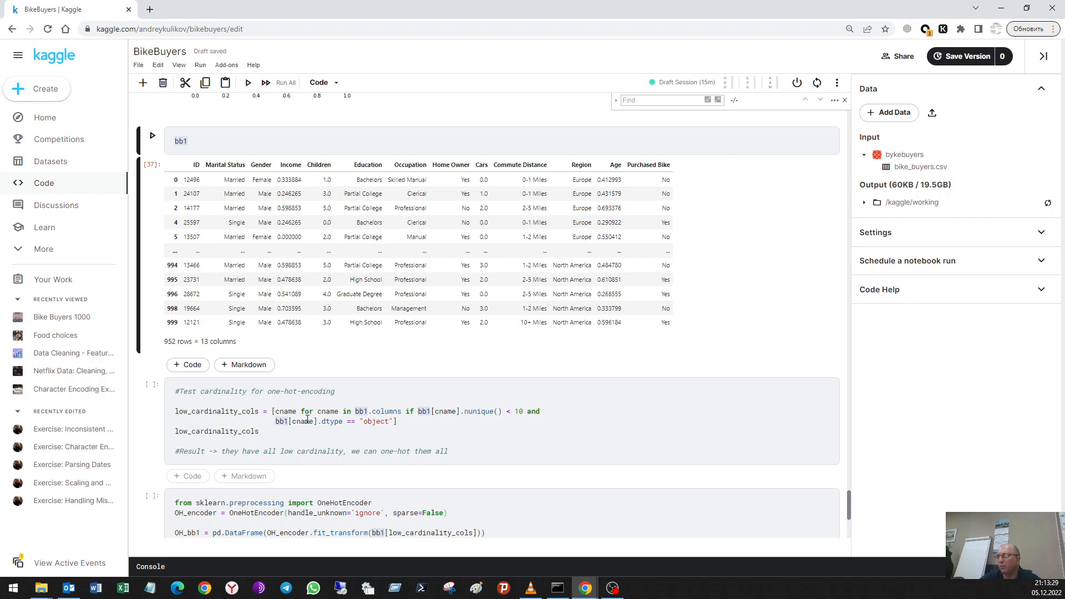
mouse_move(360, 208)
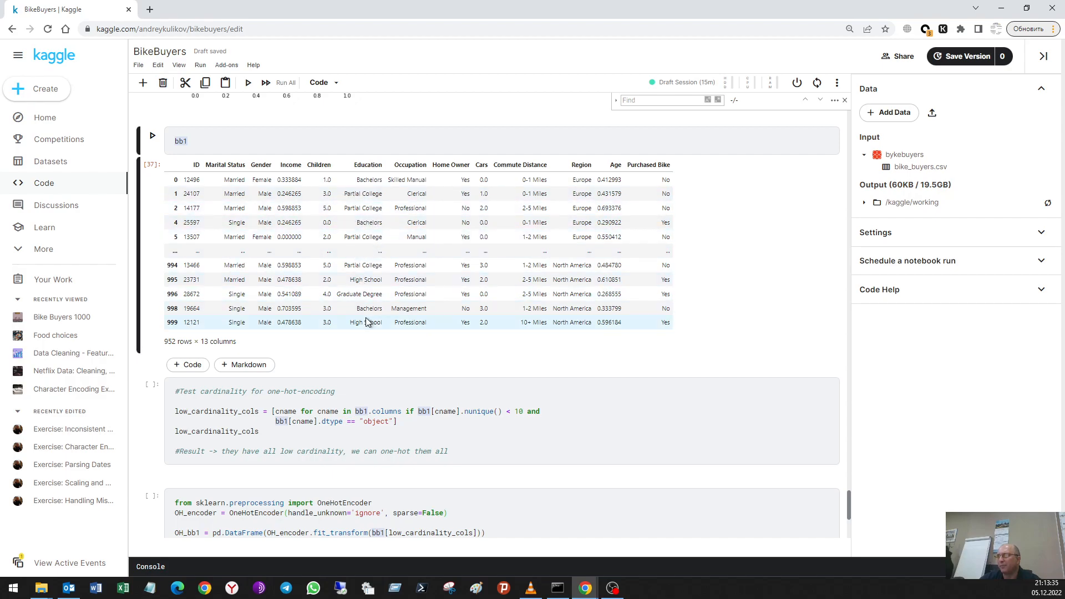
mouse_move(368, 152)
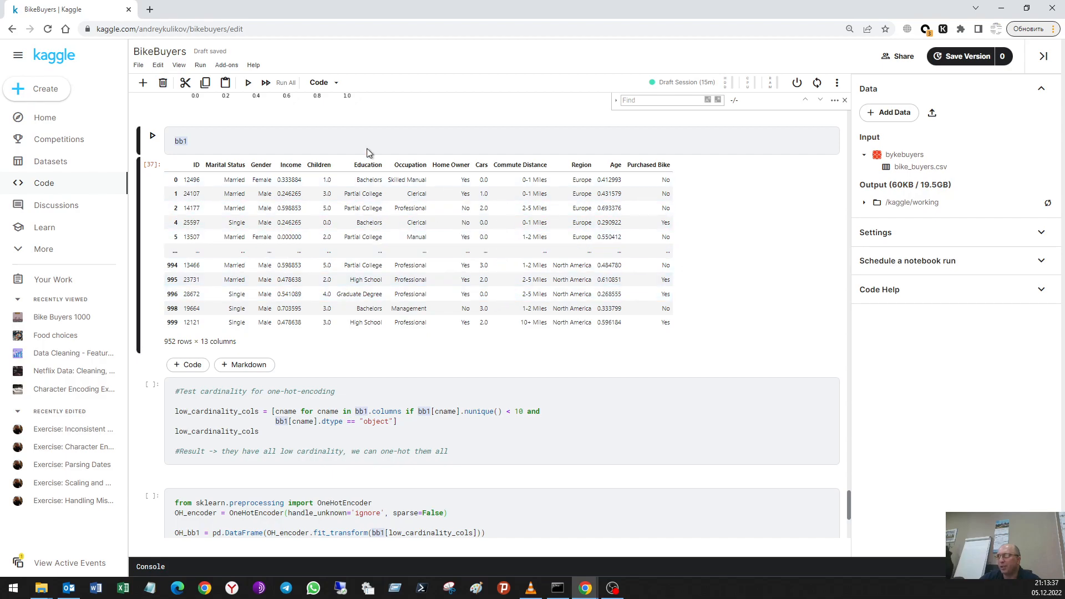
mouse_move(797, 195)
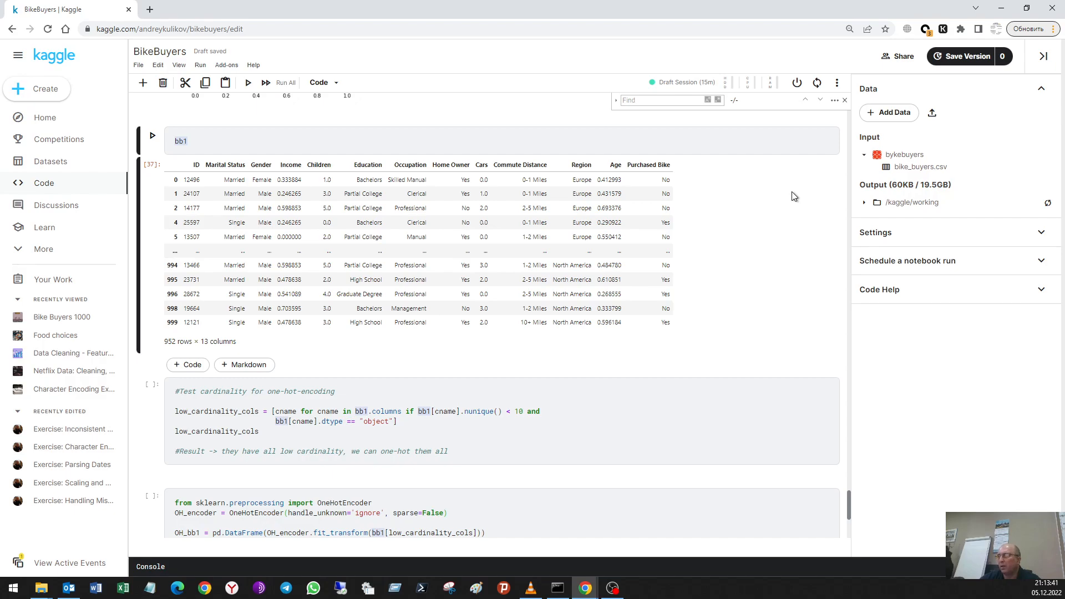
scroll("up", 3)
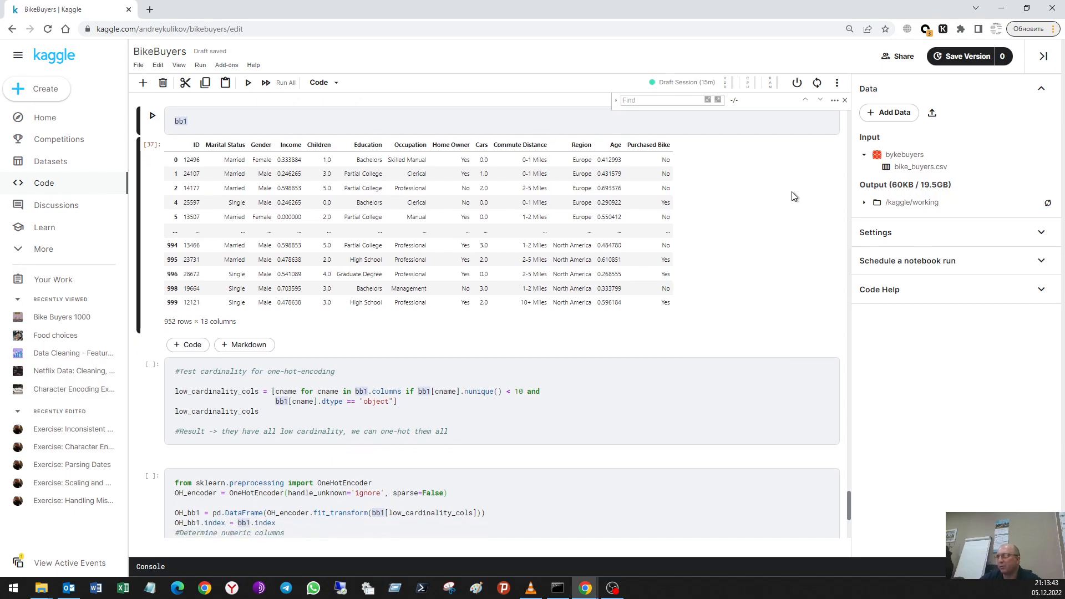
scroll("down", 3)
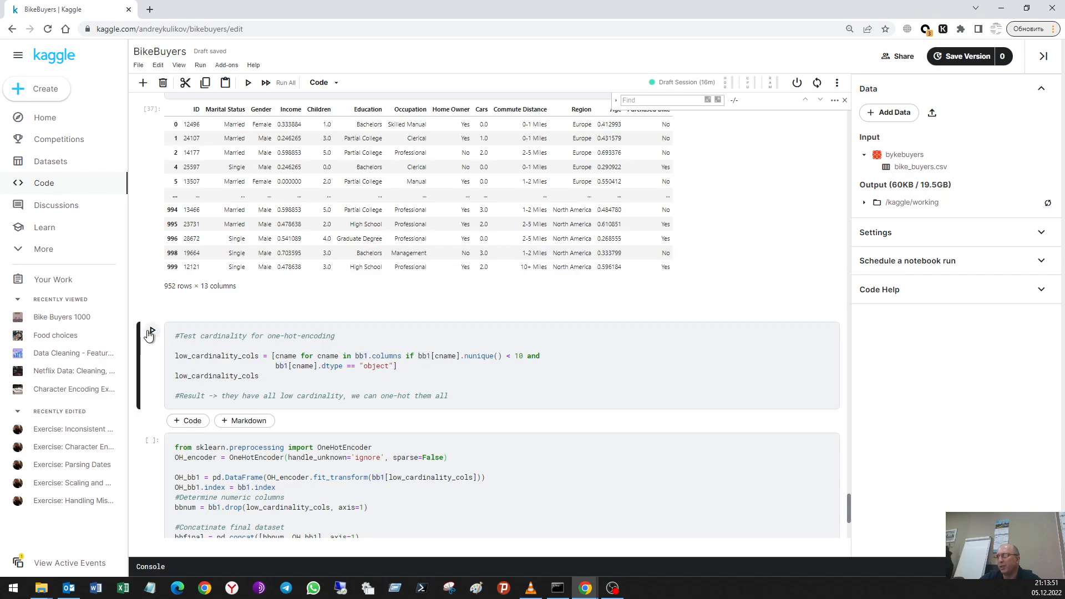
left_click(152, 331)
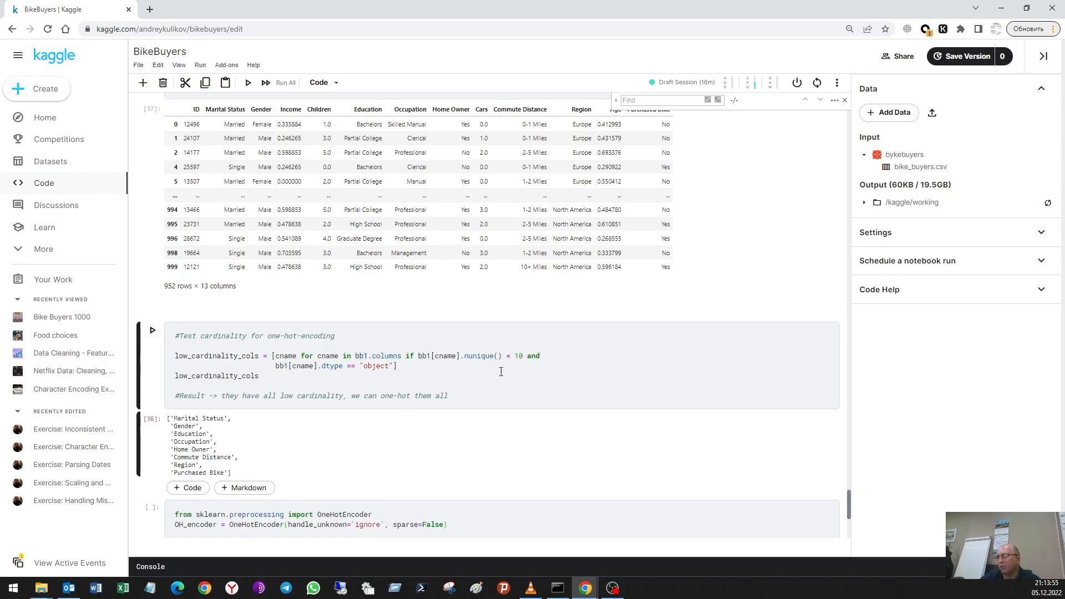
Scroll down to reveal the bbfinal one-hot encoding cell and the seaborn pairplot cell below it
scroll("down", 3)
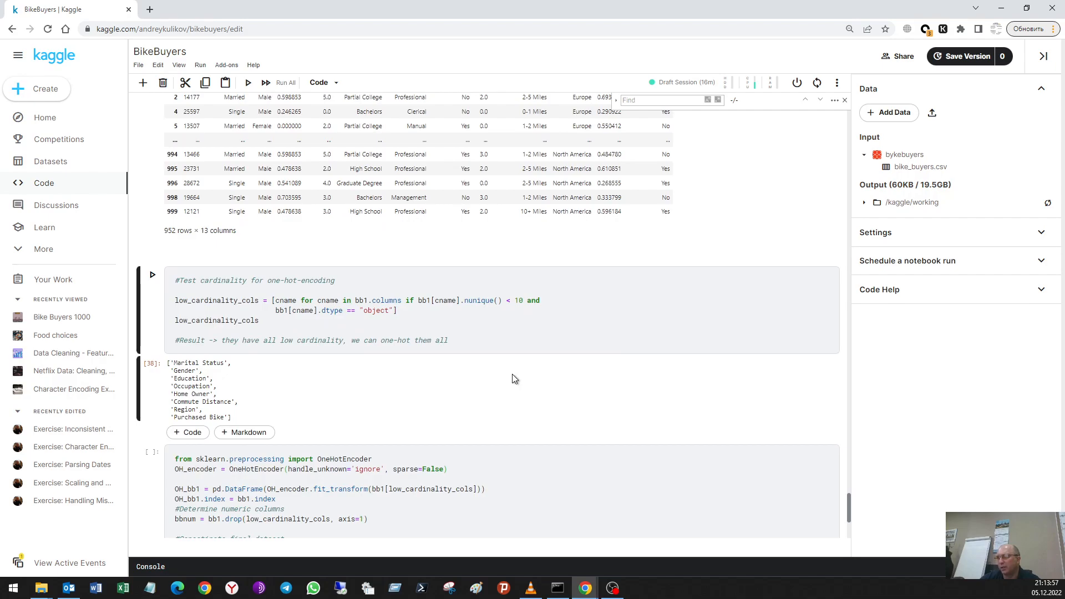
scroll("down", 3)
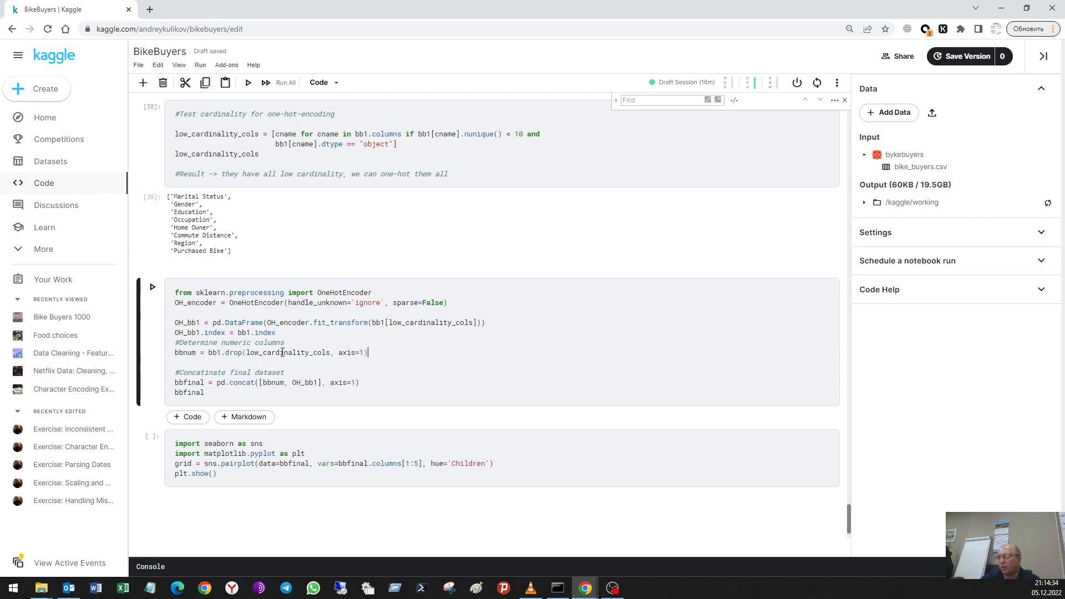
Scroll around the OneHotEncoder cell and its bbfinal output of 952 rows × 31 columns
scroll("up", 3)
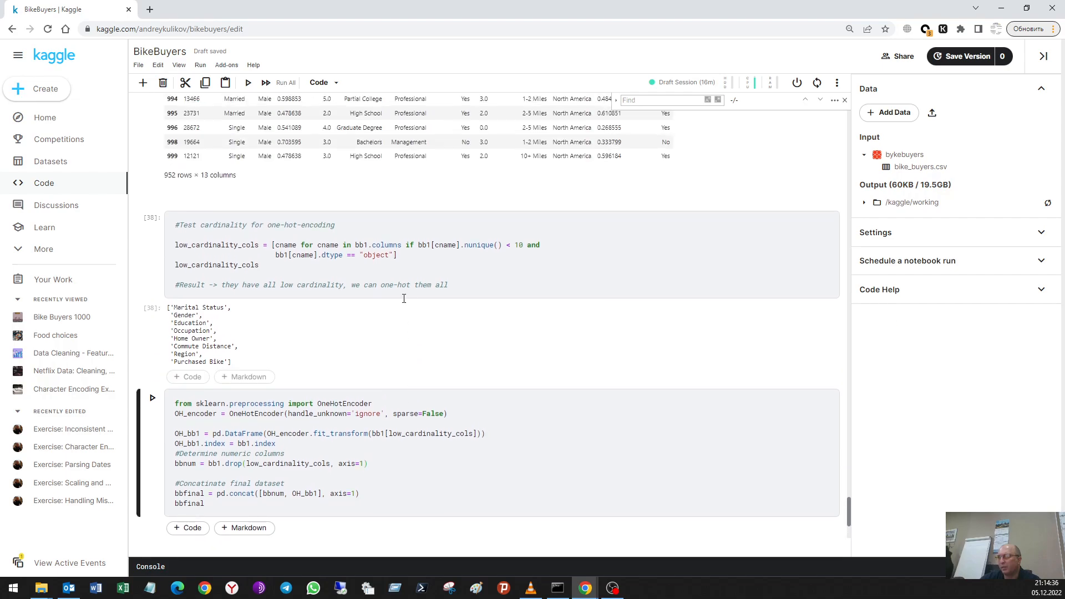
scroll("down", 3)
type("import matplotlib.pyplot as plt")
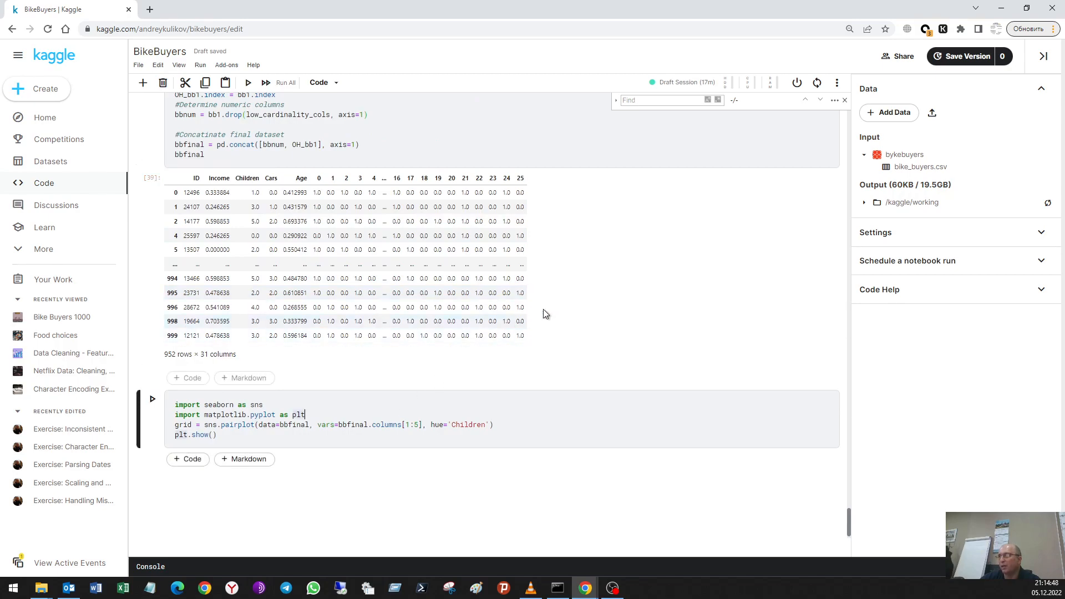
scroll("up", 3)
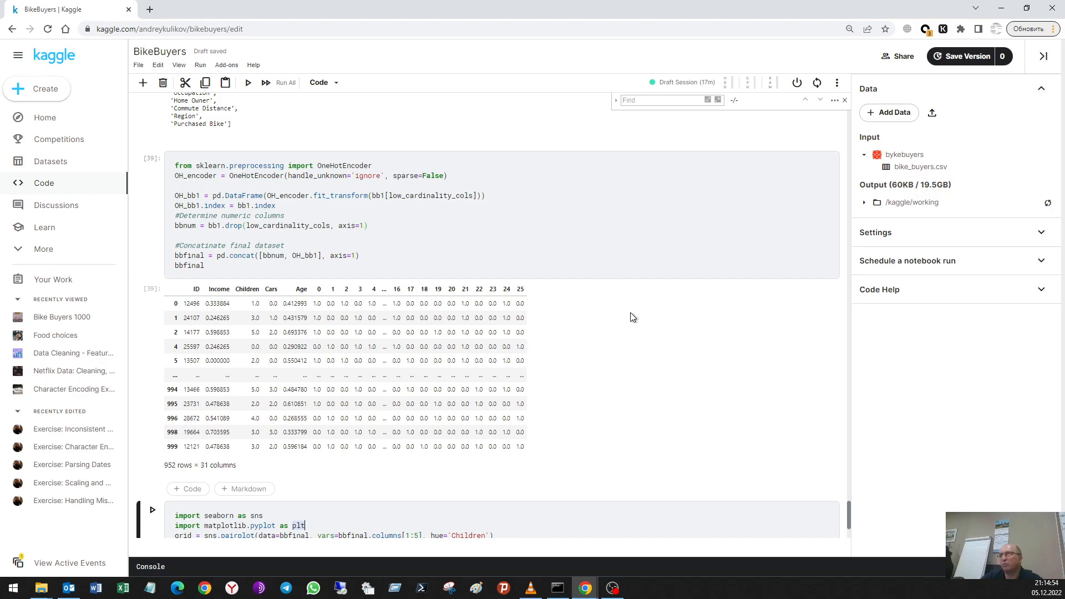
scroll("down", 3)
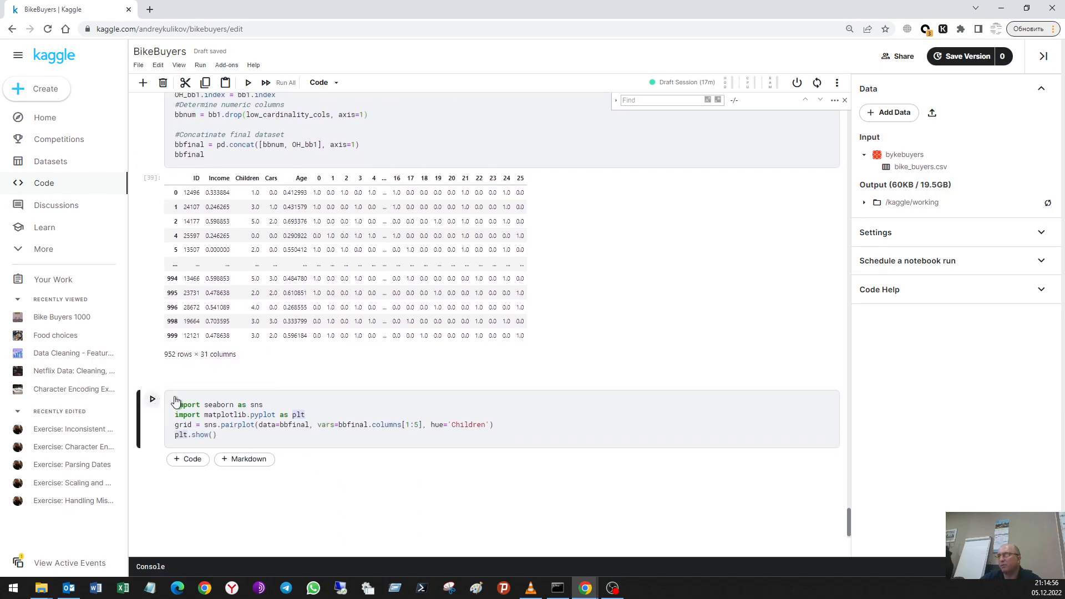
Run the seaborn pairplot of bbfinal's Income, Children, Cars and Age coloured by Children and review the grid
left_click(152, 399)
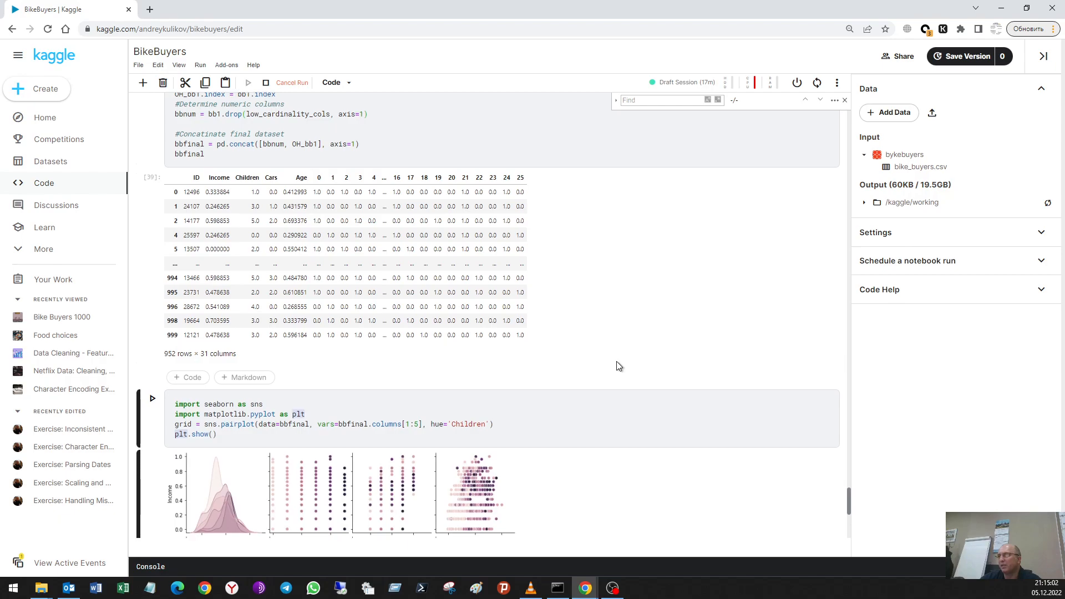
scroll("down", 3)
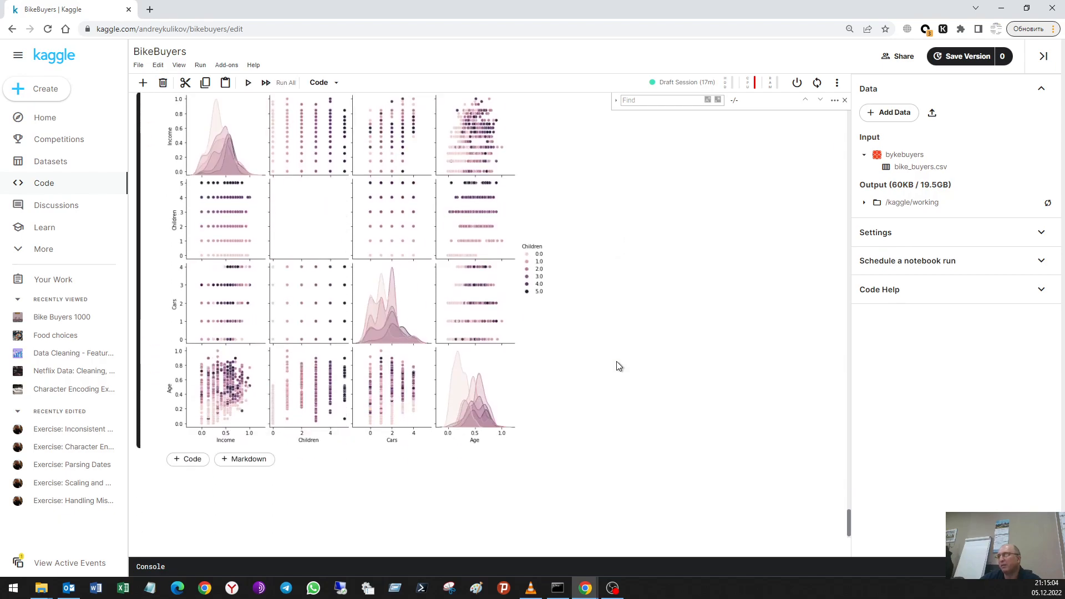
scroll("up", 3)
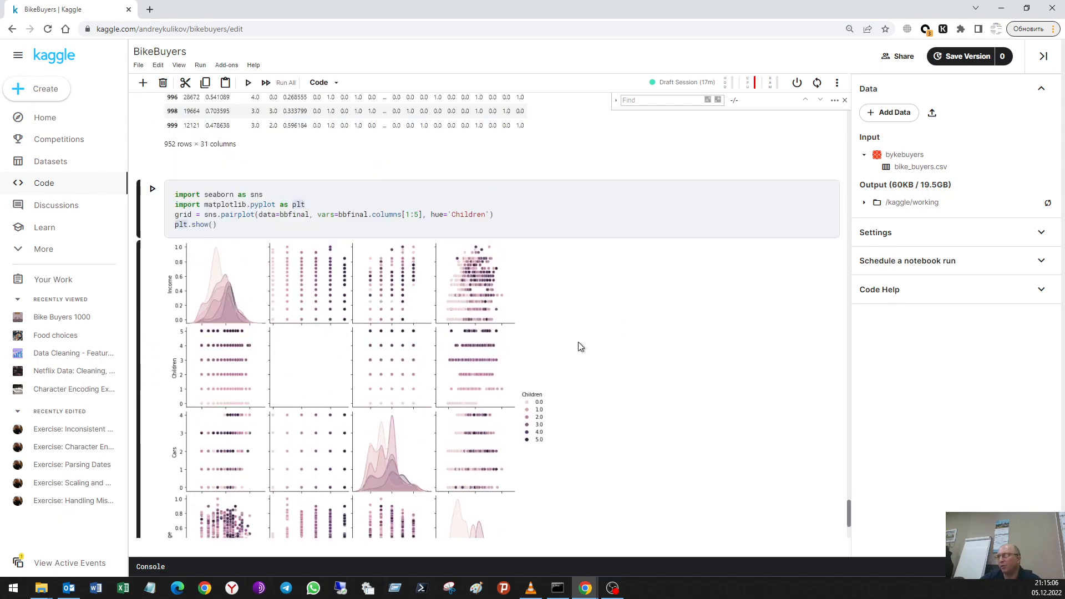
scroll("up", 3)
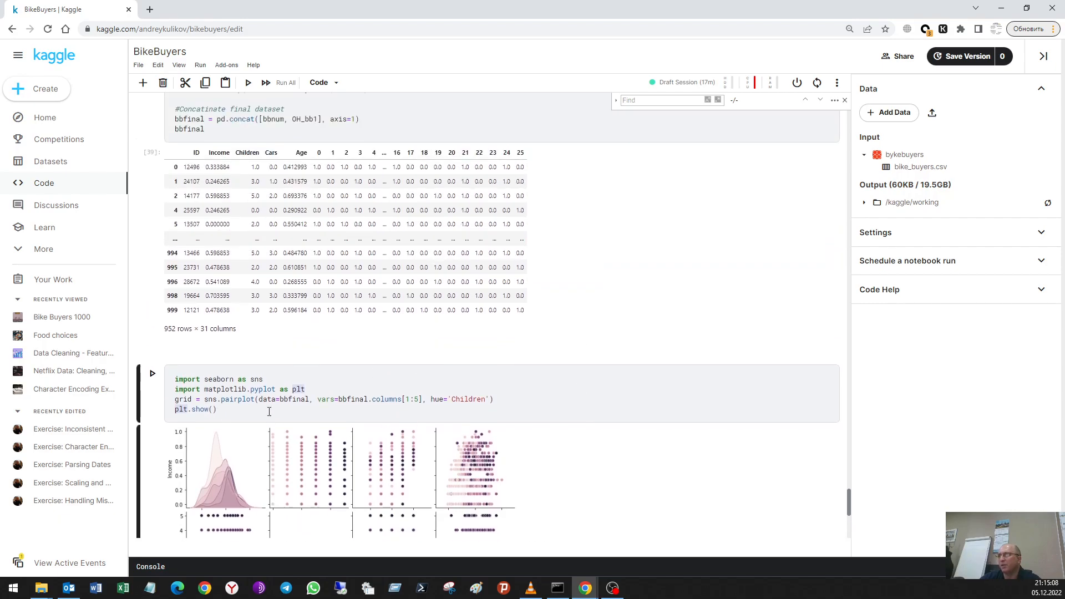
scroll("up", 3)
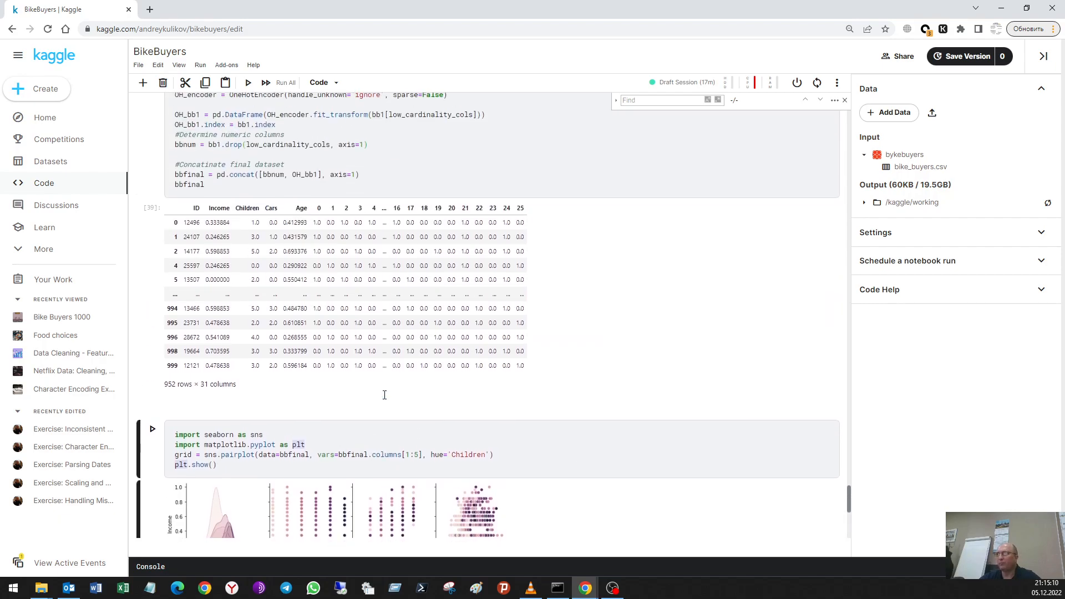